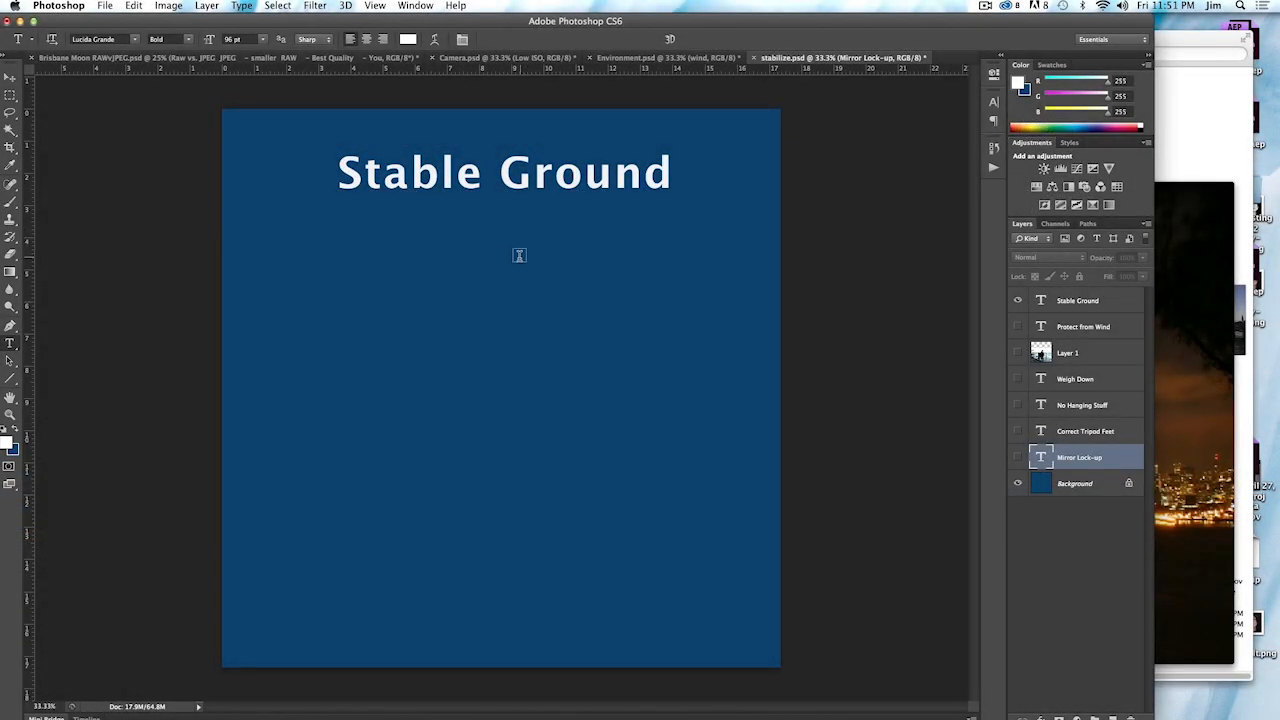
mouse_move(530, 258)
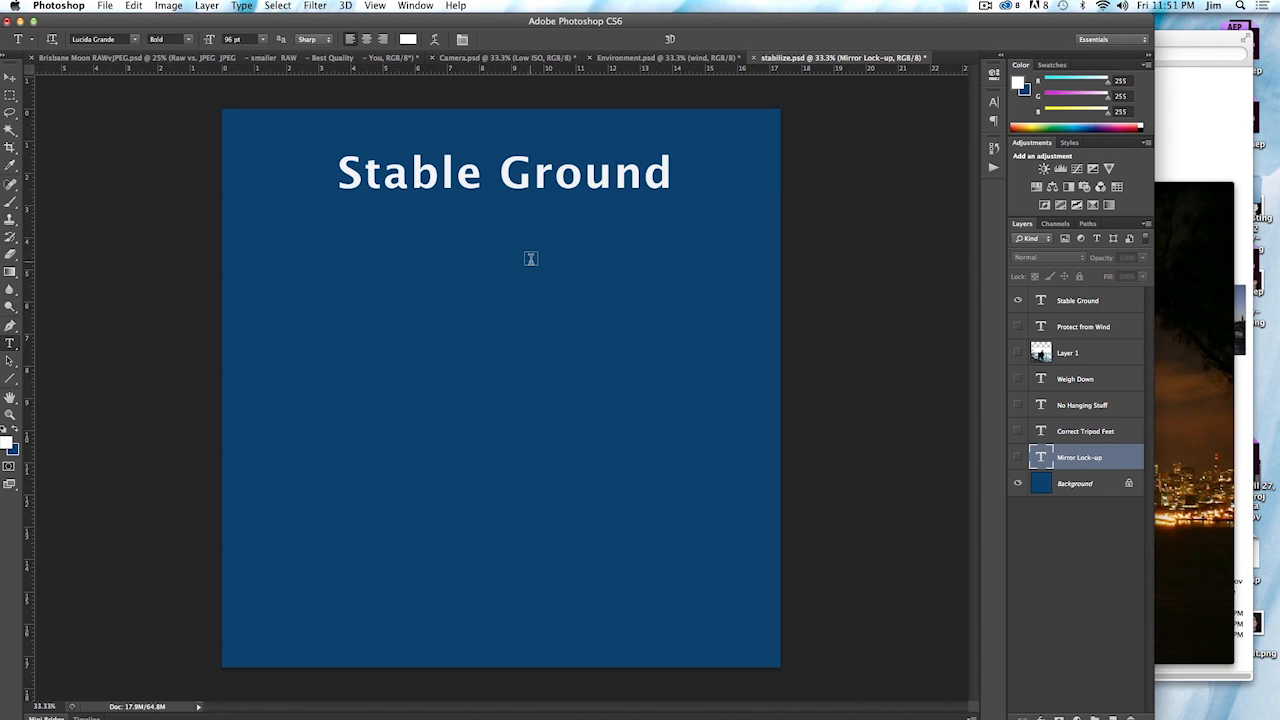
mouse_move(524, 242)
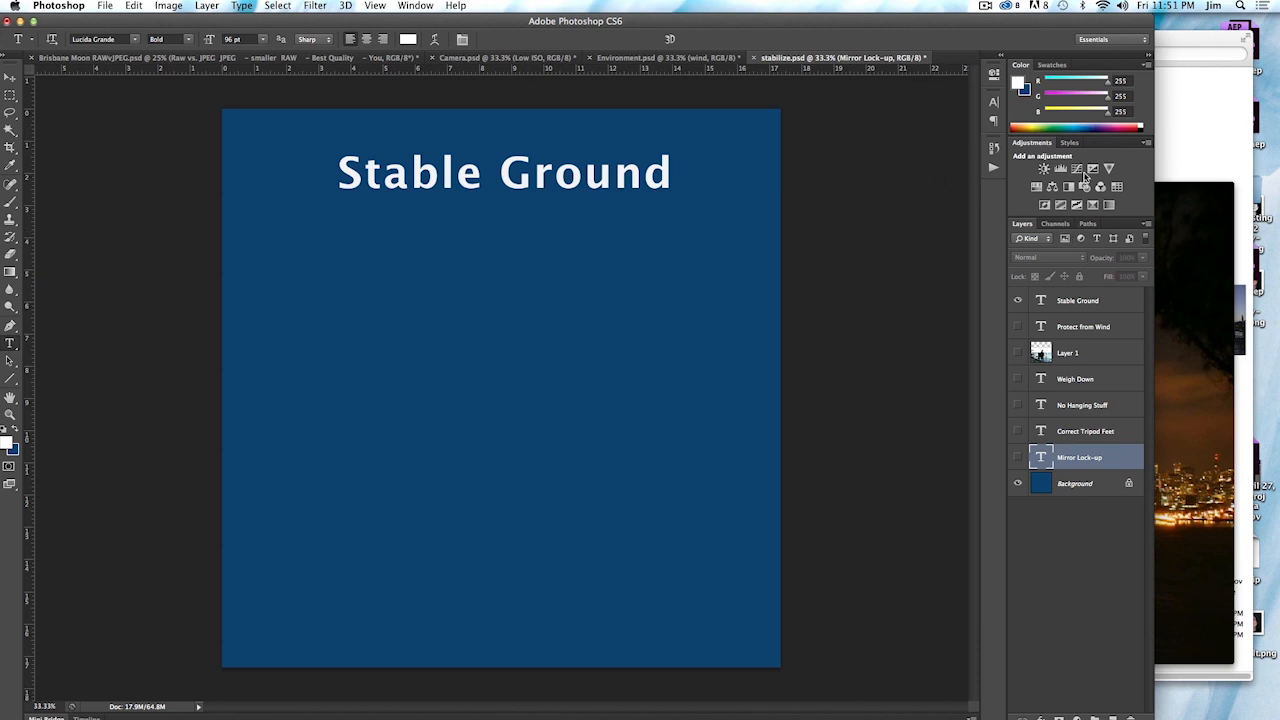
mouse_move(1080, 283)
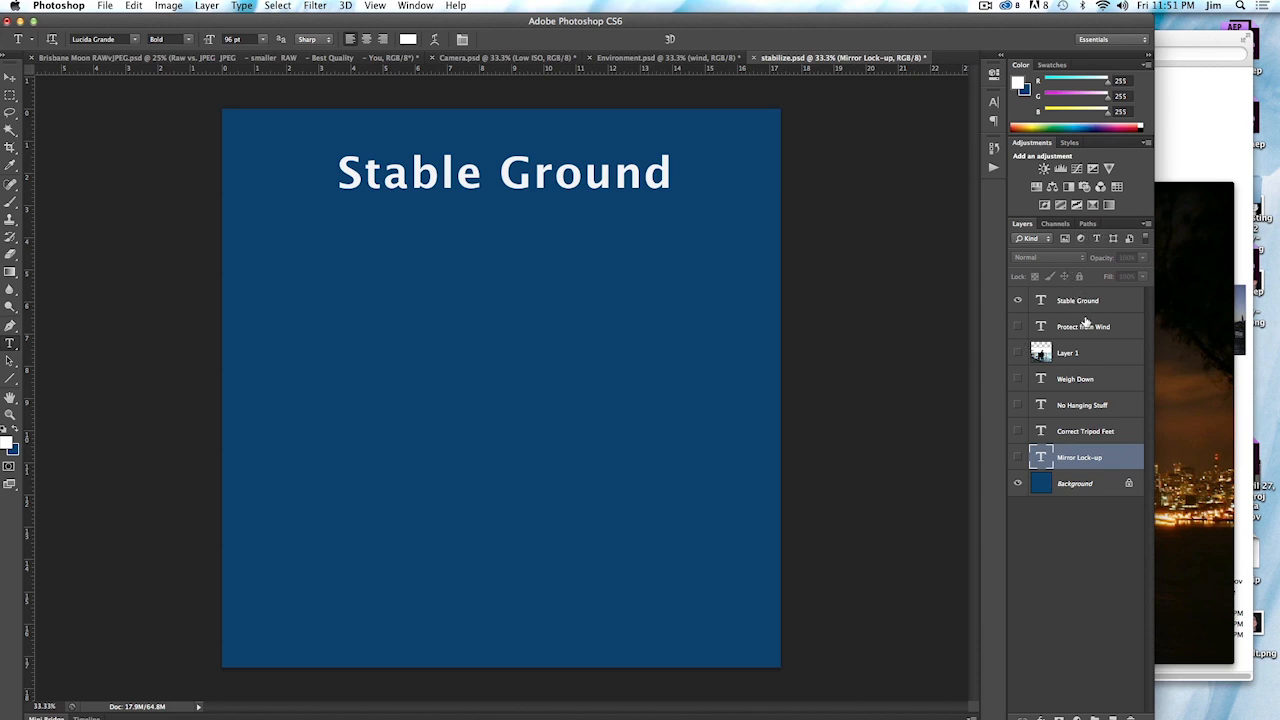
mouse_move(1080, 320)
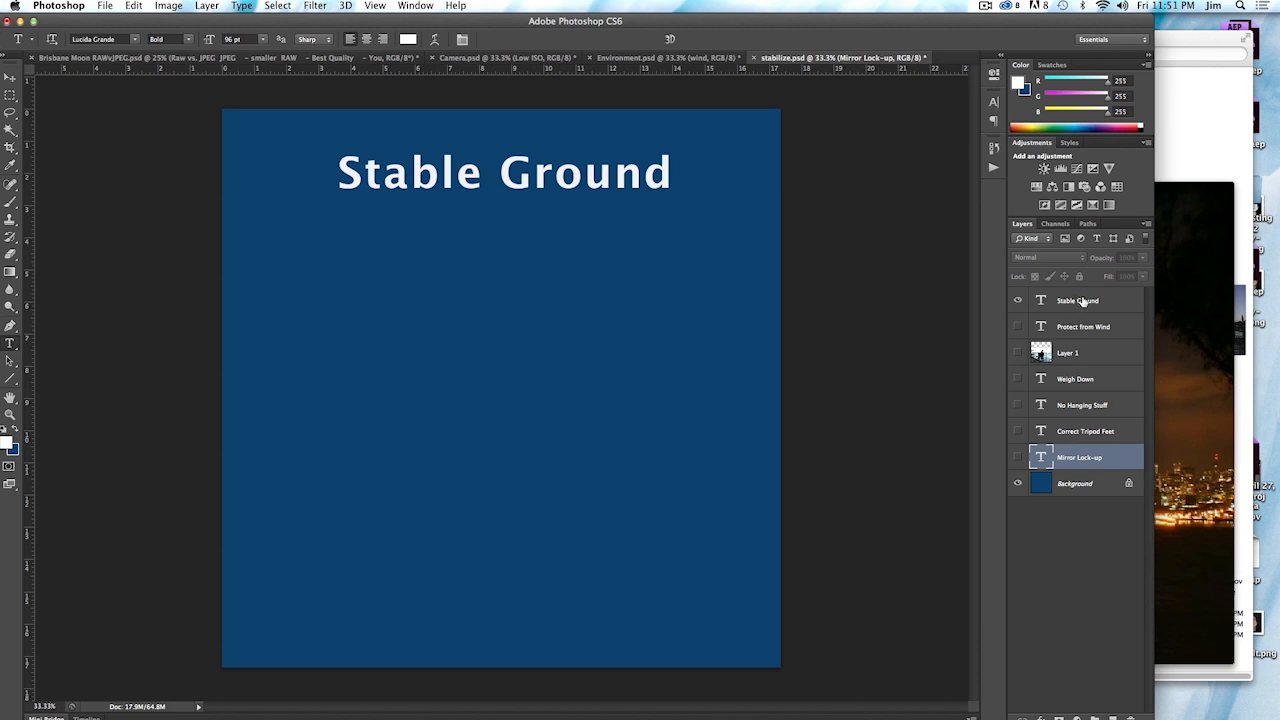
mouse_move(1088, 307)
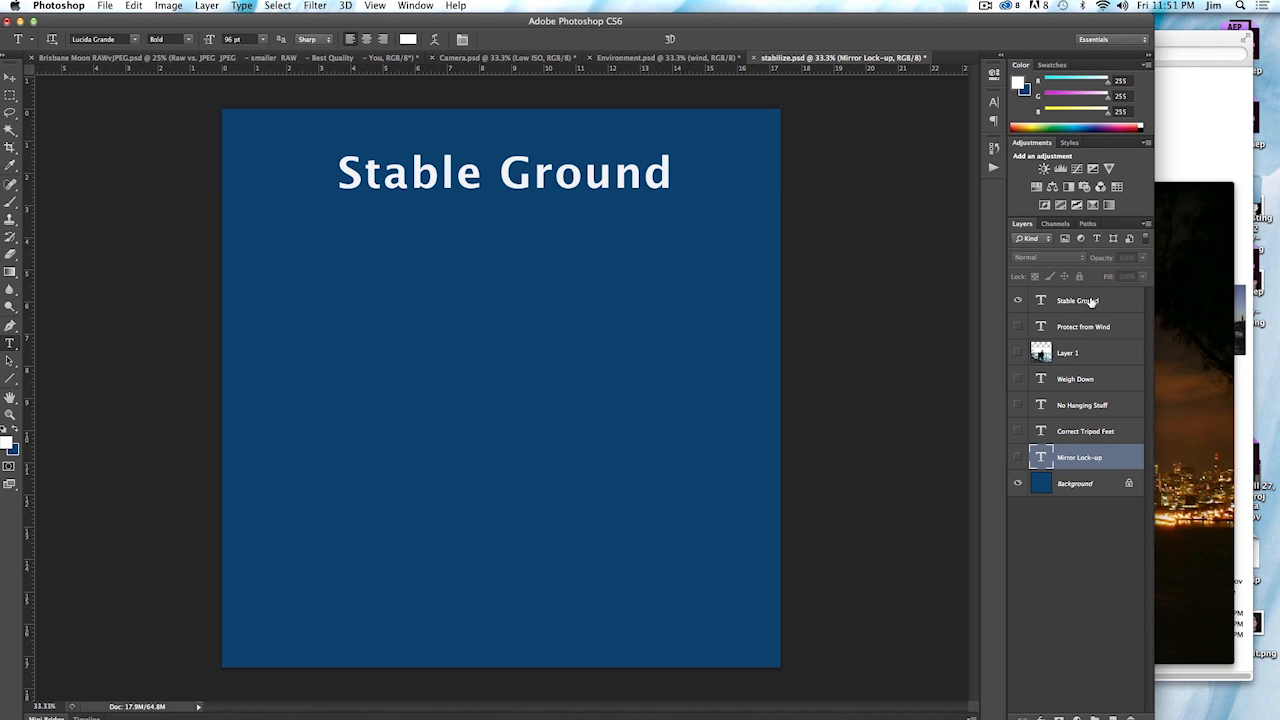
mouse_move(1068, 308)
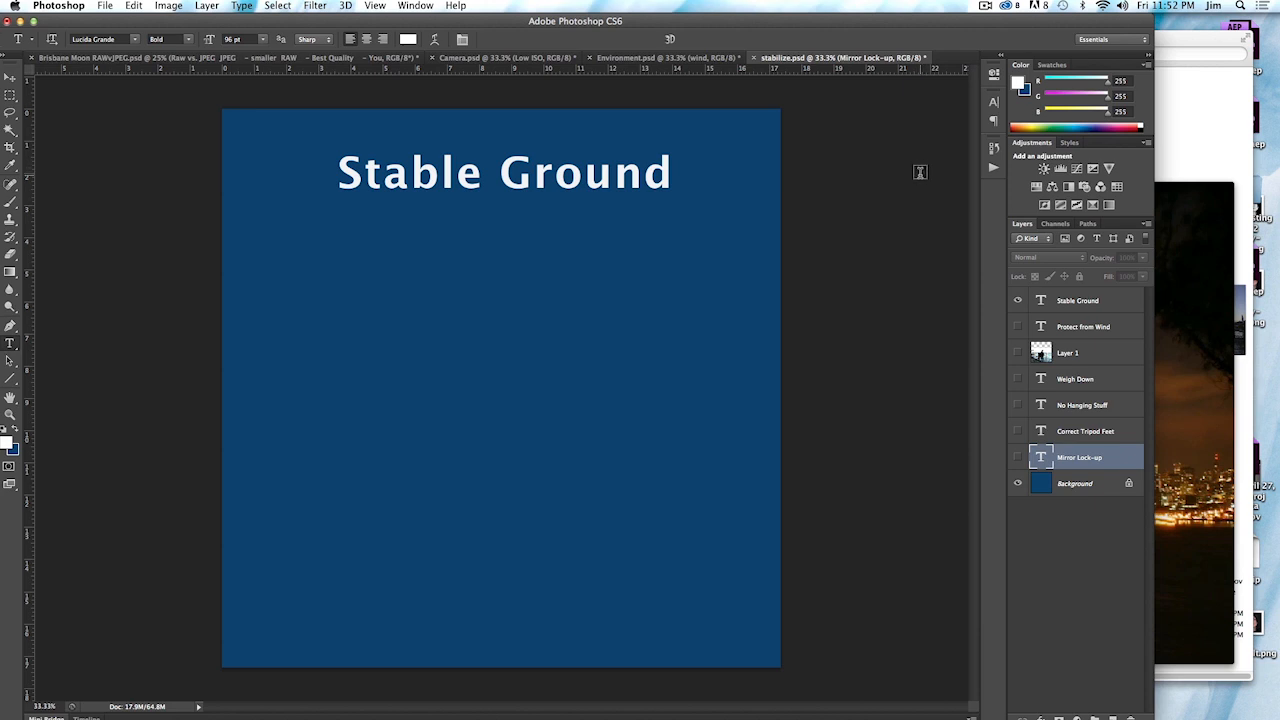
mouse_move(898, 166)
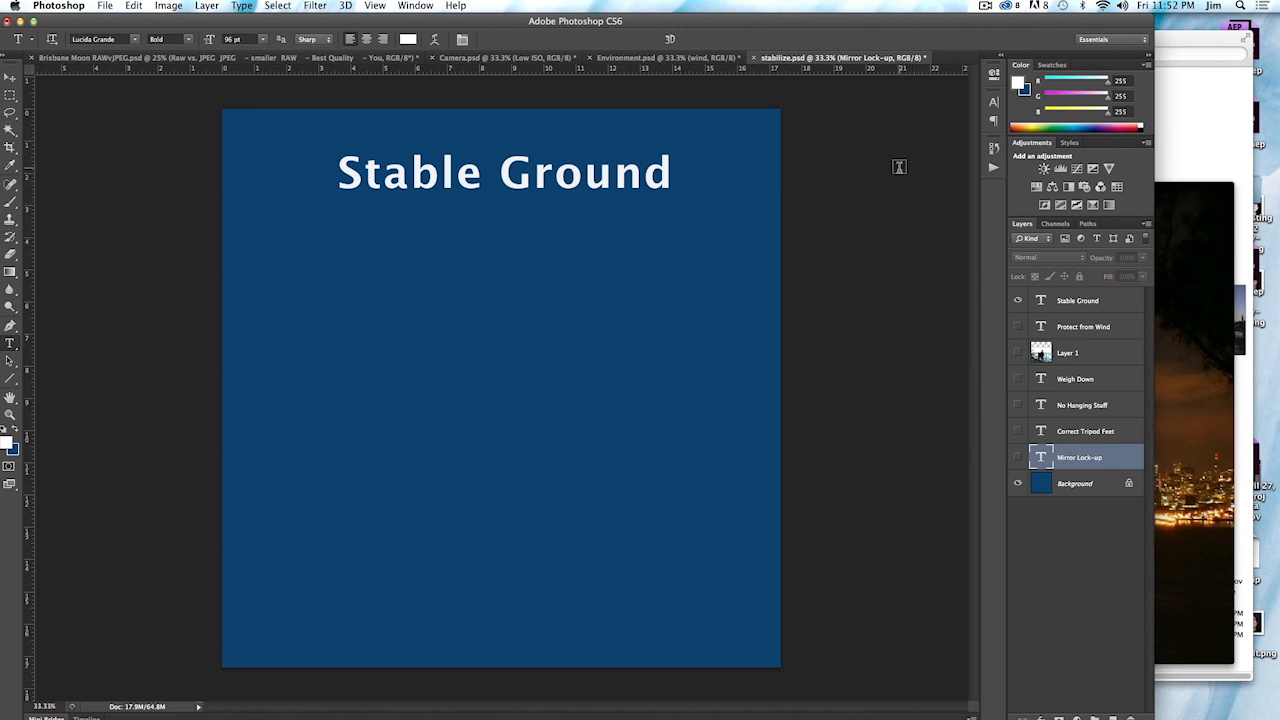
mouse_move(863, 213)
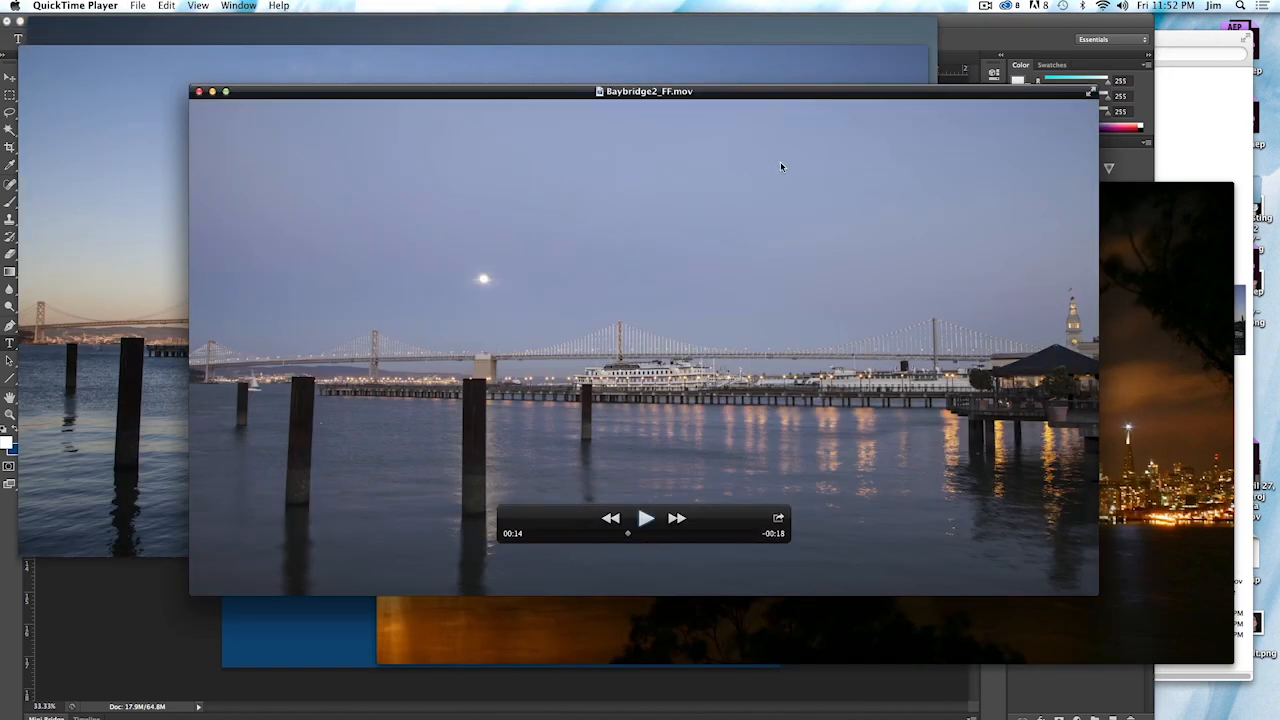
Play Baybridge2_FF.mov in QuickTime and pause at 00:27 on the moonlit night scene
left_click(646, 518)
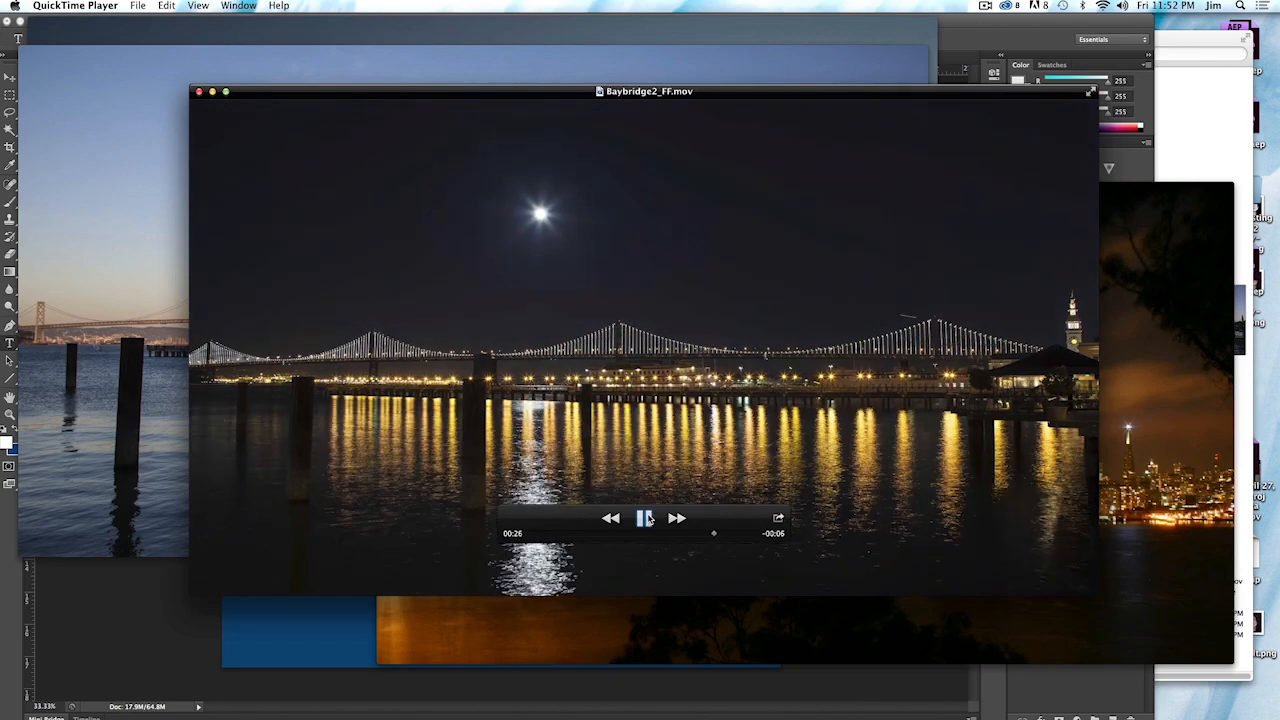
left_click(646, 518)
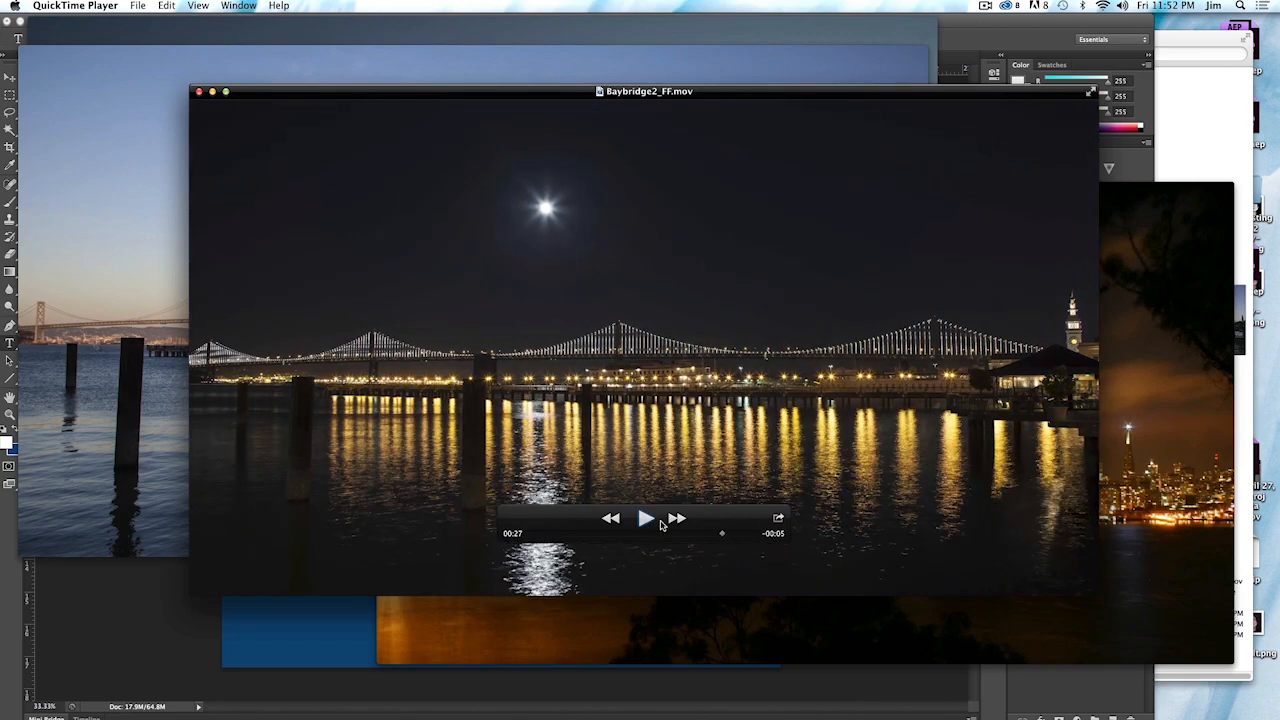
mouse_move(625, 488)
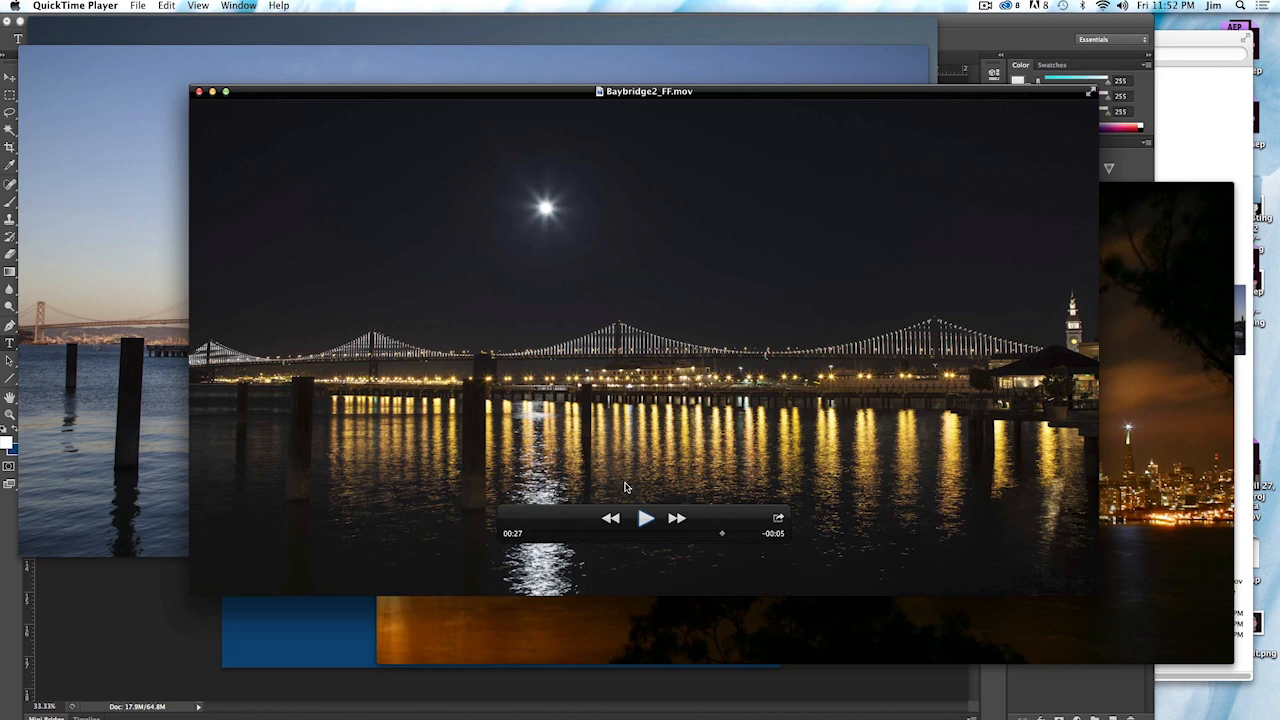
mouse_move(645, 483)
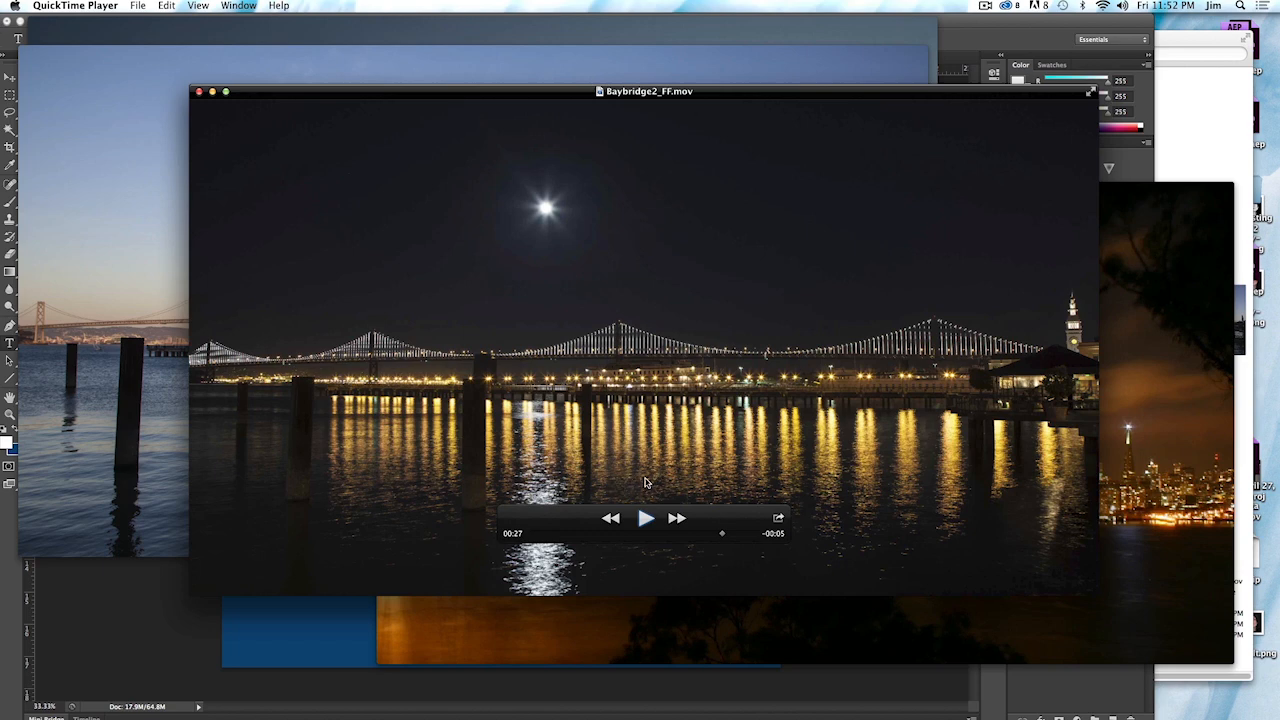
mouse_move(645, 485)
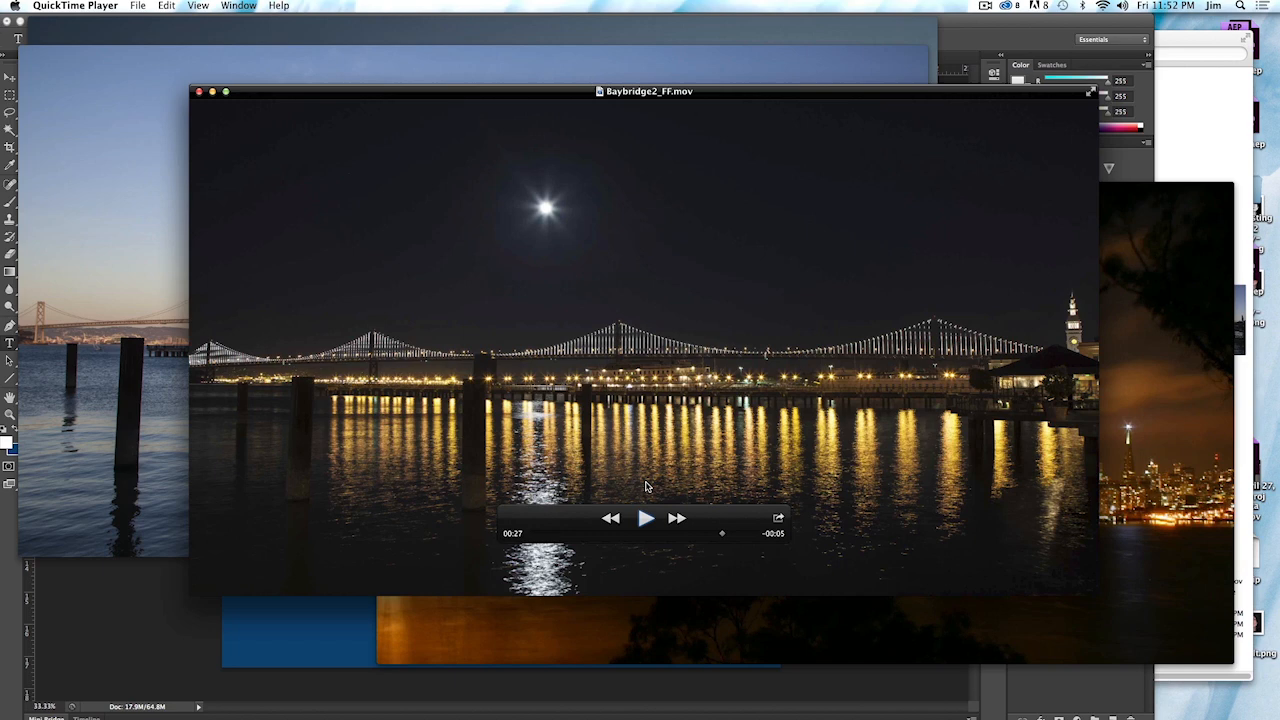
mouse_move(620, 496)
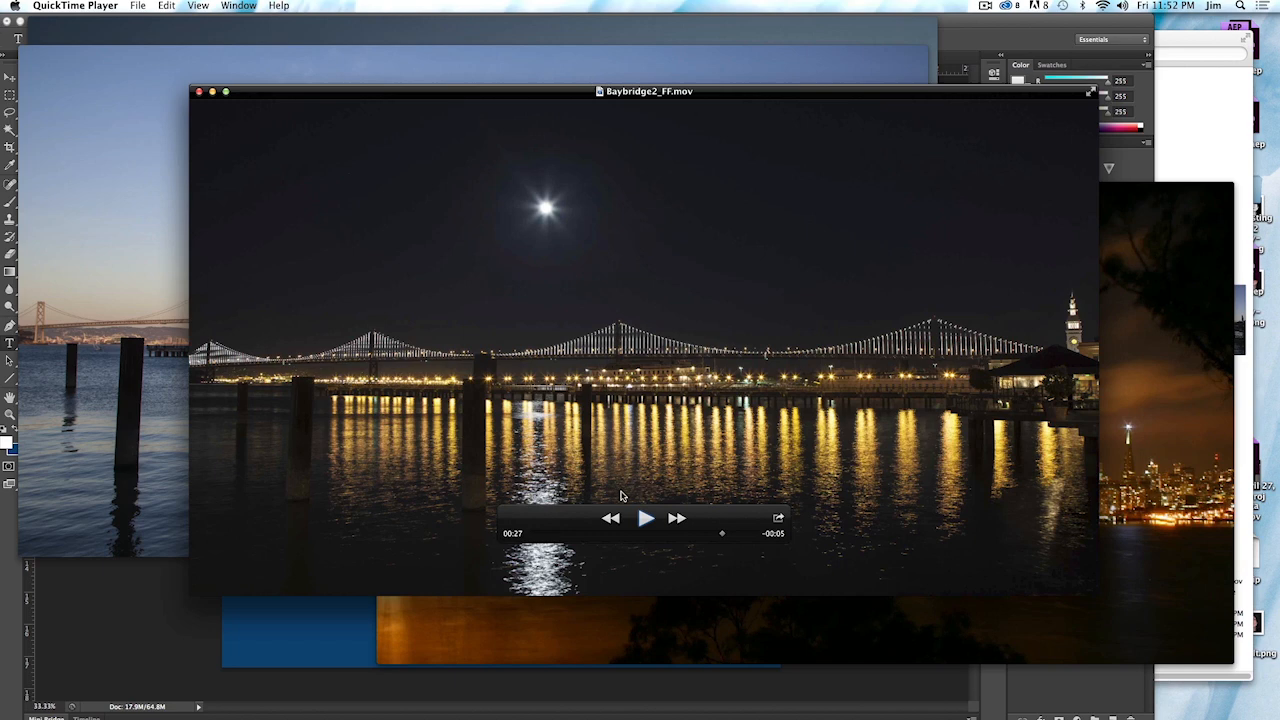
left_click(646, 517)
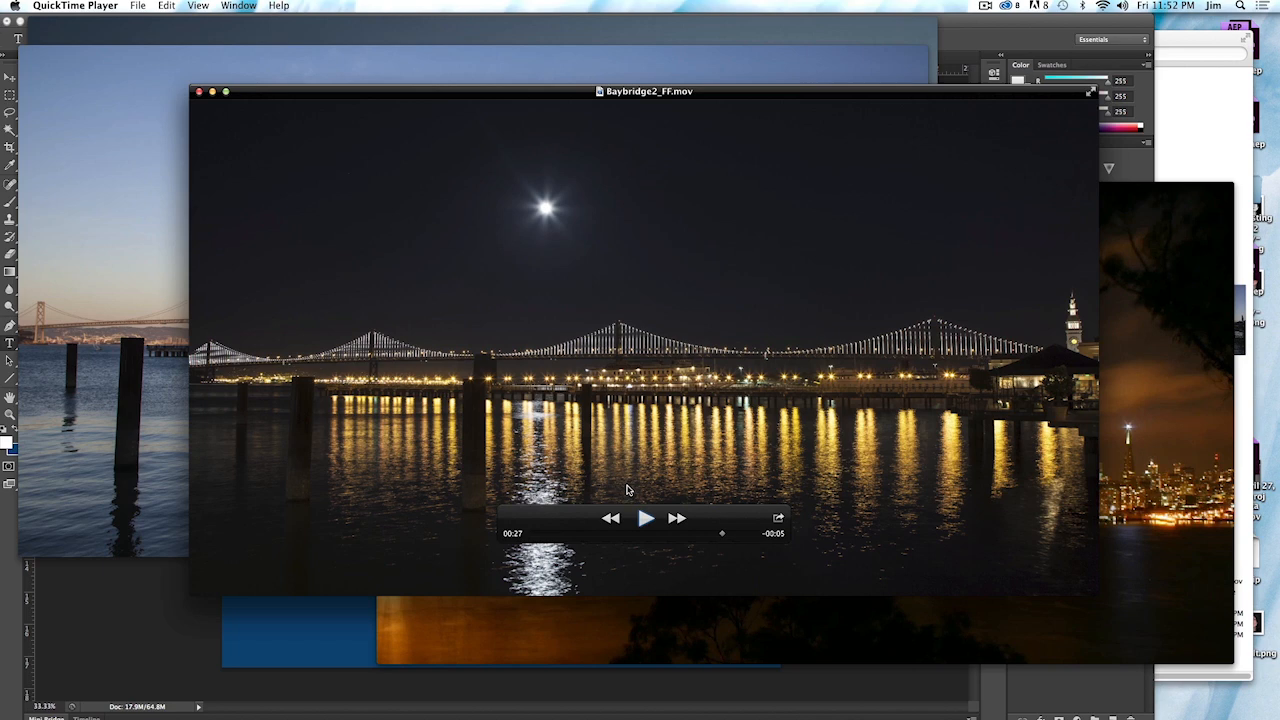
mouse_move(632, 479)
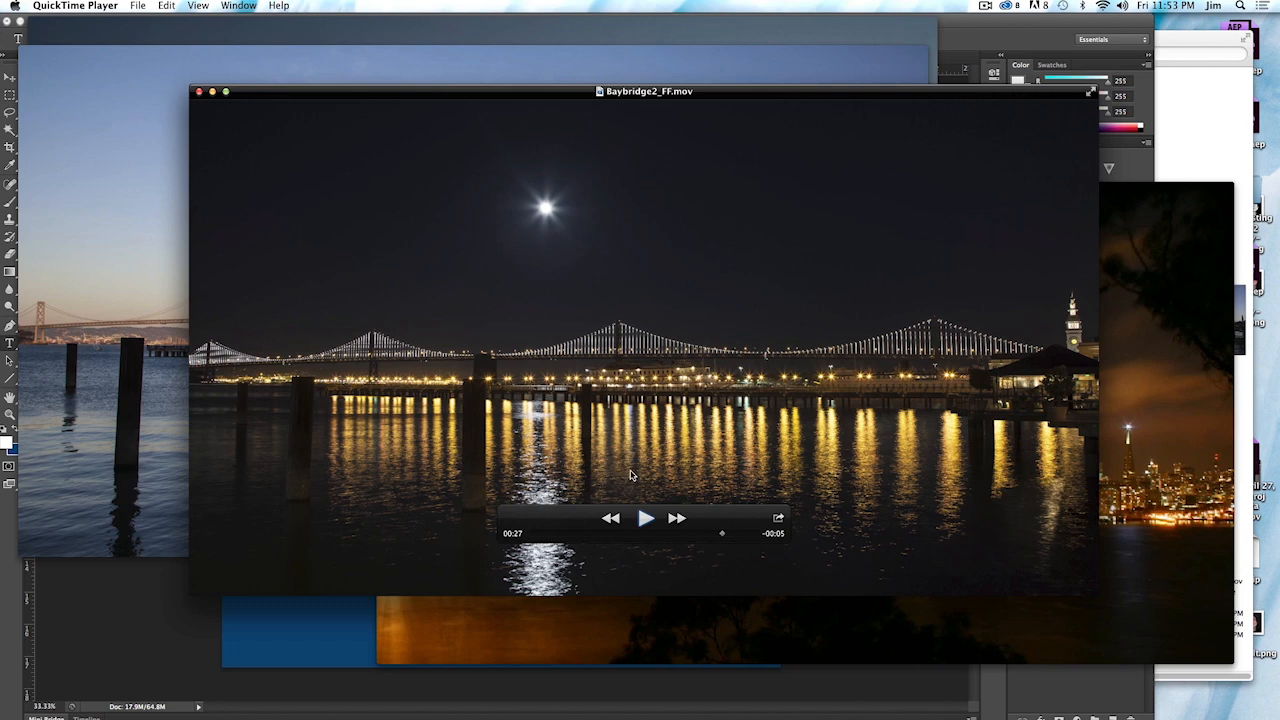
mouse_move(633, 471)
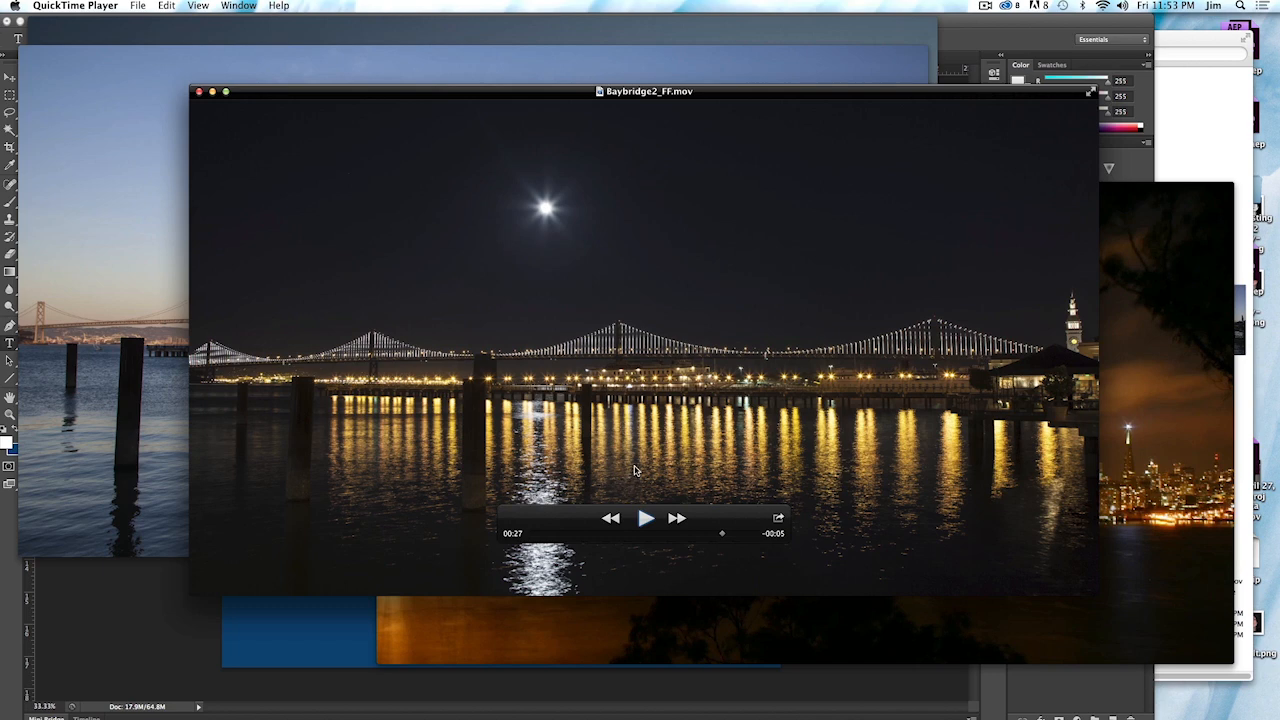
mouse_move(625, 478)
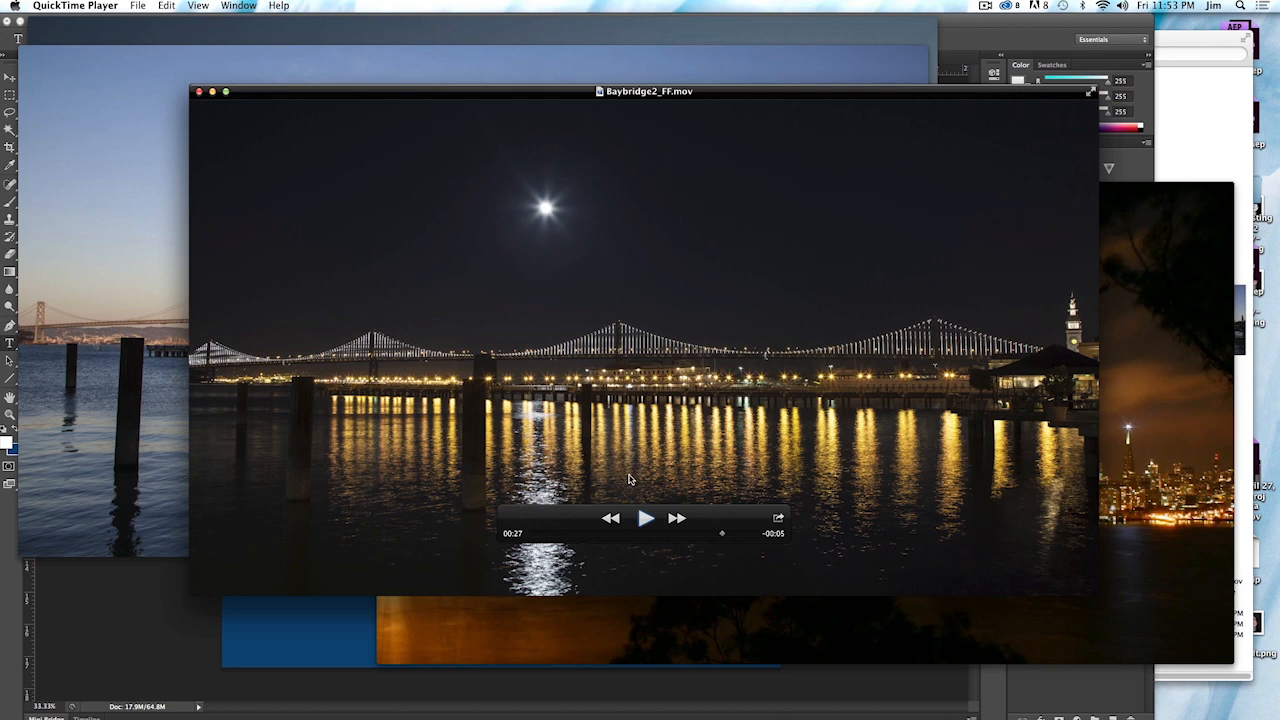
mouse_move(622, 484)
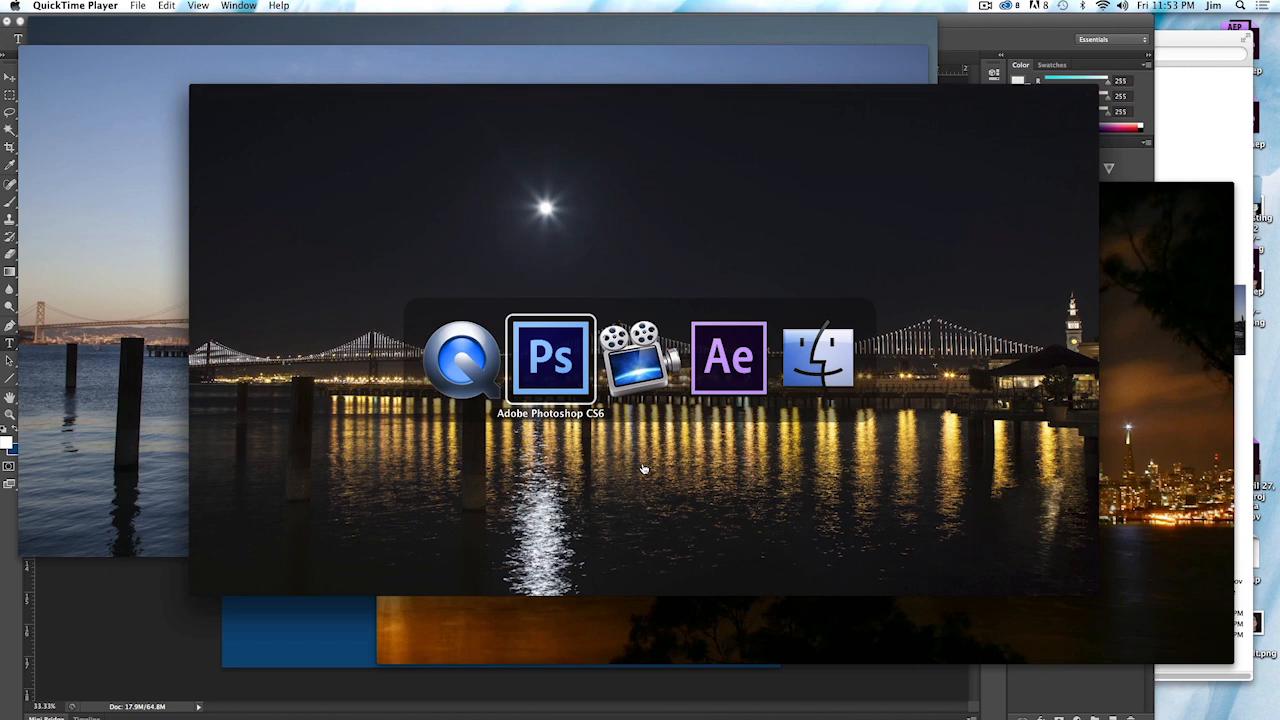
Return to the 'Stable Ground' recap slide in stabilize.psd in Photoshop CS6
left_click(550, 357)
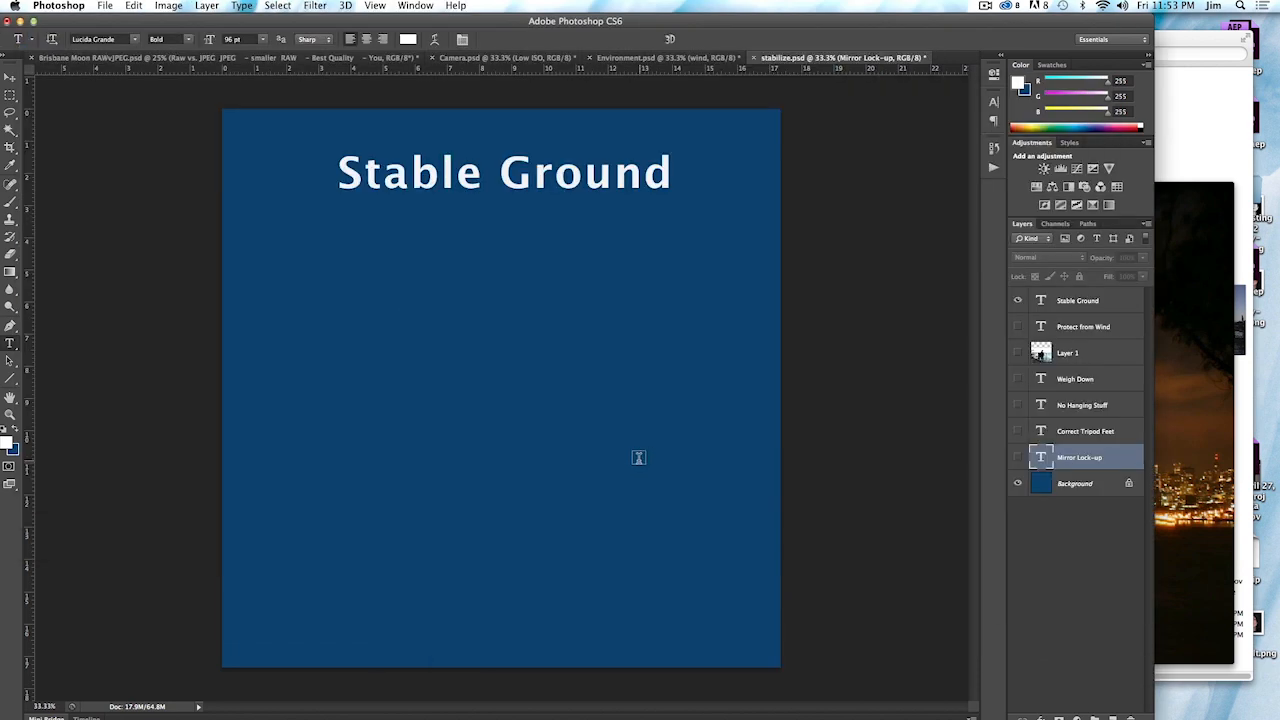
mouse_move(644, 462)
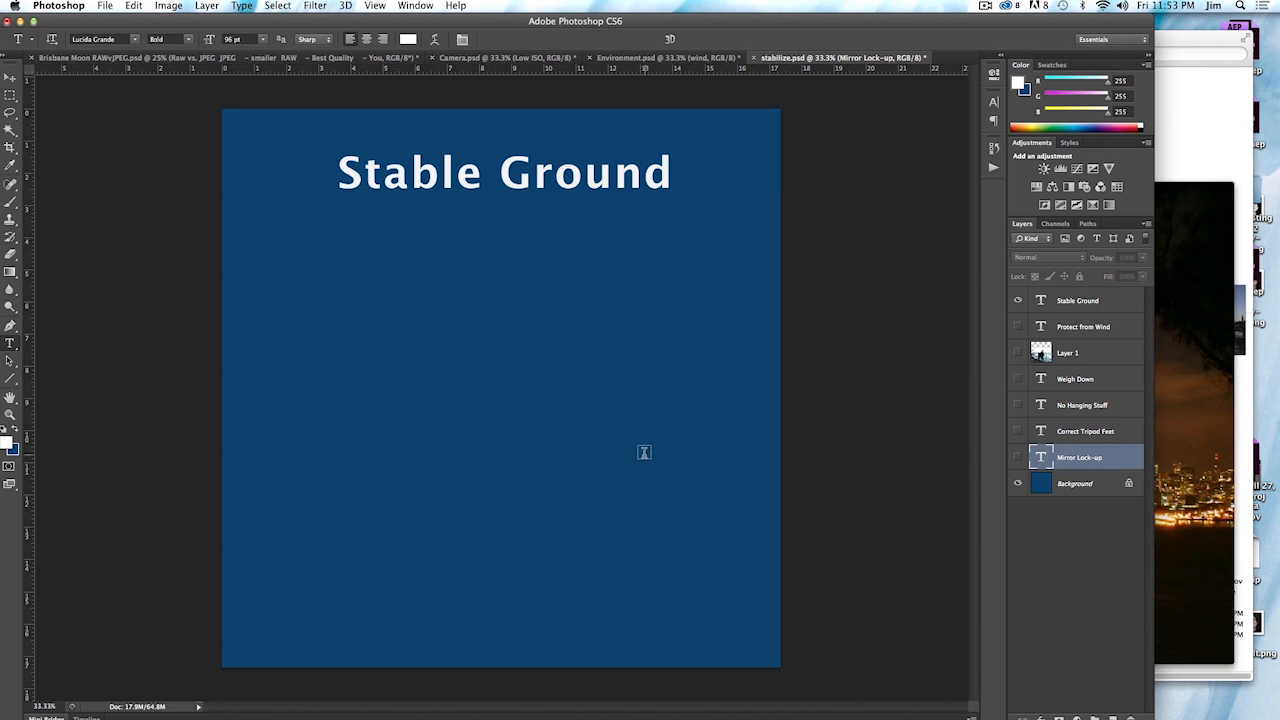
mouse_move(648, 437)
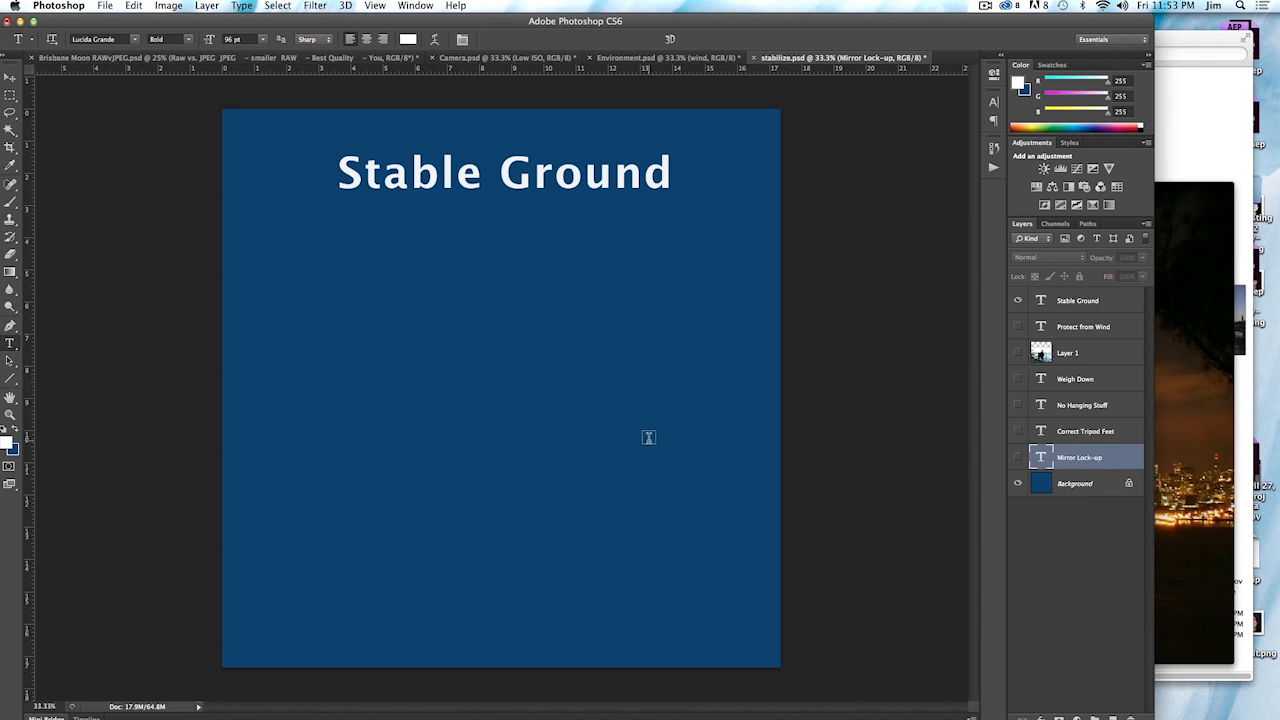
mouse_move(729, 317)
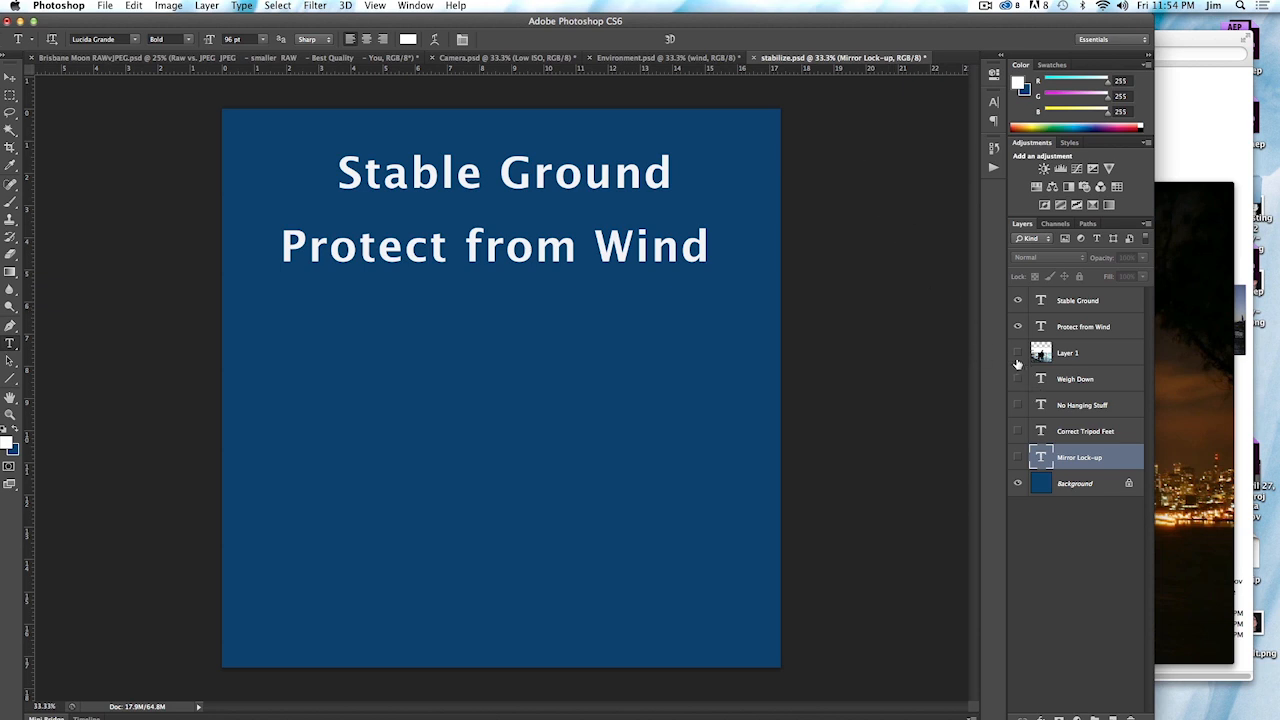
Briefly show the windy waterfront photo on the recap slide, then hide it again
left_click(1018, 352)
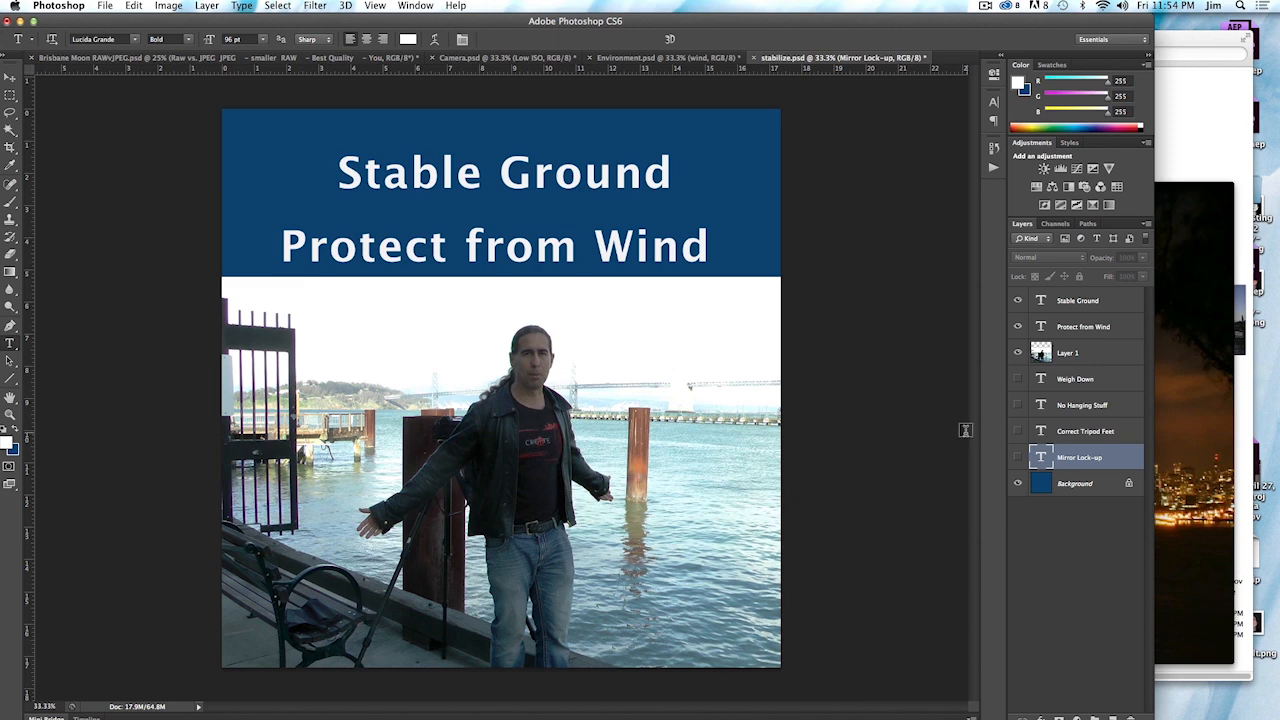
mouse_move(963, 436)
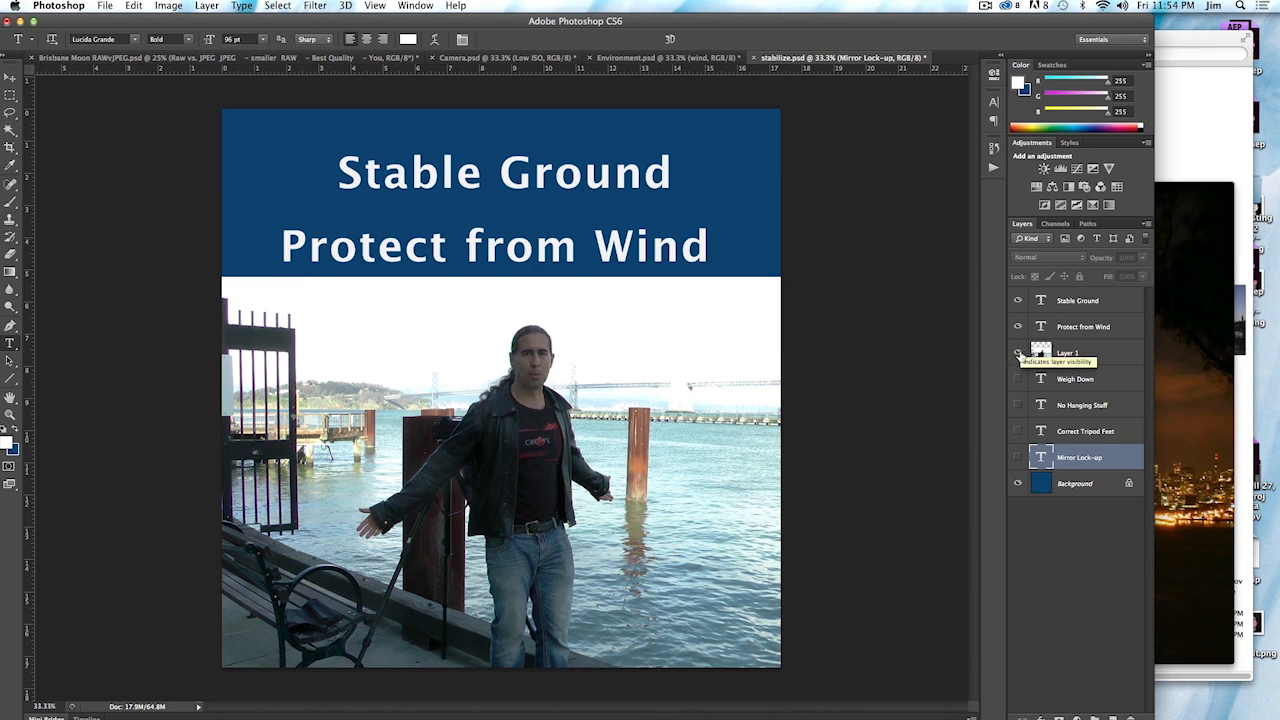
left_click(1018, 351)
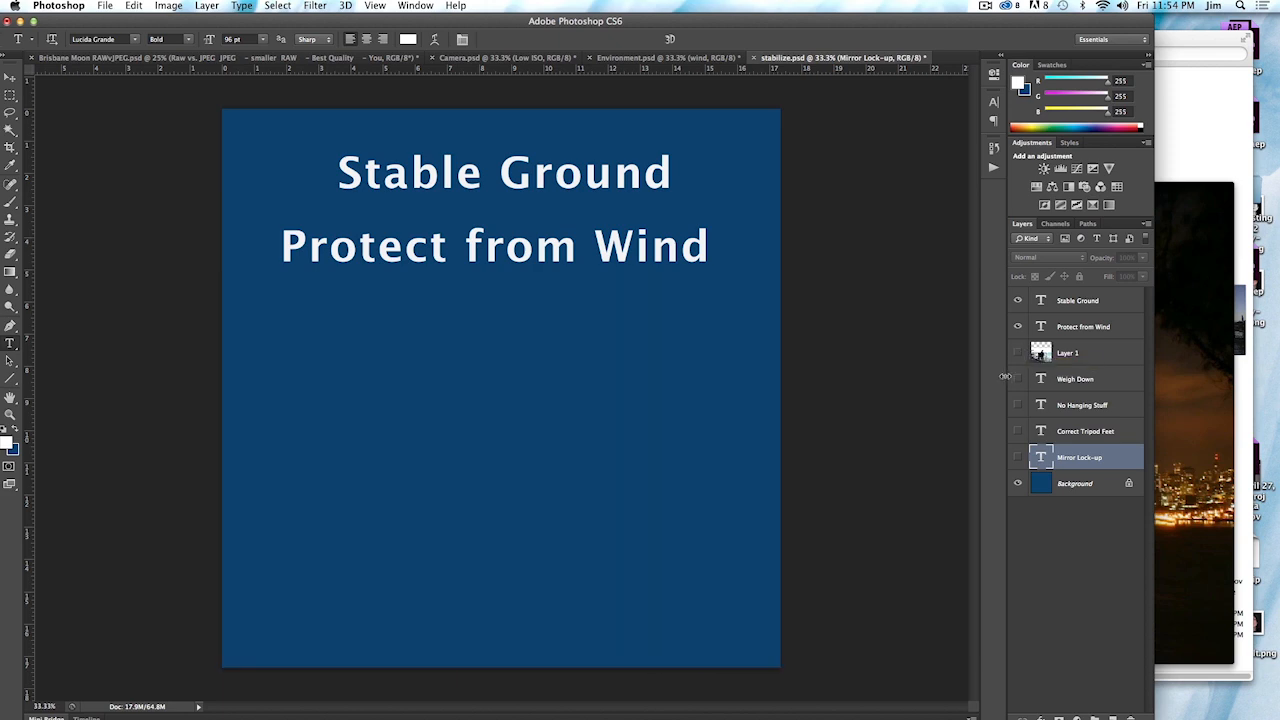
mouse_move(1008, 378)
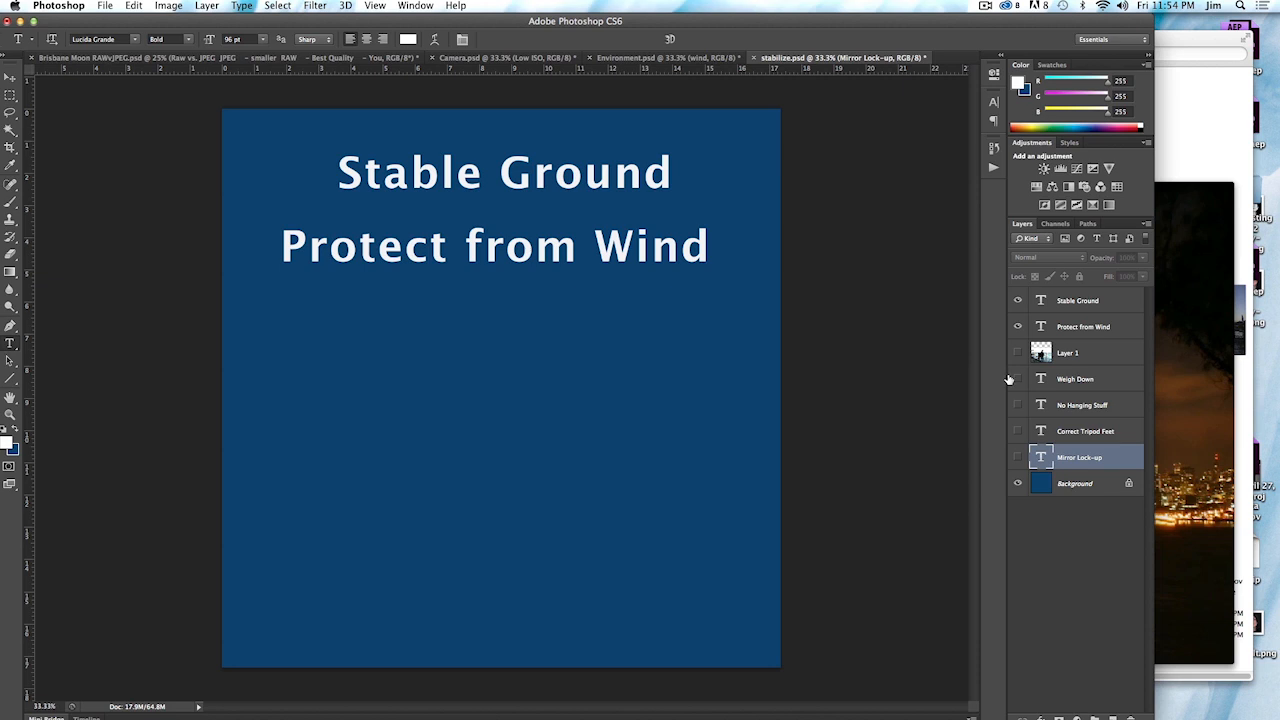
mouse_move(1004, 383)
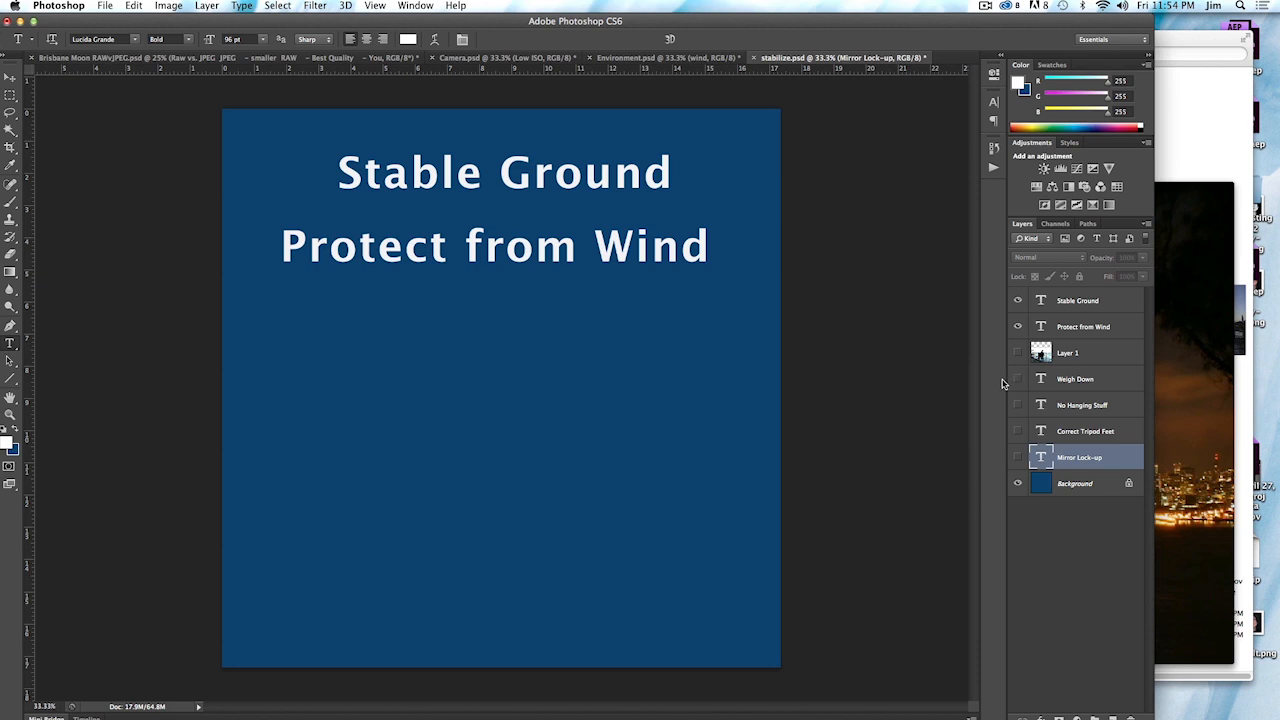
mouse_move(1005, 378)
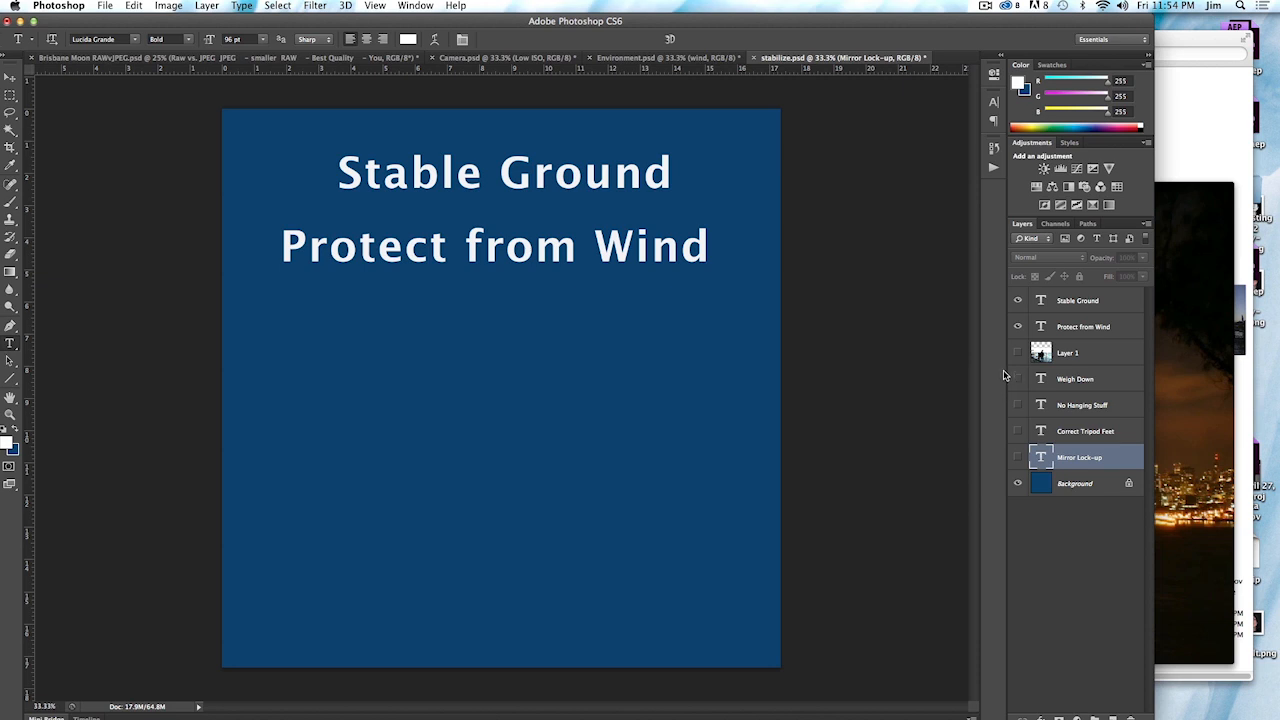
mouse_move(1009, 374)
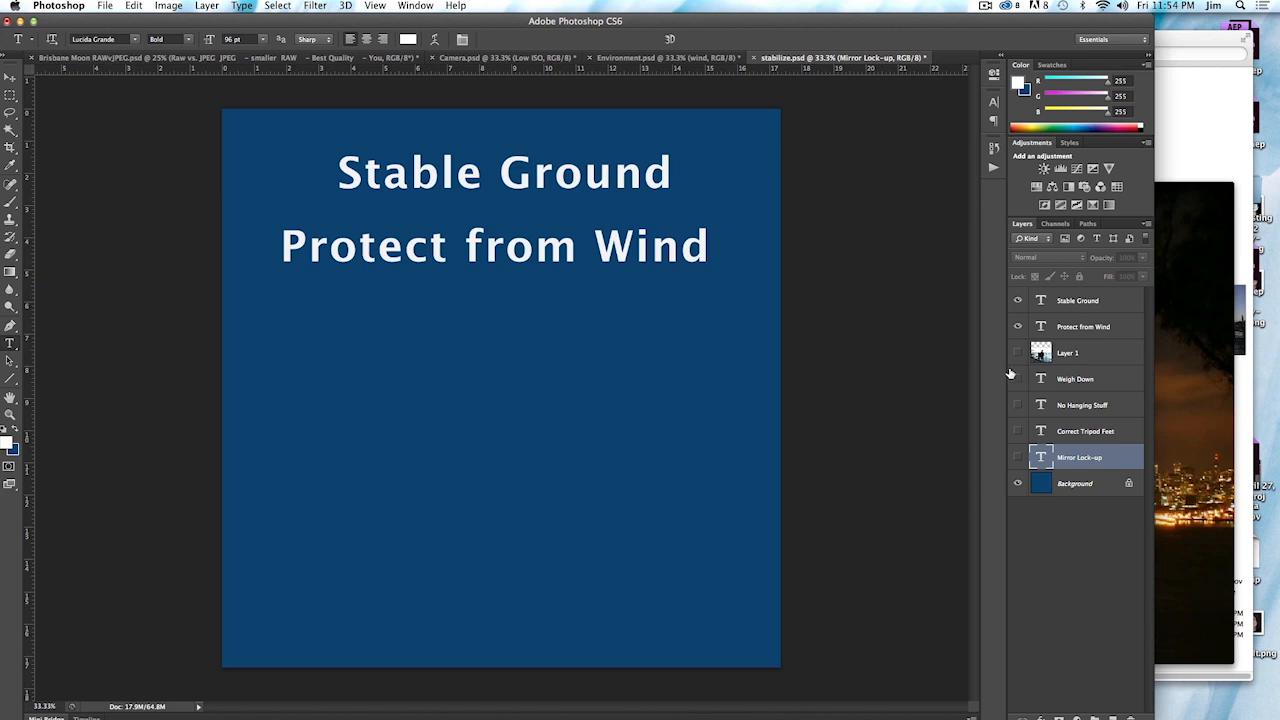
mouse_move(1008, 372)
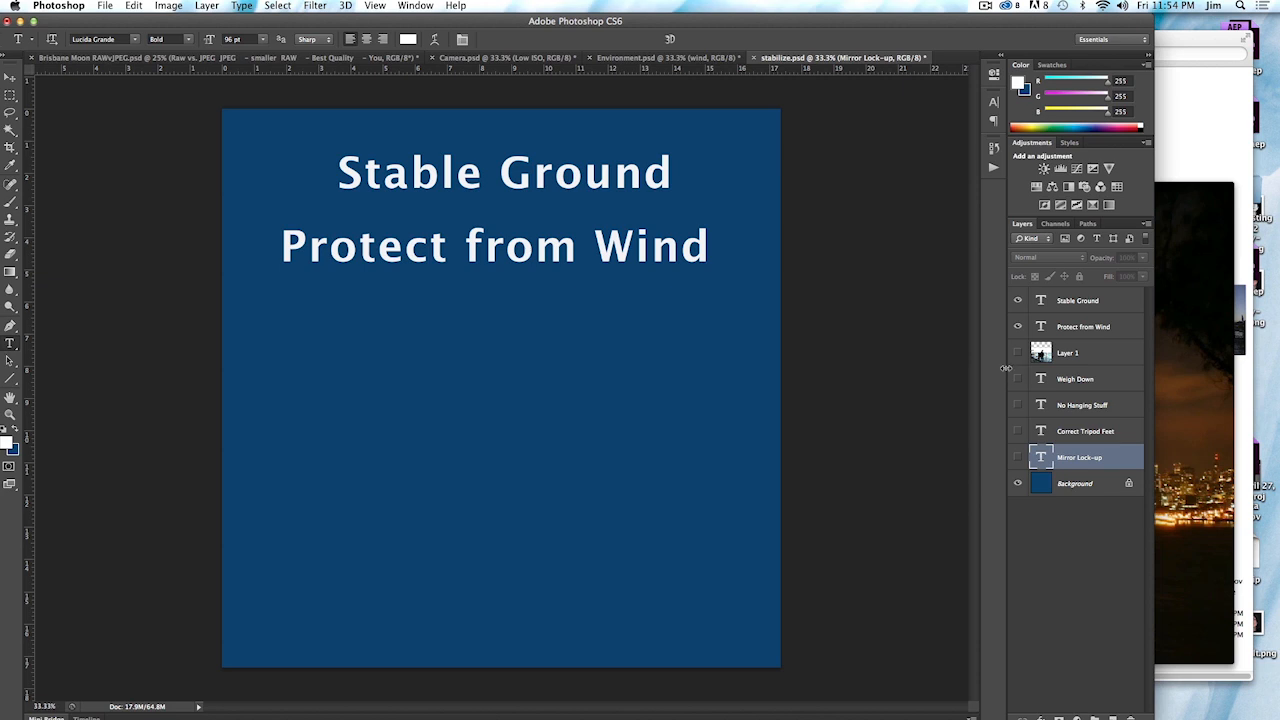
mouse_move(1000, 377)
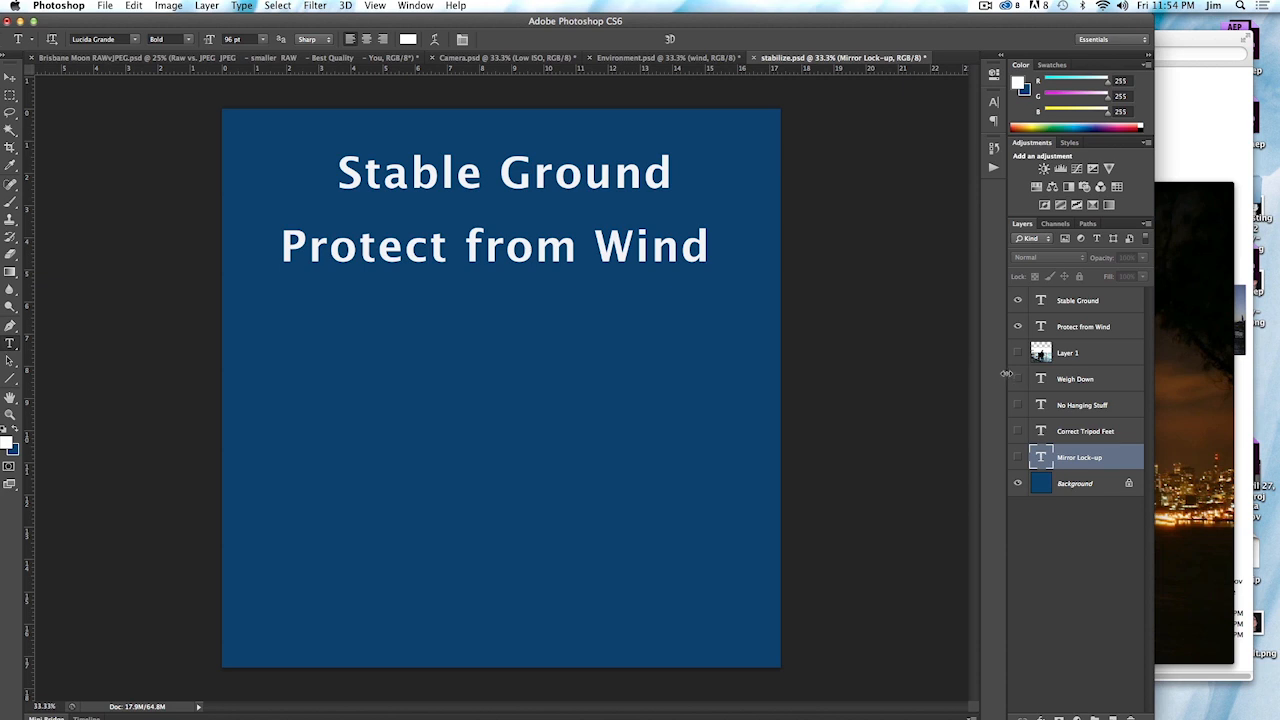
mouse_move(1020, 368)
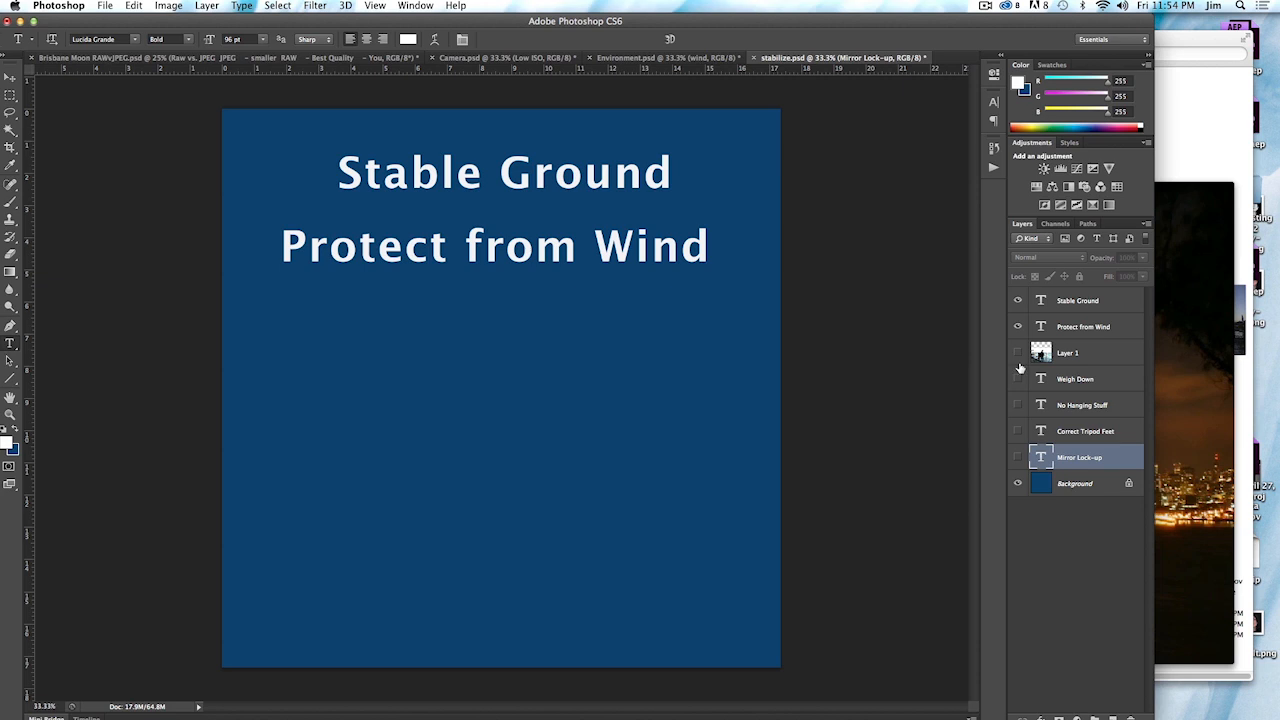
Make the Weigh Down text layer visible beneath 'Protect from Wind'
left_click(1018, 378)
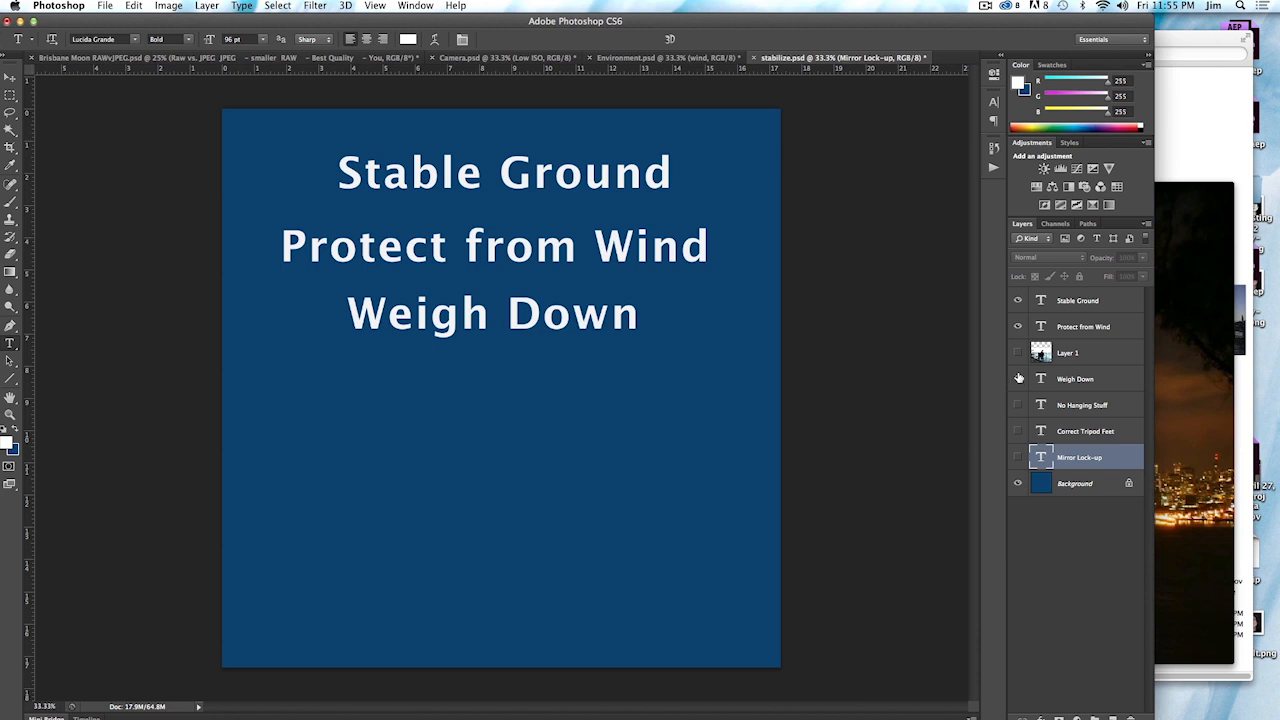
mouse_move(1019, 379)
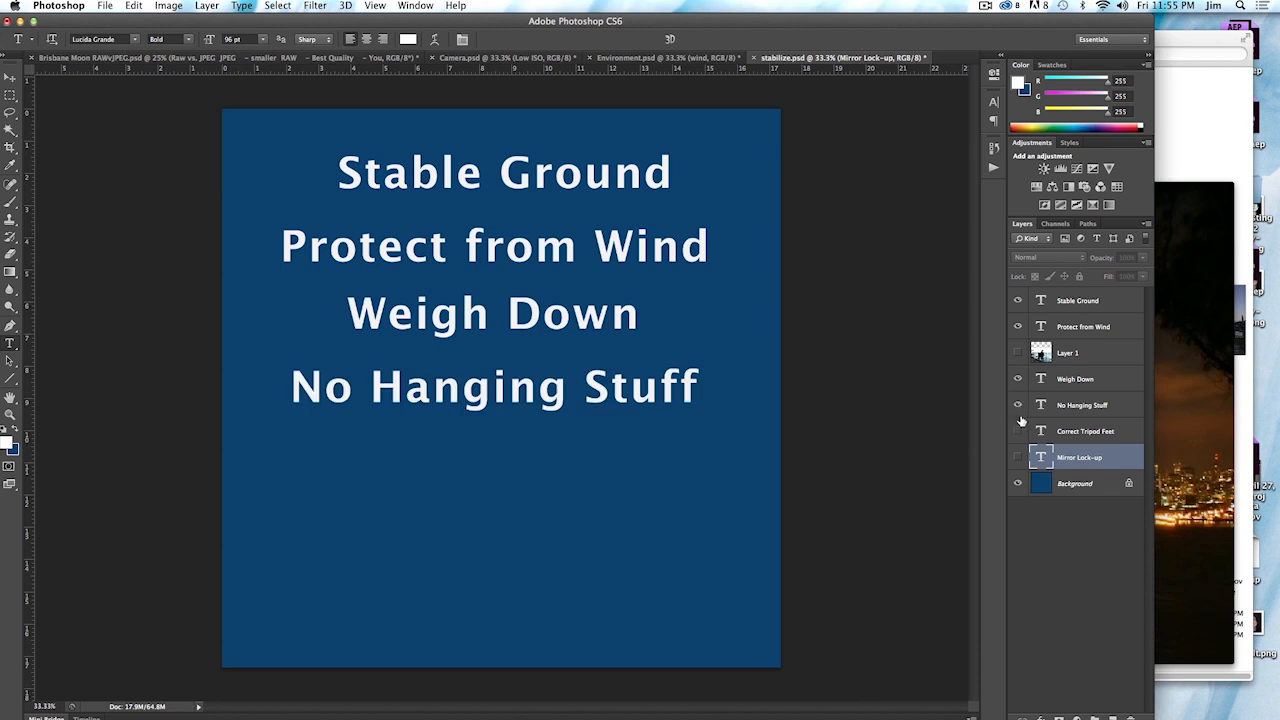
mouse_move(1018, 405)
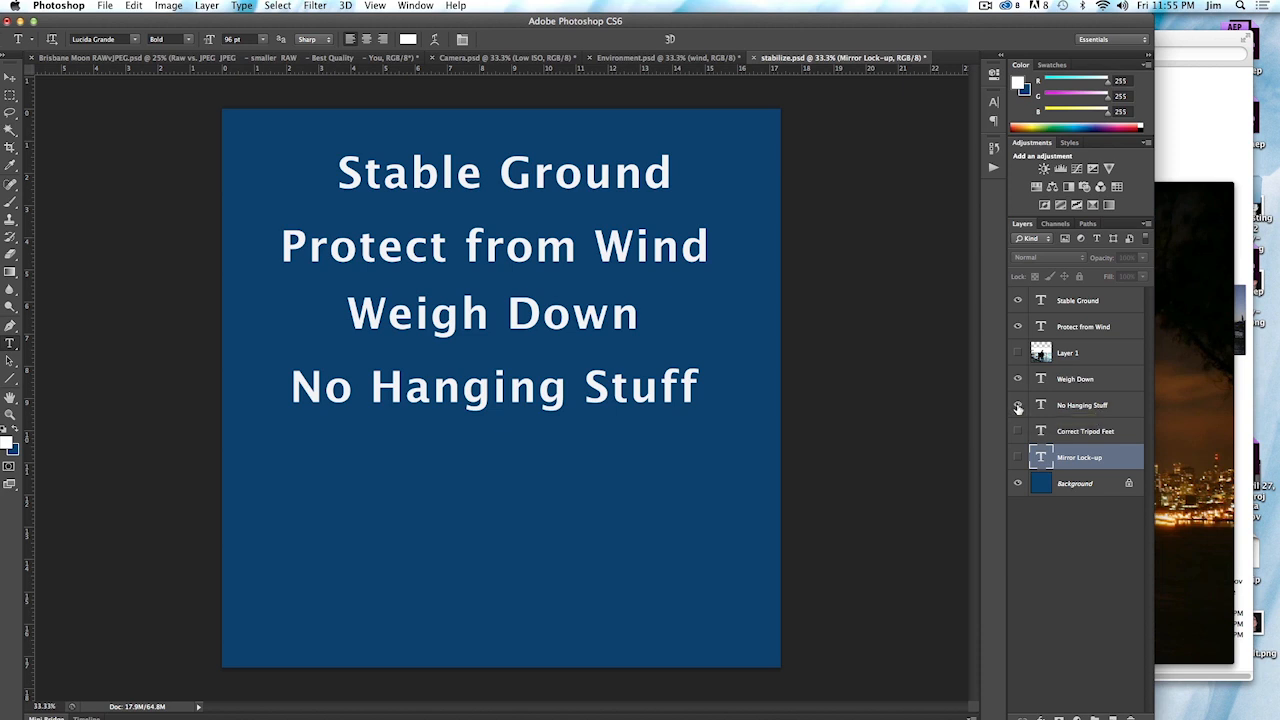
Turn on the Correct Tripod Feet text layer's visibility on the slide
left_click(1018, 405)
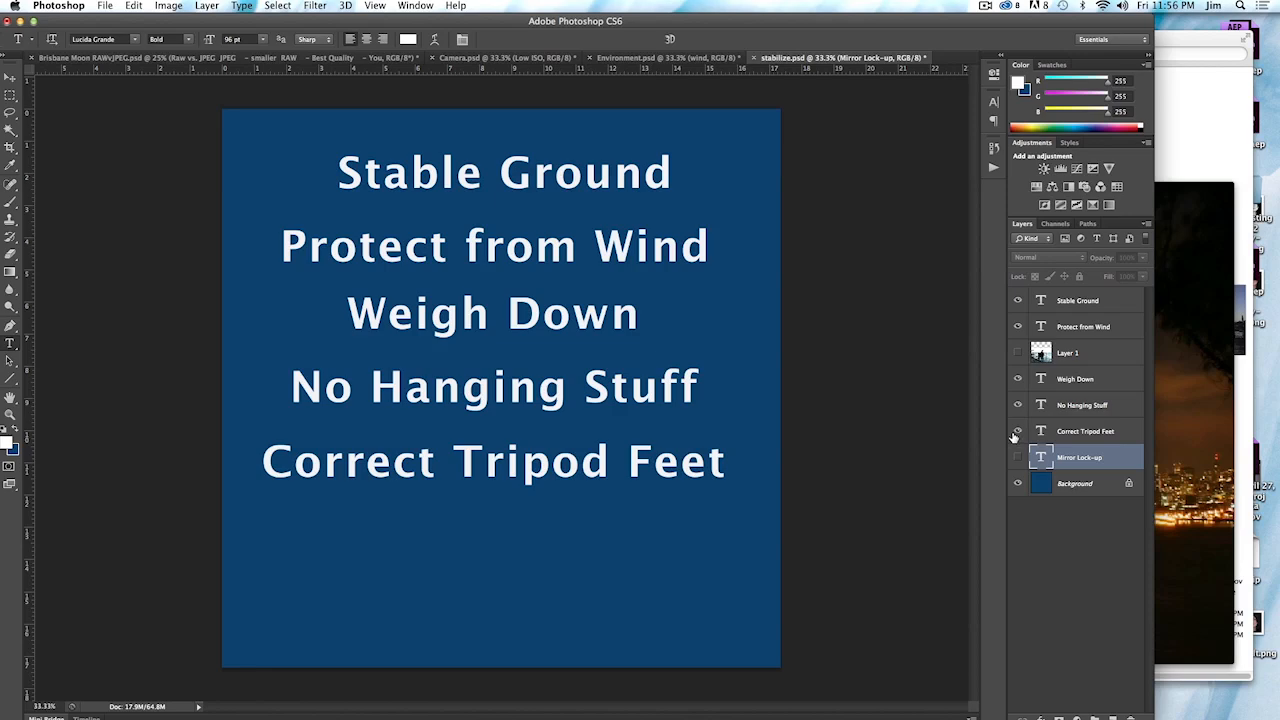
mouse_move(1013, 437)
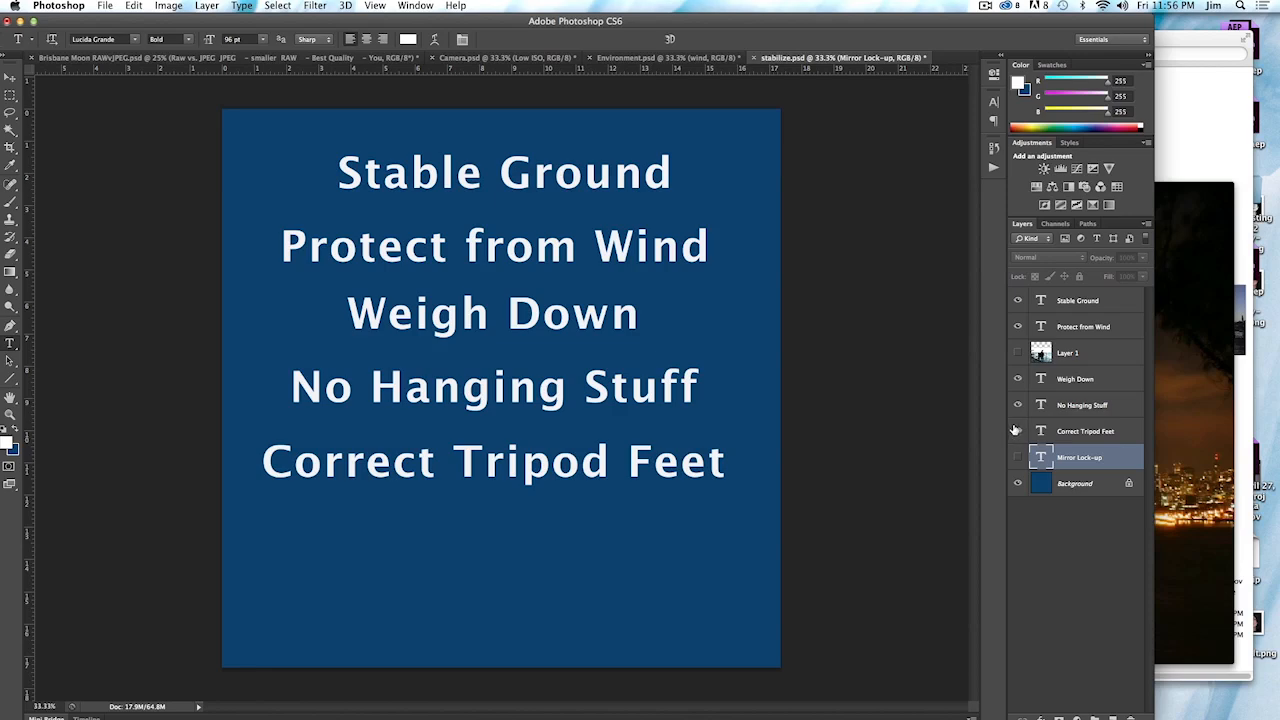
mouse_move(1017, 430)
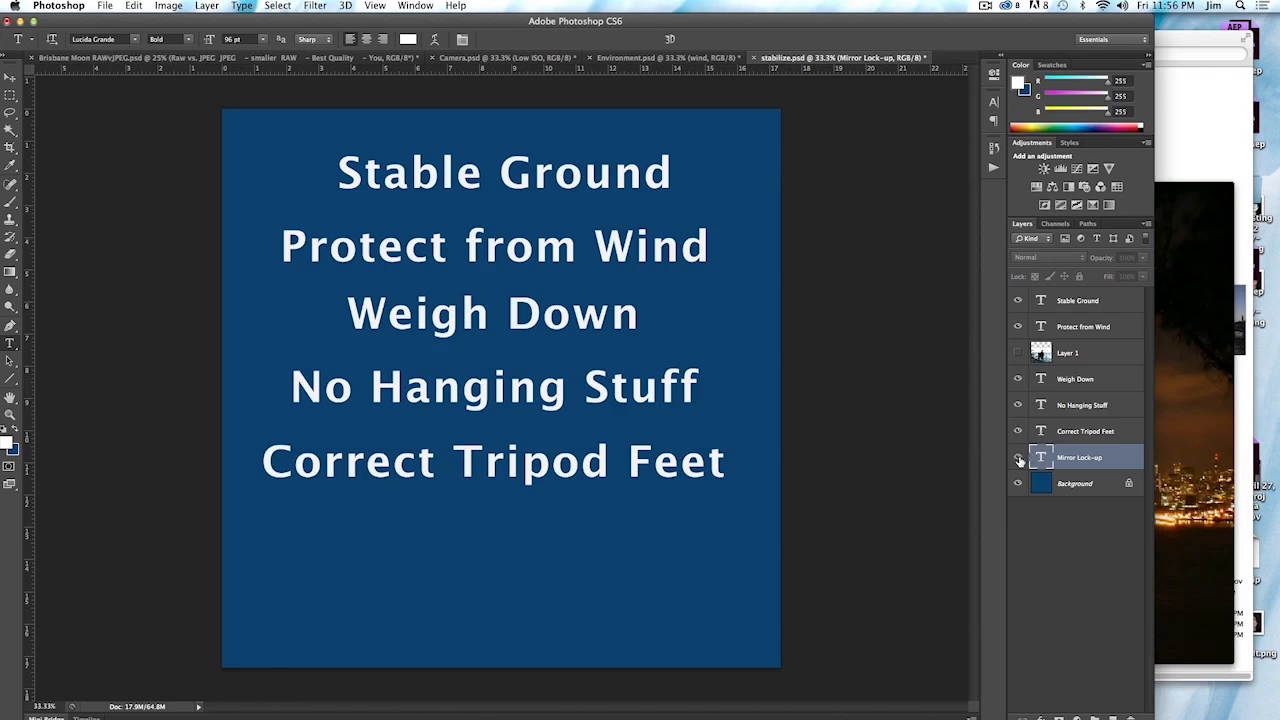
Show 'Mirror Lock-up' as the sixth tip, then bring up the application switcher
left_click(1018, 458)
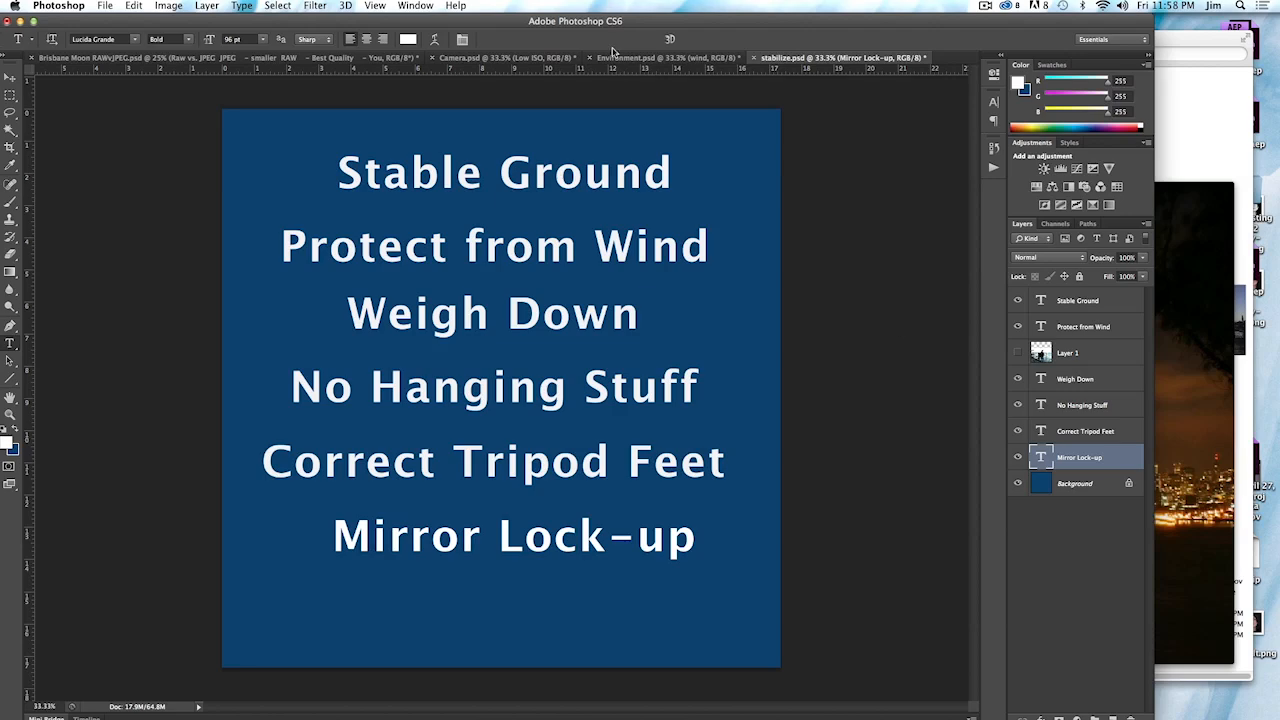
key("cmd+tab")
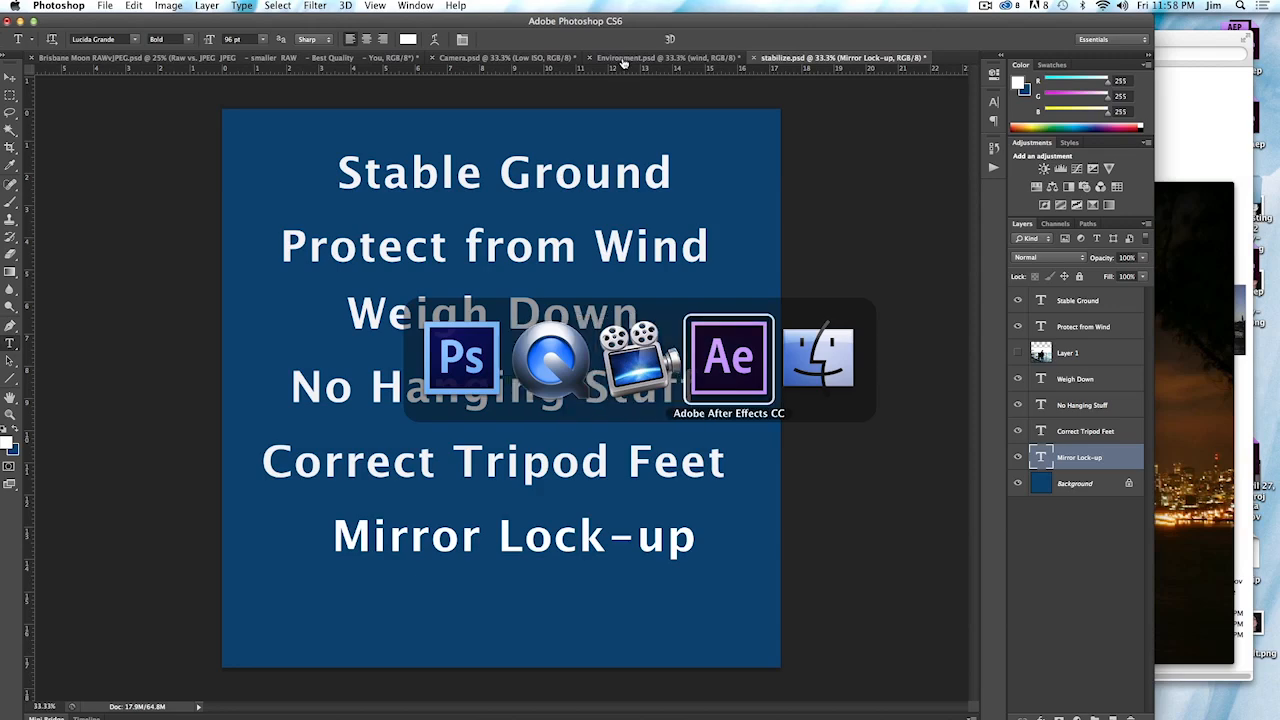
Switch to After Effects CC, showing the bb2 stable composition with Warp Stabilizer
left_click(728, 360)
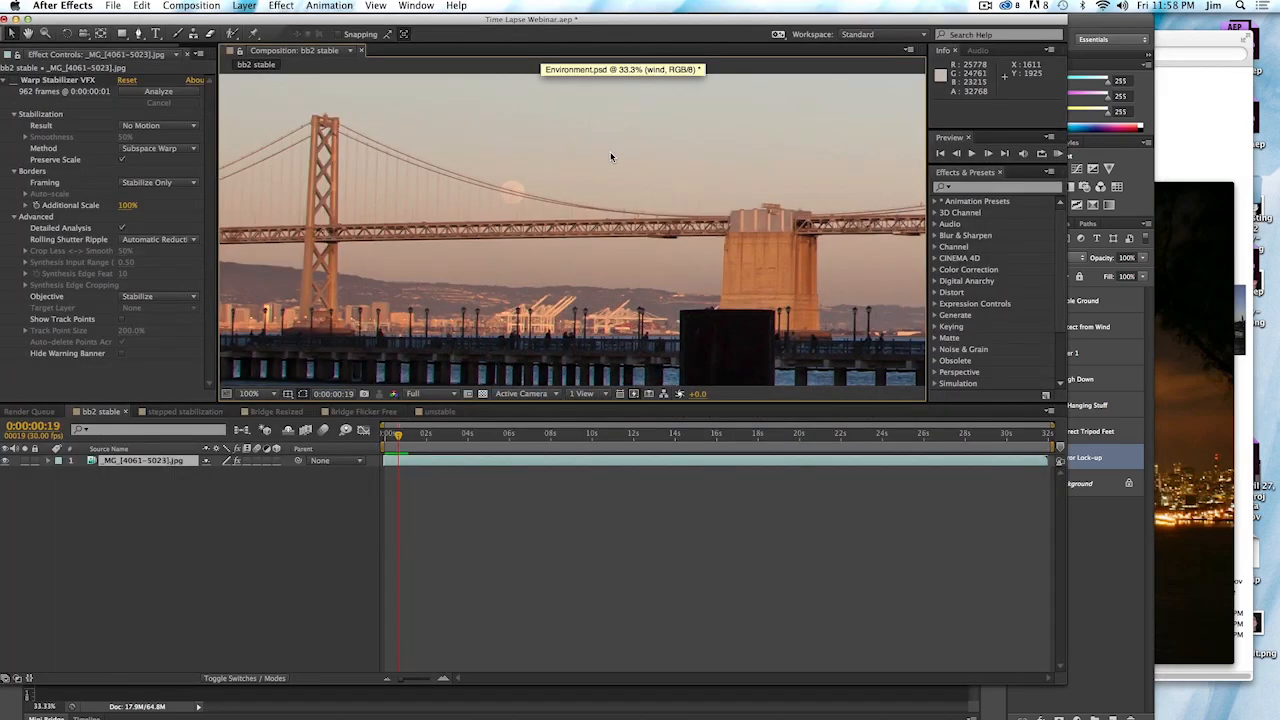
mouse_move(551, 118)
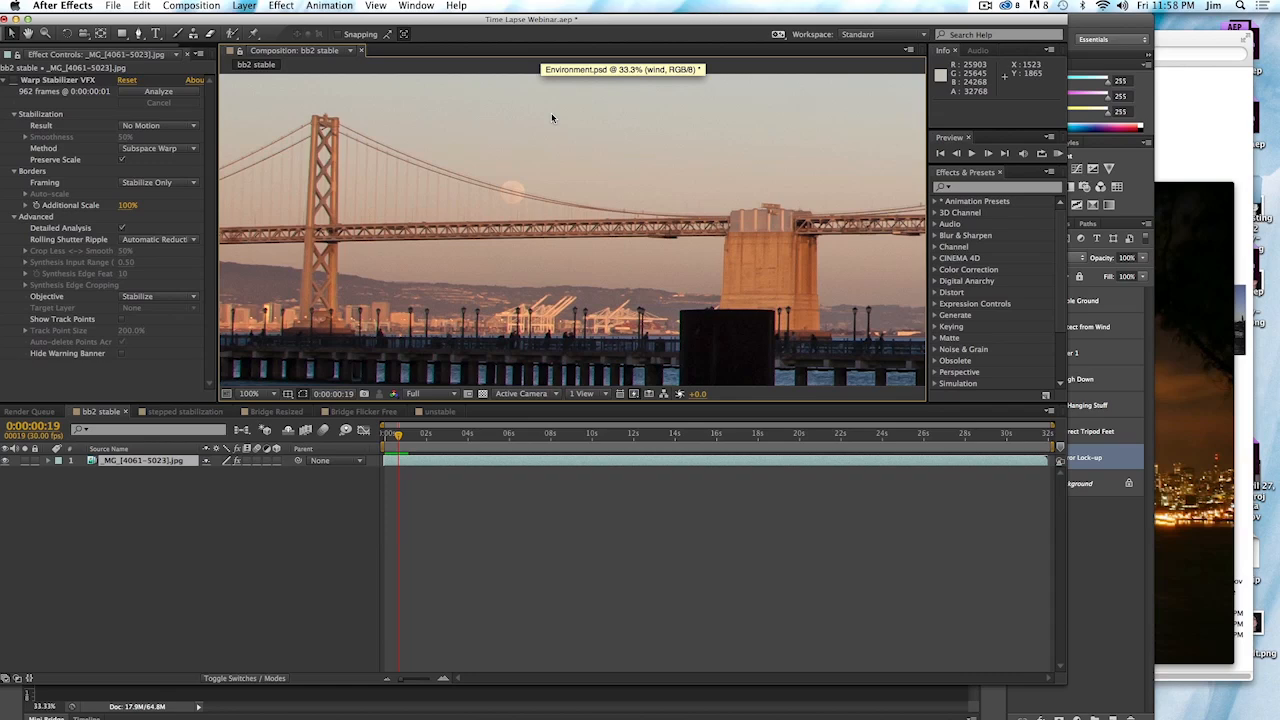
mouse_move(543, 126)
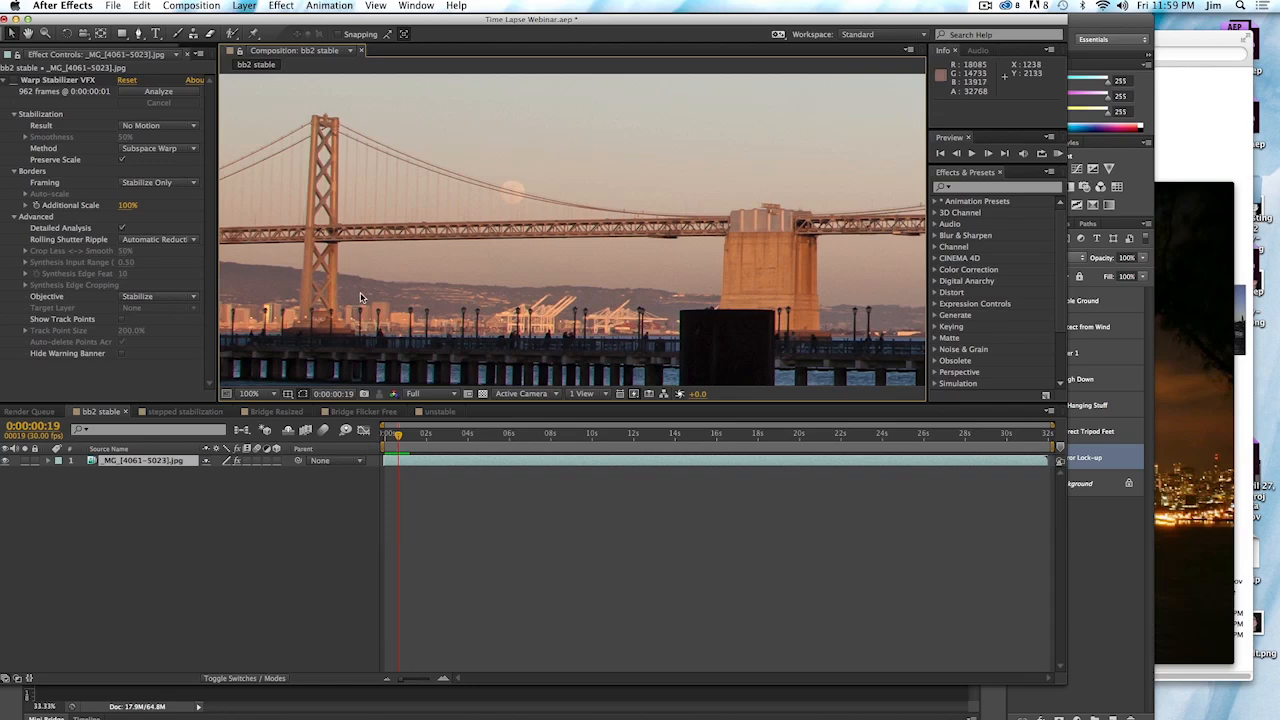
mouse_move(351, 238)
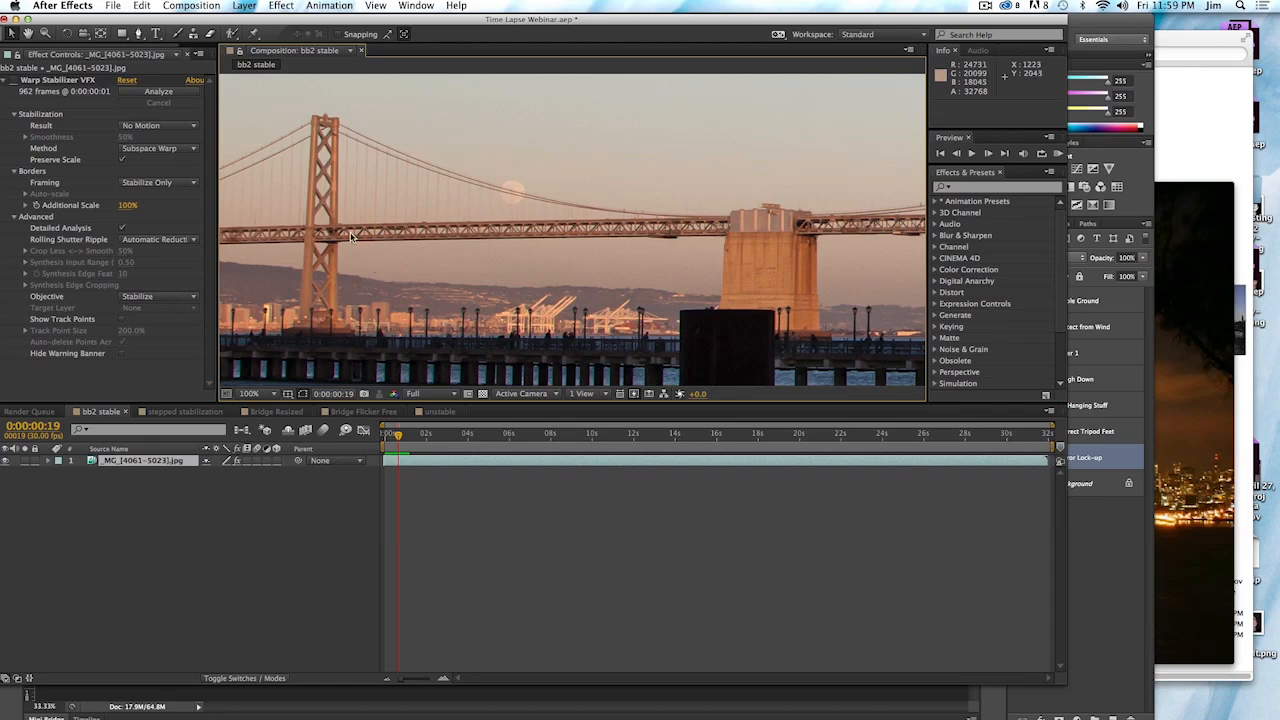
mouse_move(386, 281)
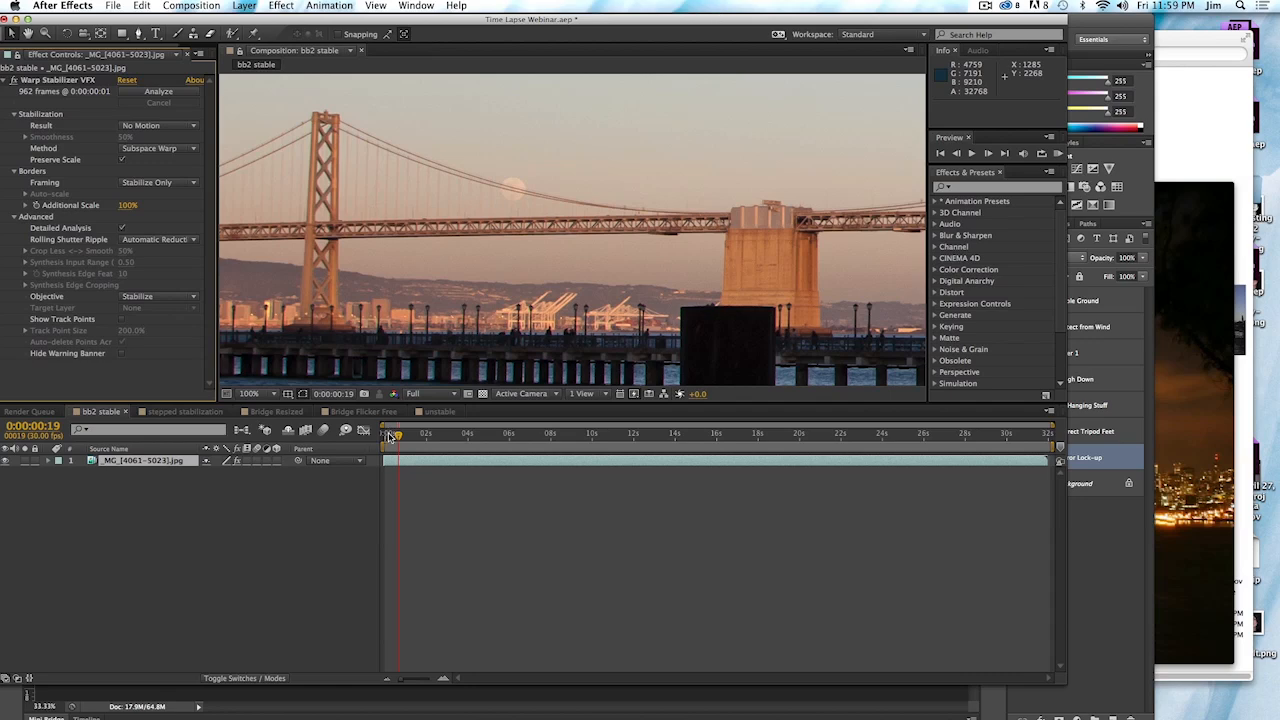
mouse_move(363, 430)
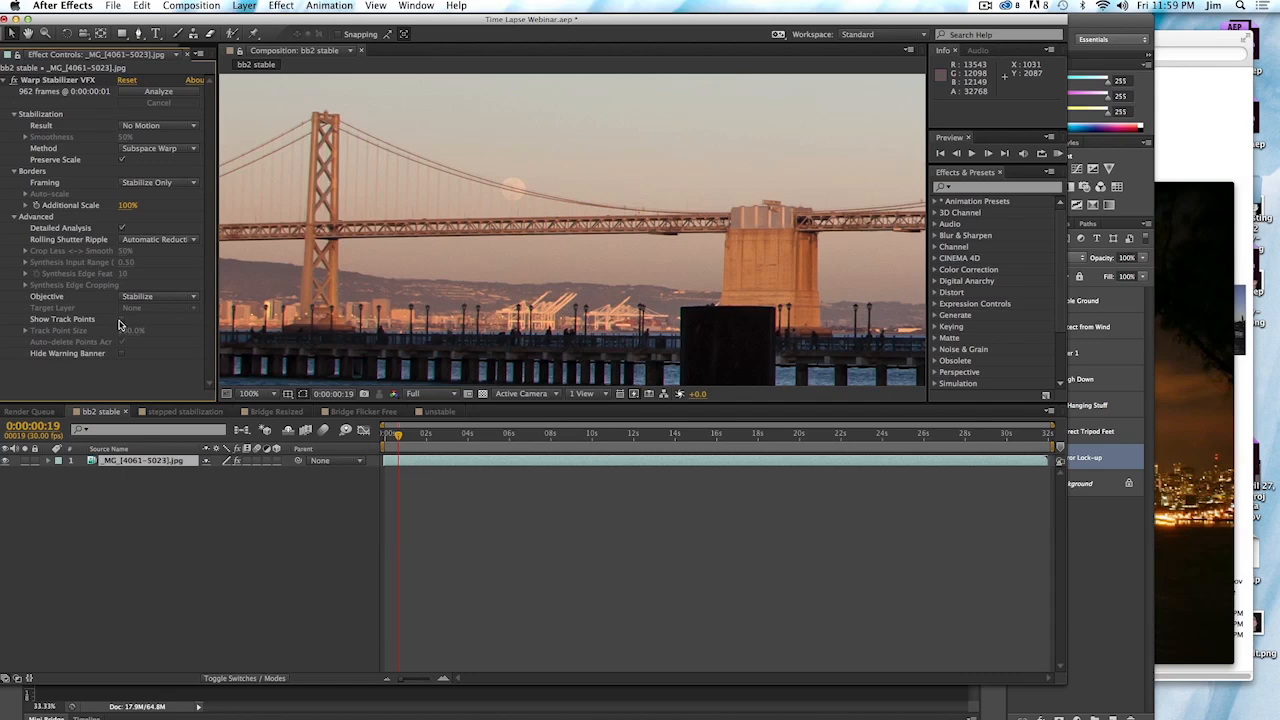
mouse_move(120, 323)
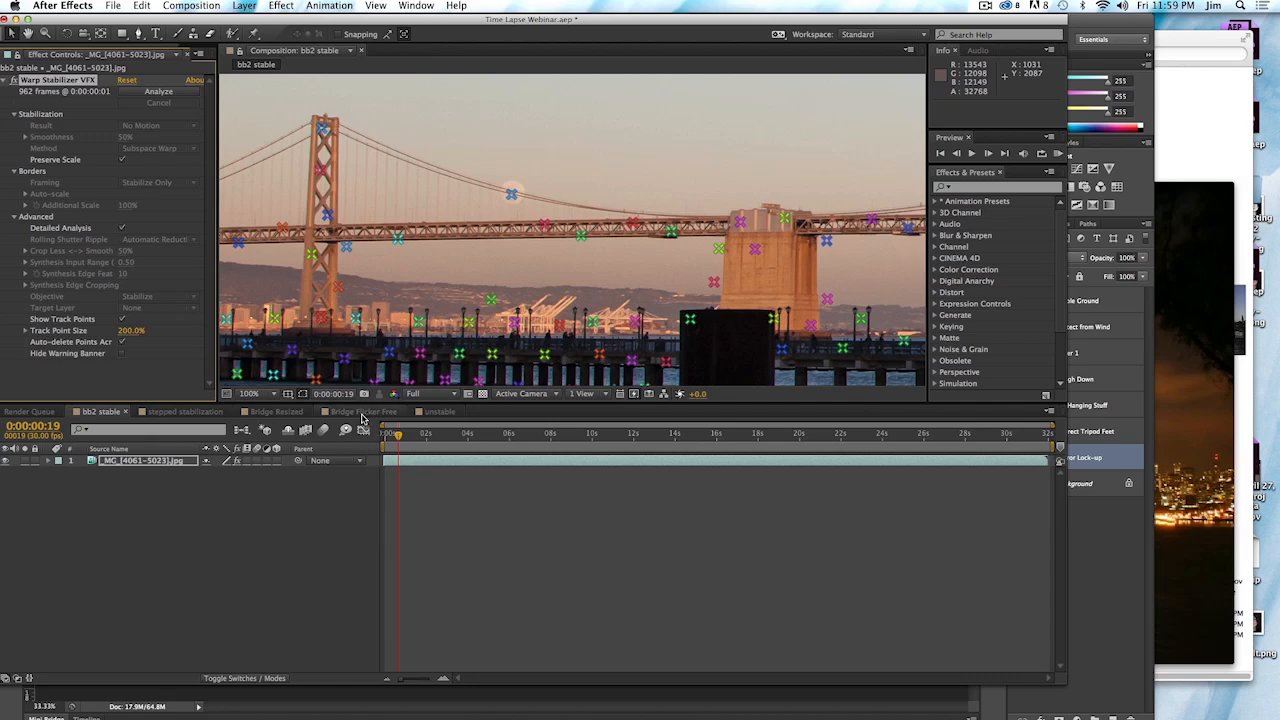
mouse_move(378, 318)
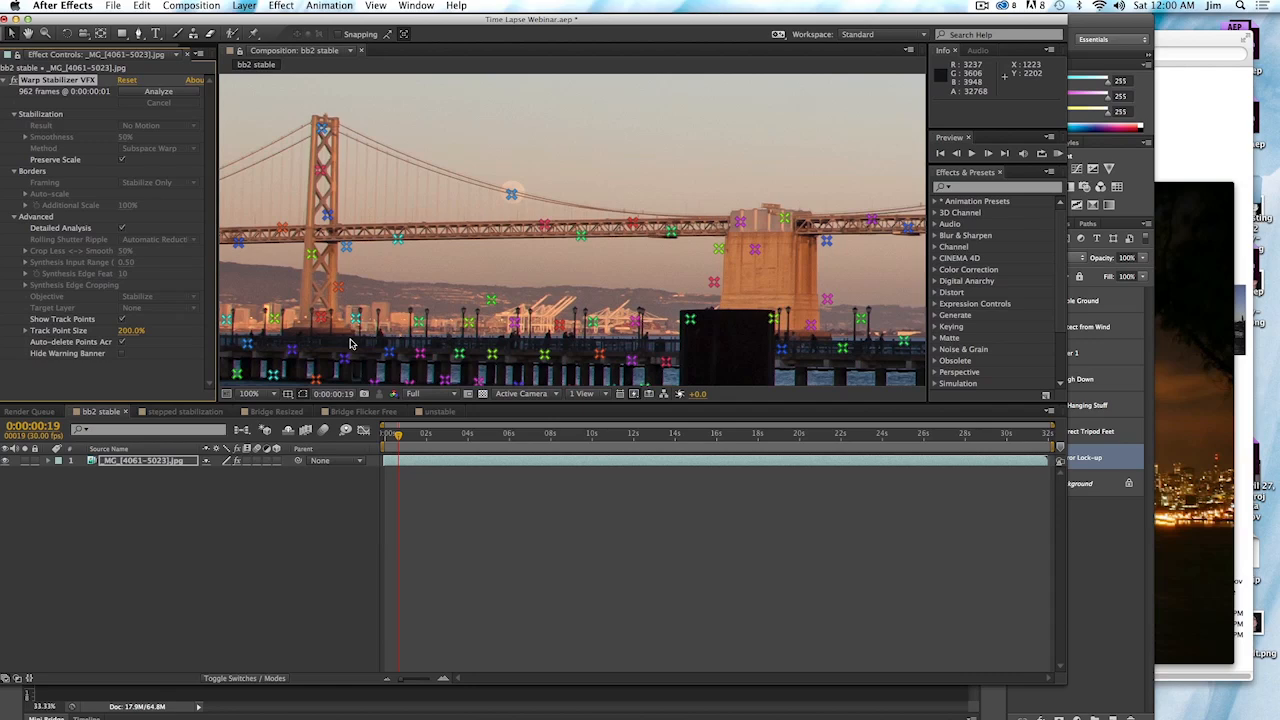
mouse_move(333, 383)
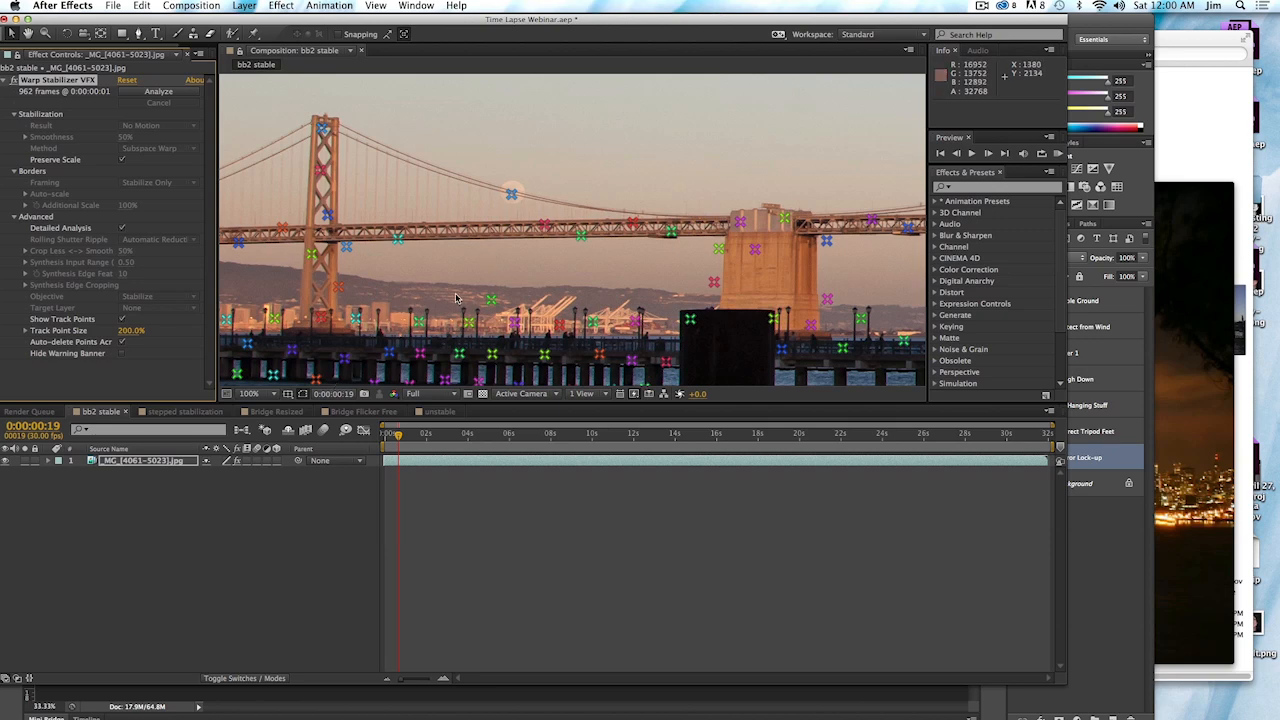
mouse_move(443, 268)
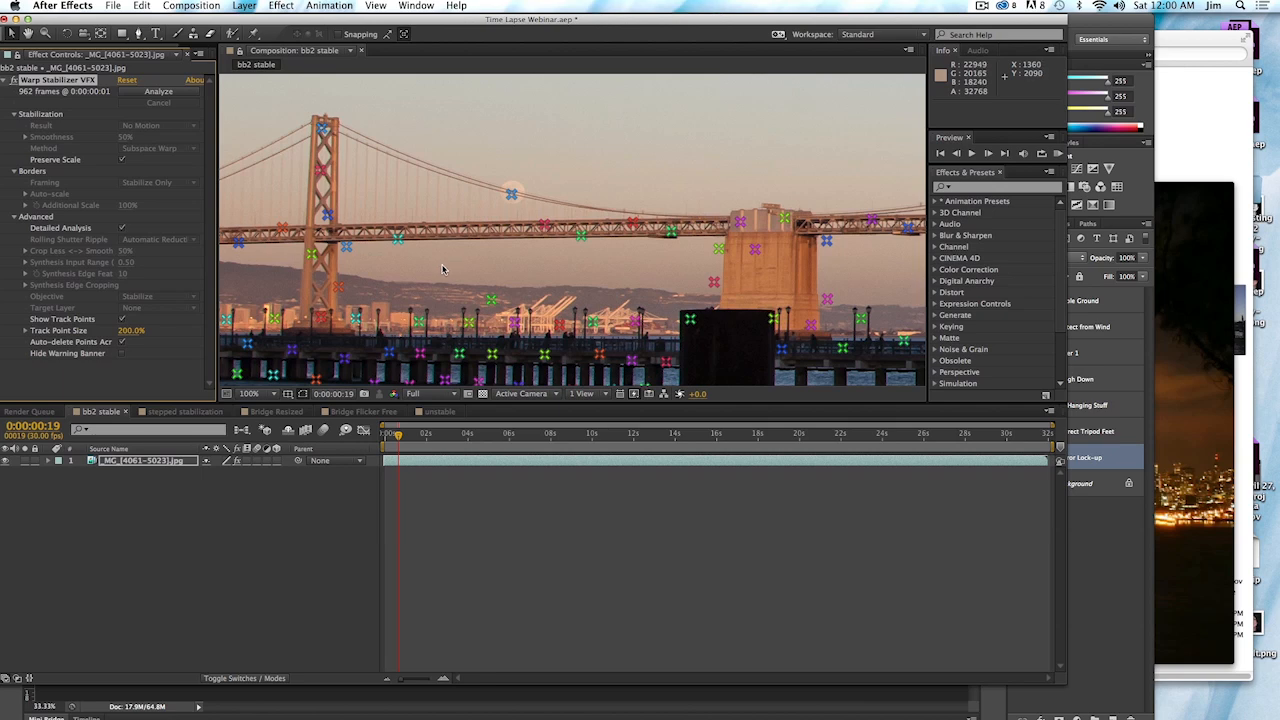
mouse_move(453, 278)
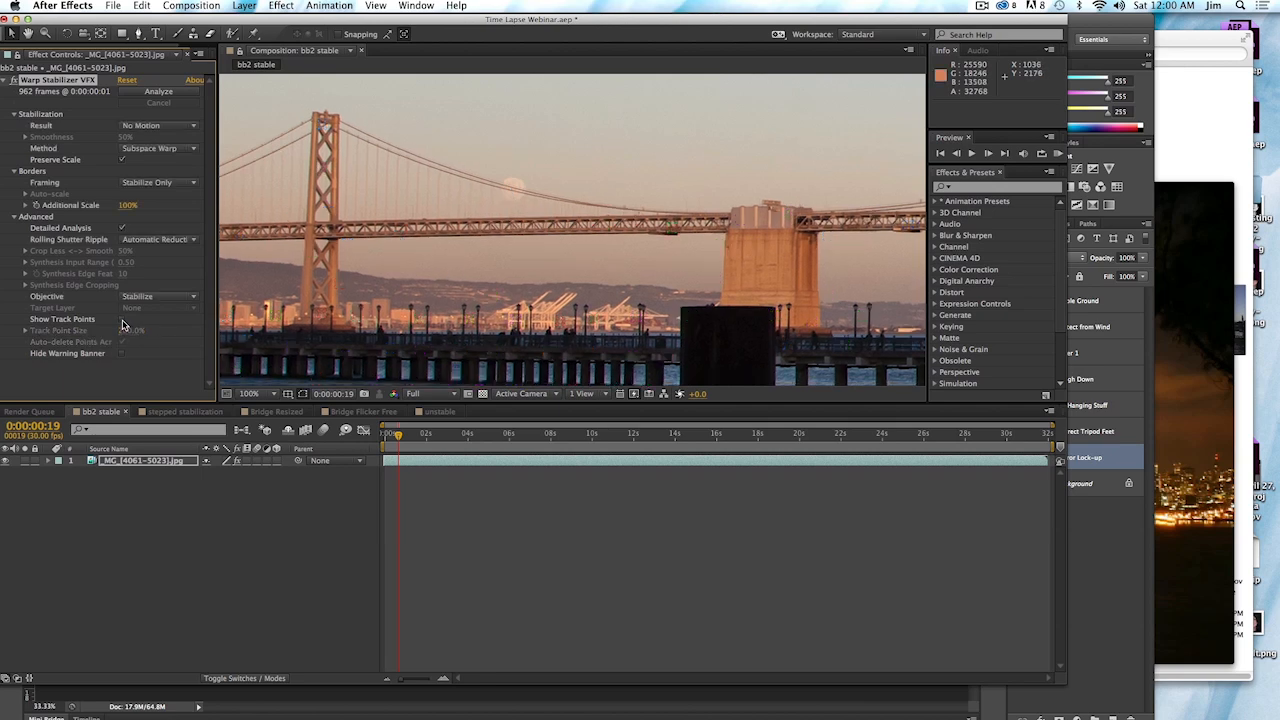
Switch the Timeline to the unstable Bay Bridge composition tab
left_click(158, 91)
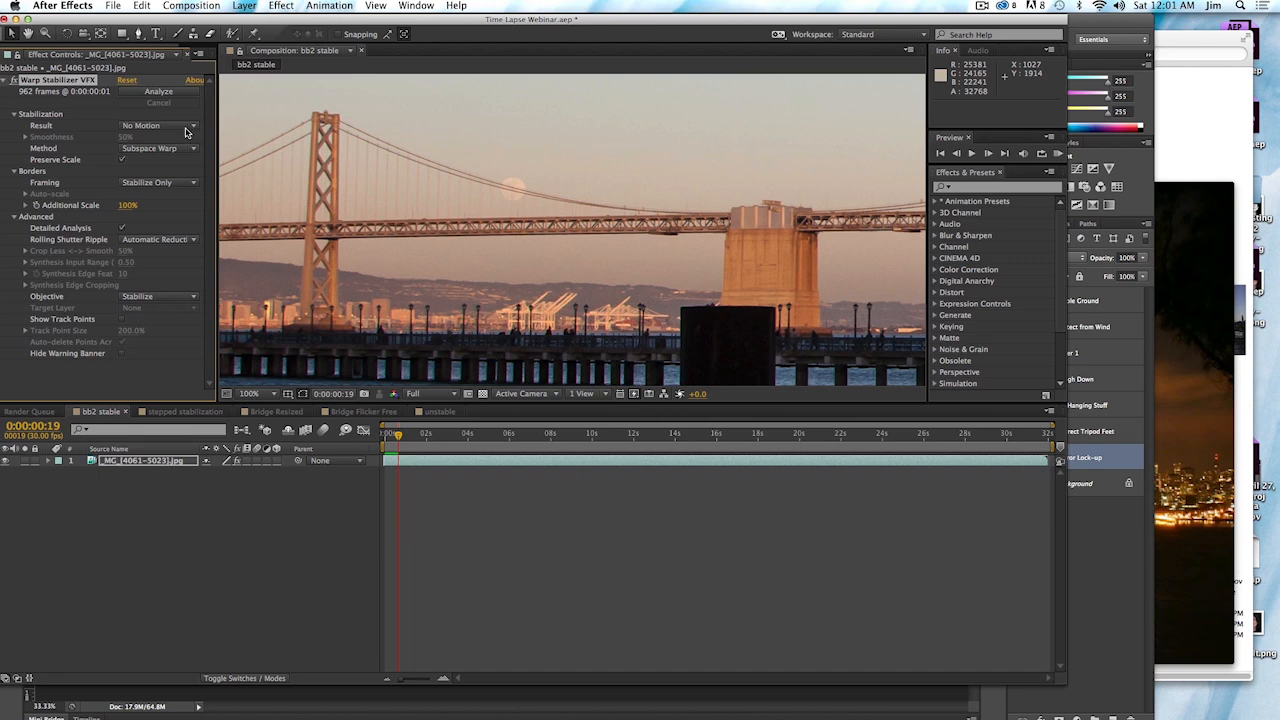
mouse_move(322, 242)
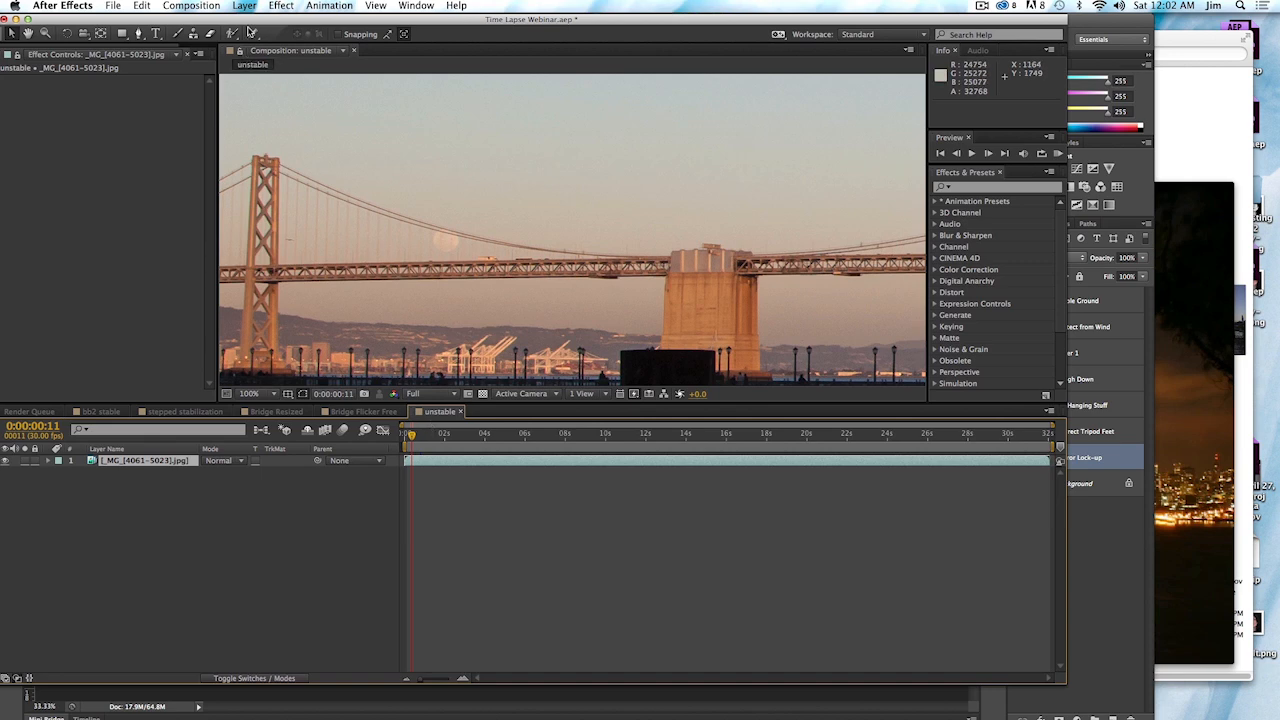
Add Warp Stabilizer VFX from the Distort effects to the unstable bridge clip
left_click(281, 6)
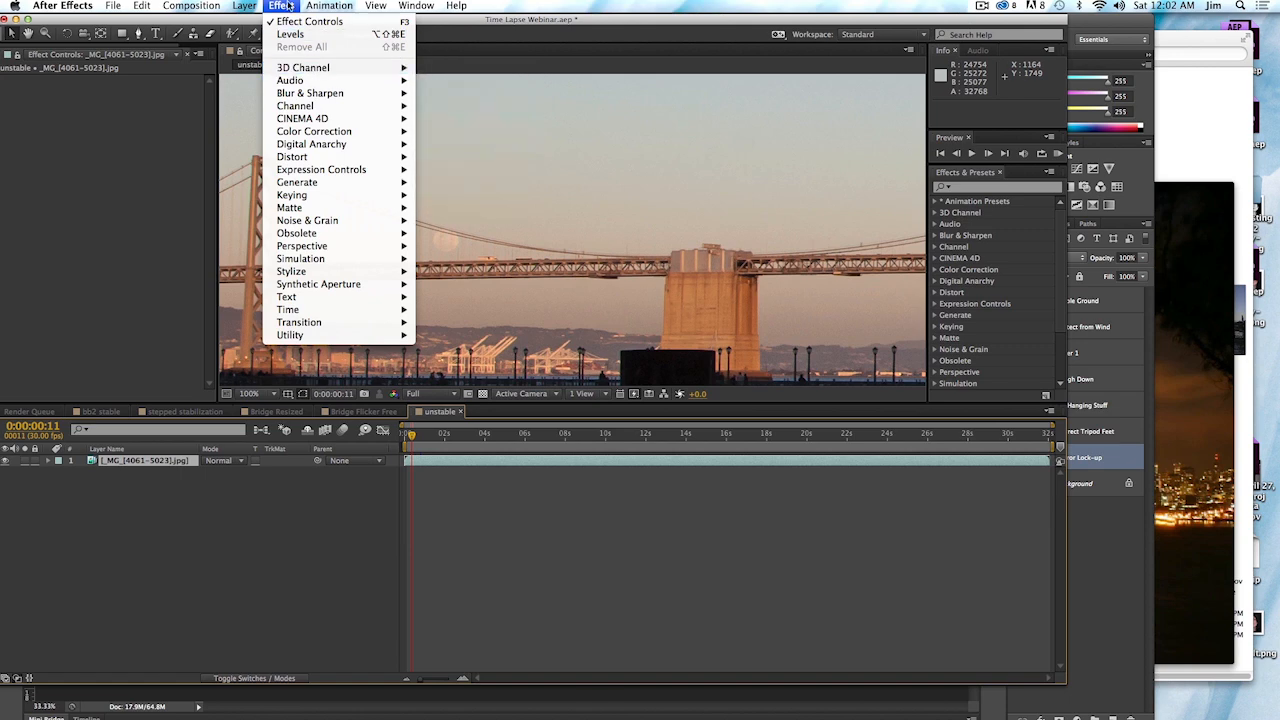
mouse_move(292, 156)
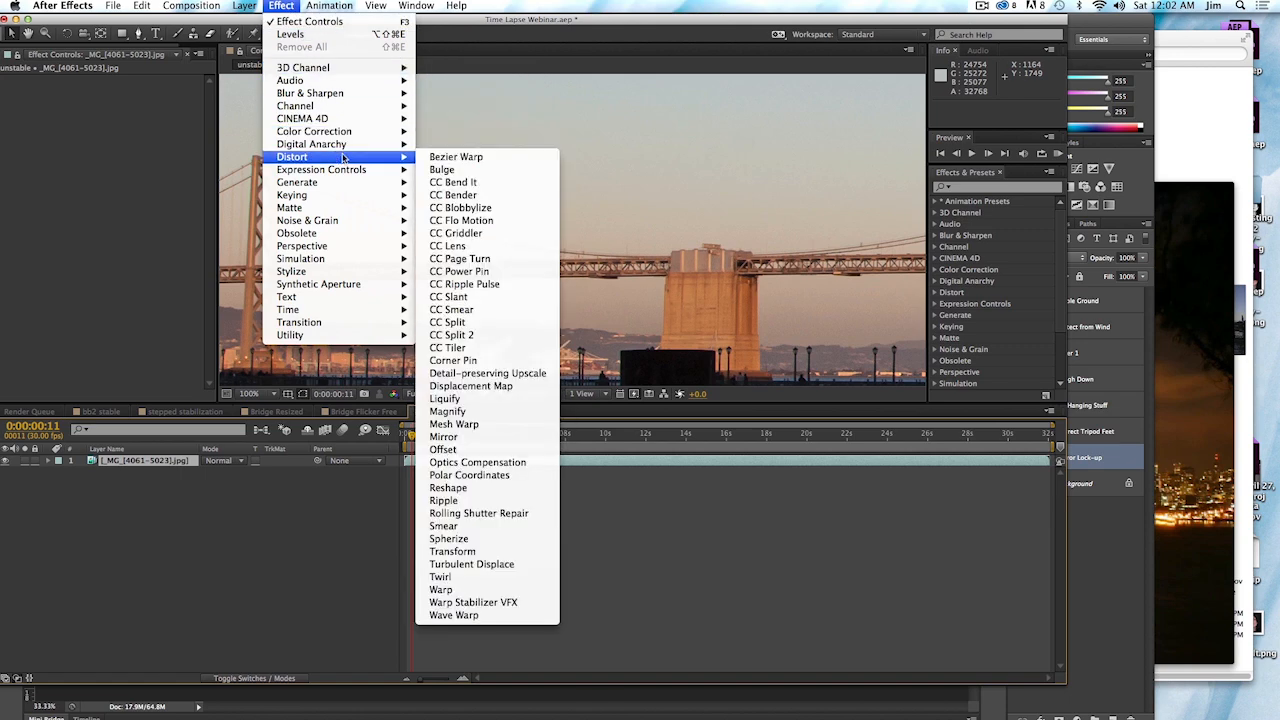
mouse_move(473, 602)
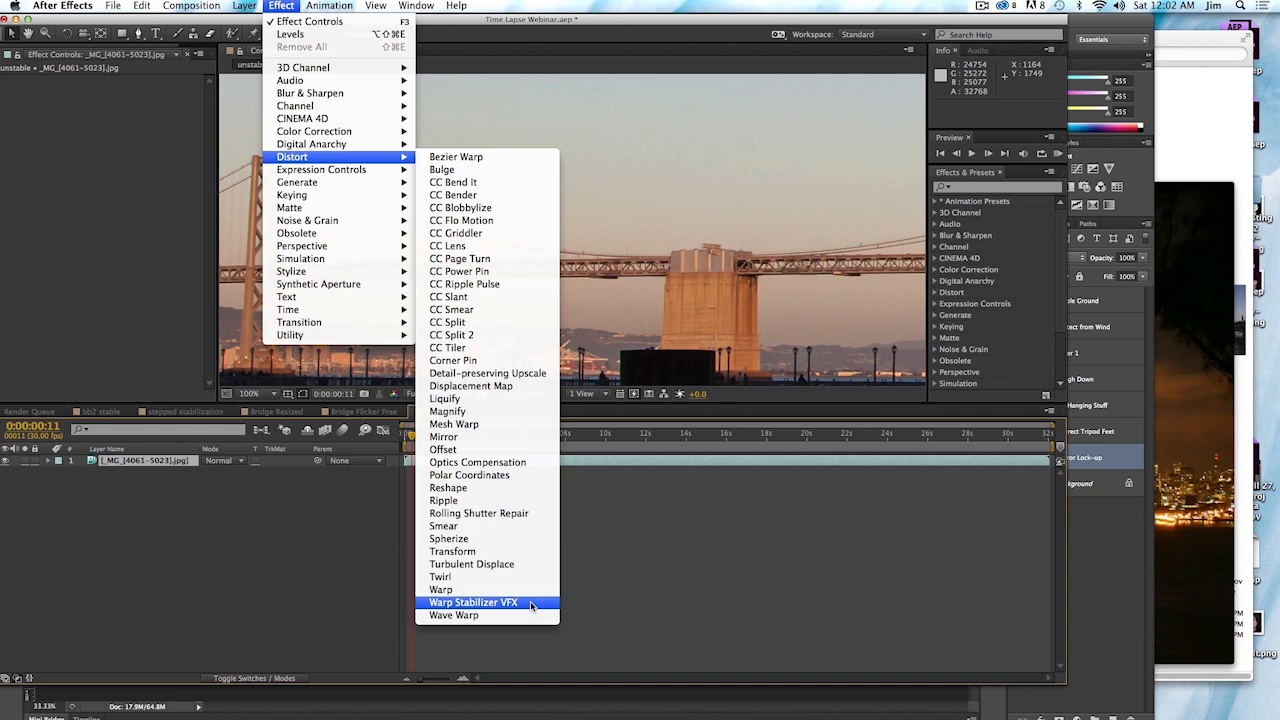
left_click(473, 602)
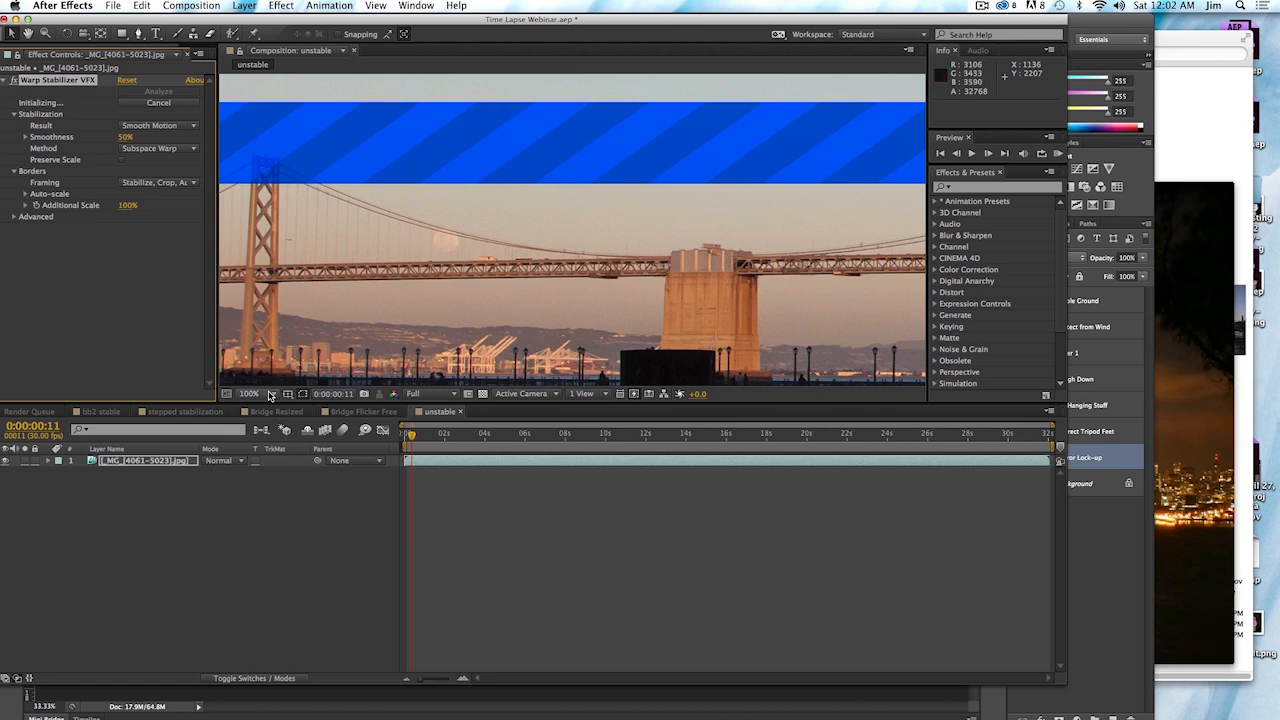
Set the composition preview magnification to 50% to see the full shot
left_click(248, 393)
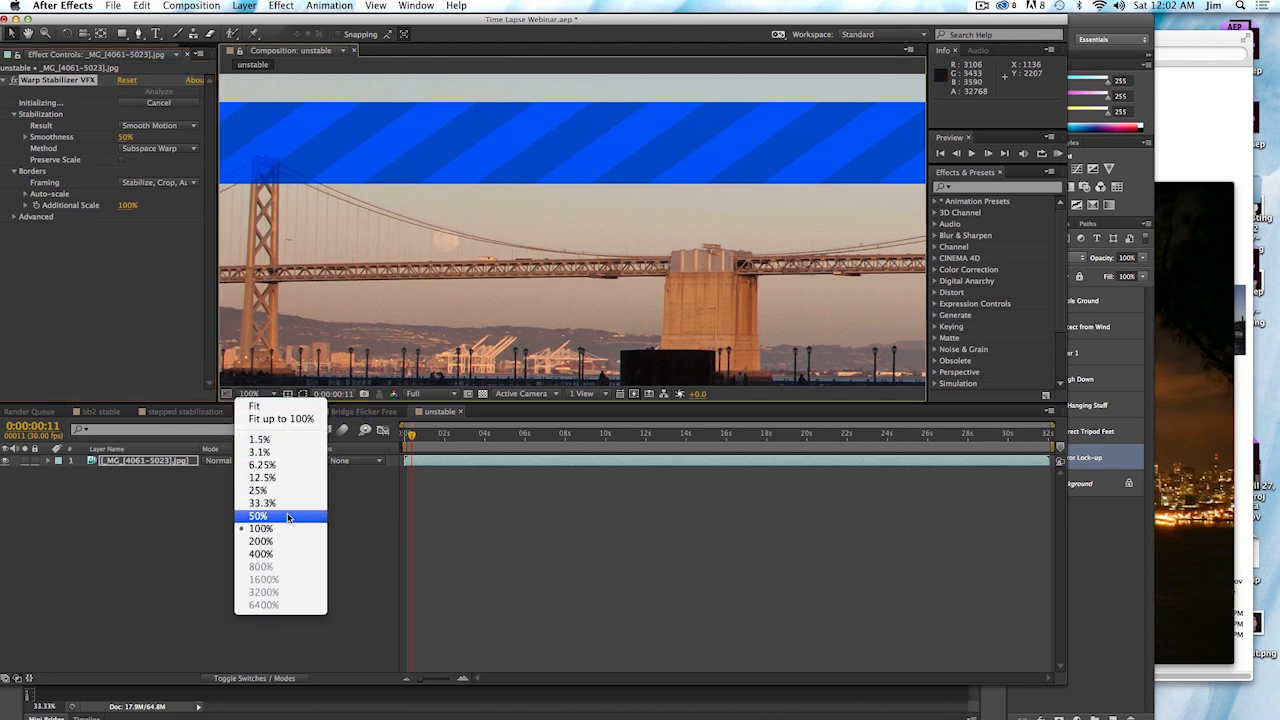
left_click(258, 516)
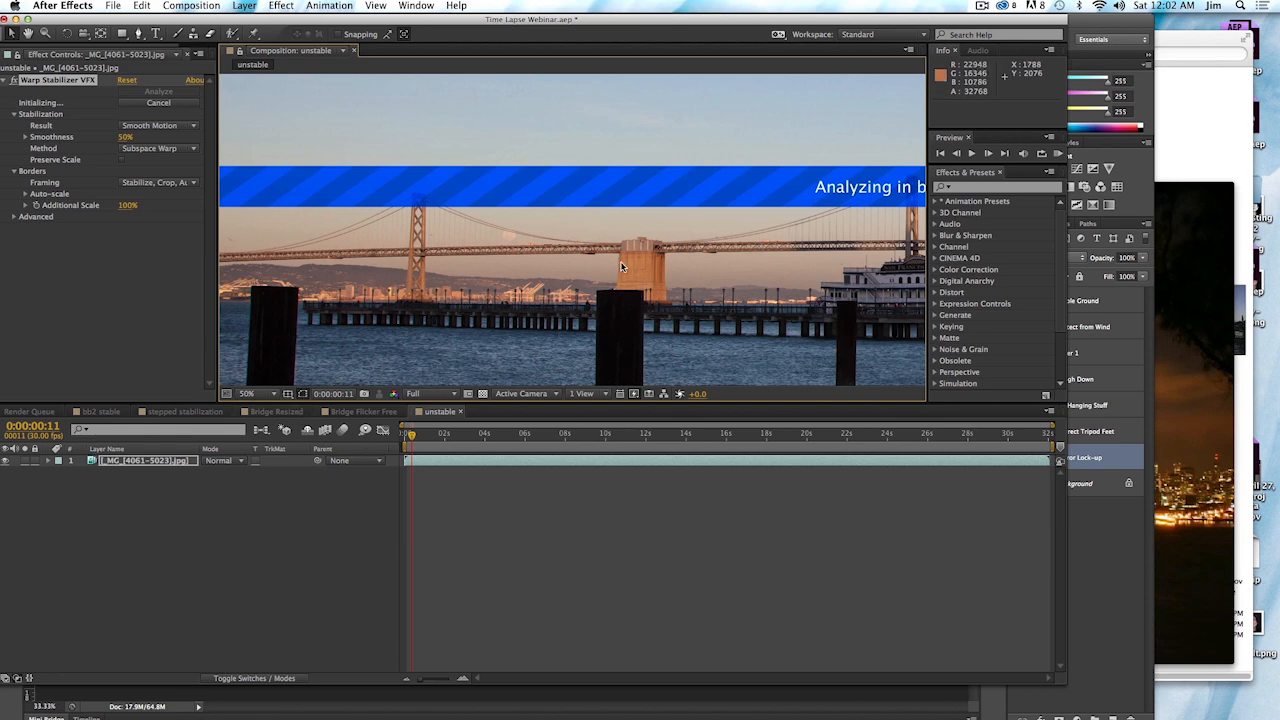
mouse_move(706, 173)
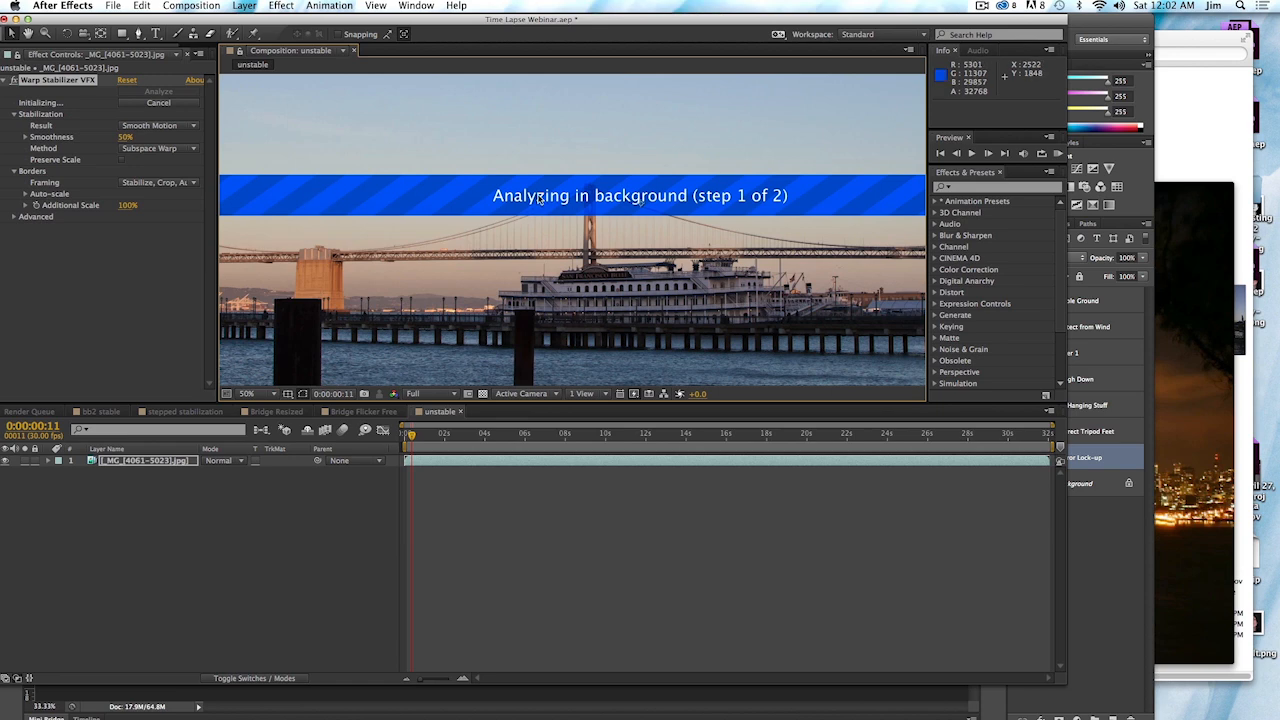
mouse_move(640, 202)
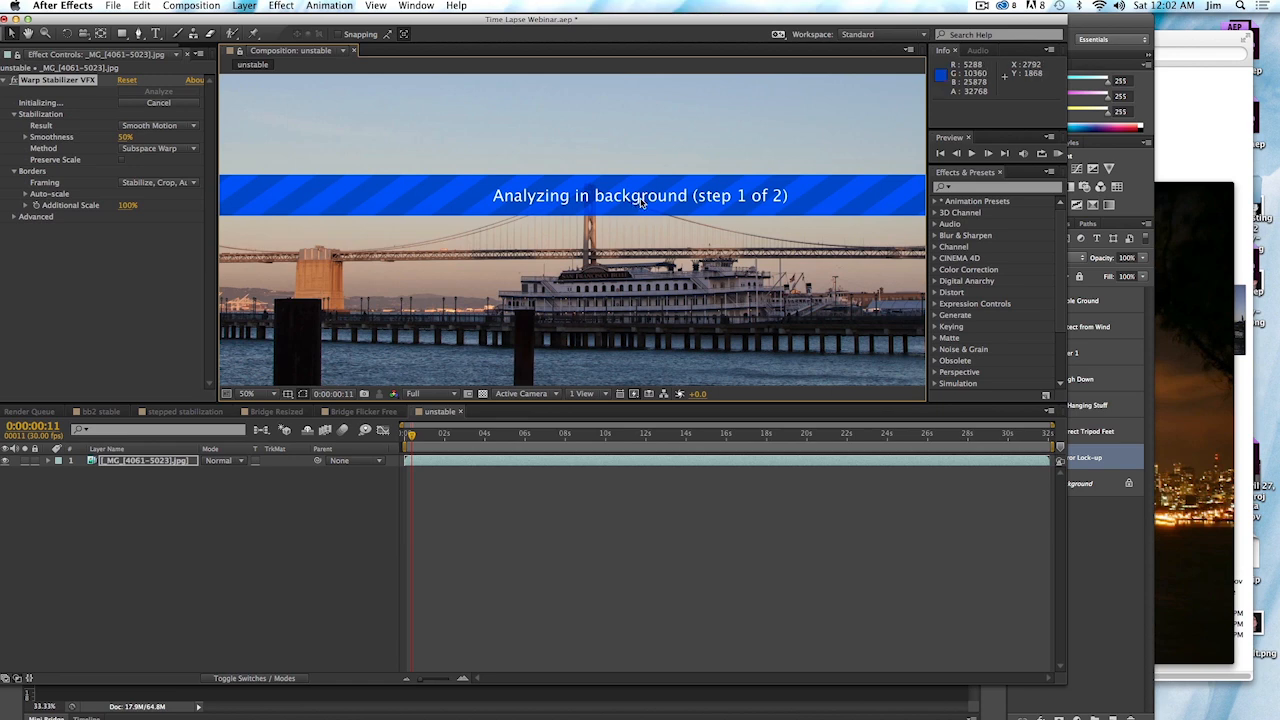
mouse_move(563, 233)
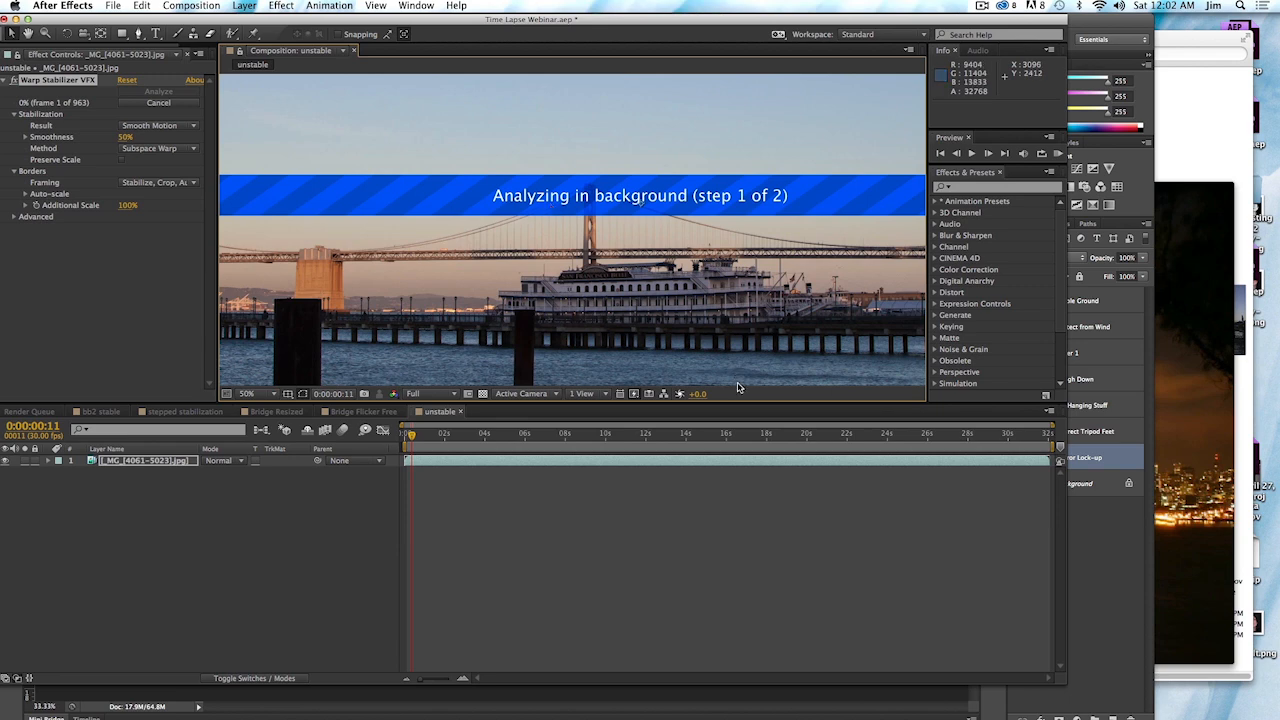
mouse_move(640, 197)
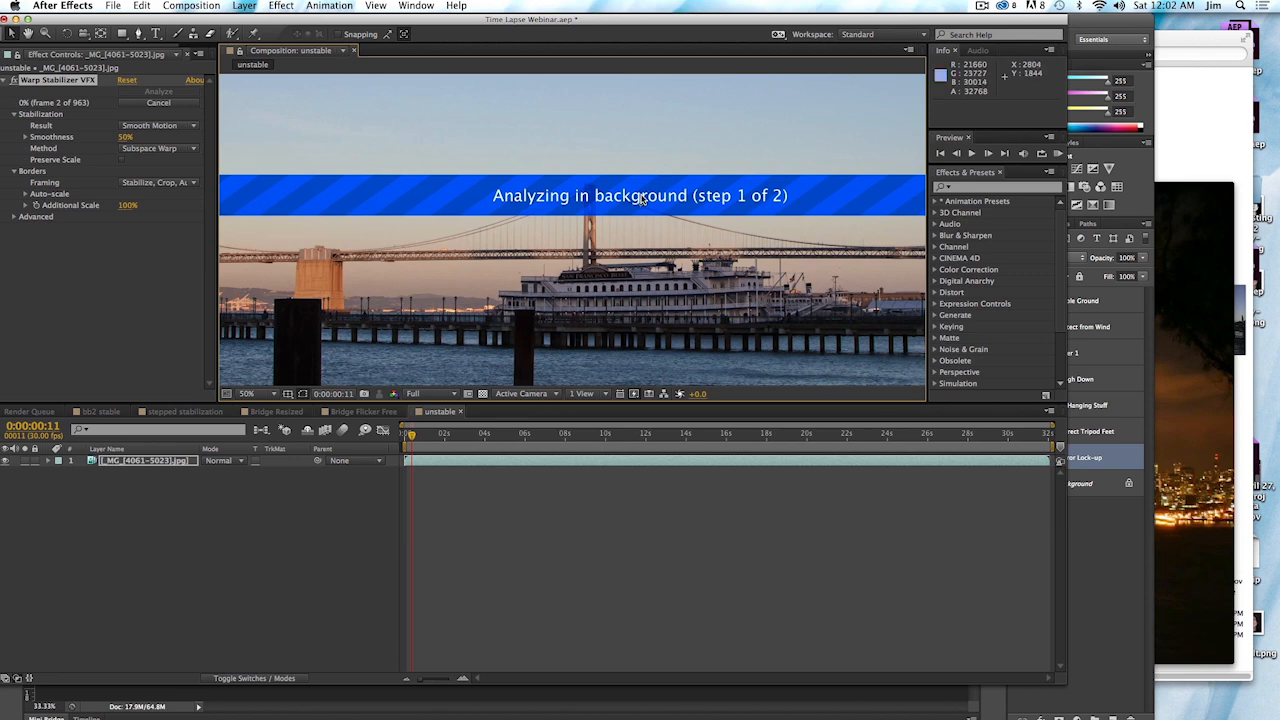
mouse_move(651, 210)
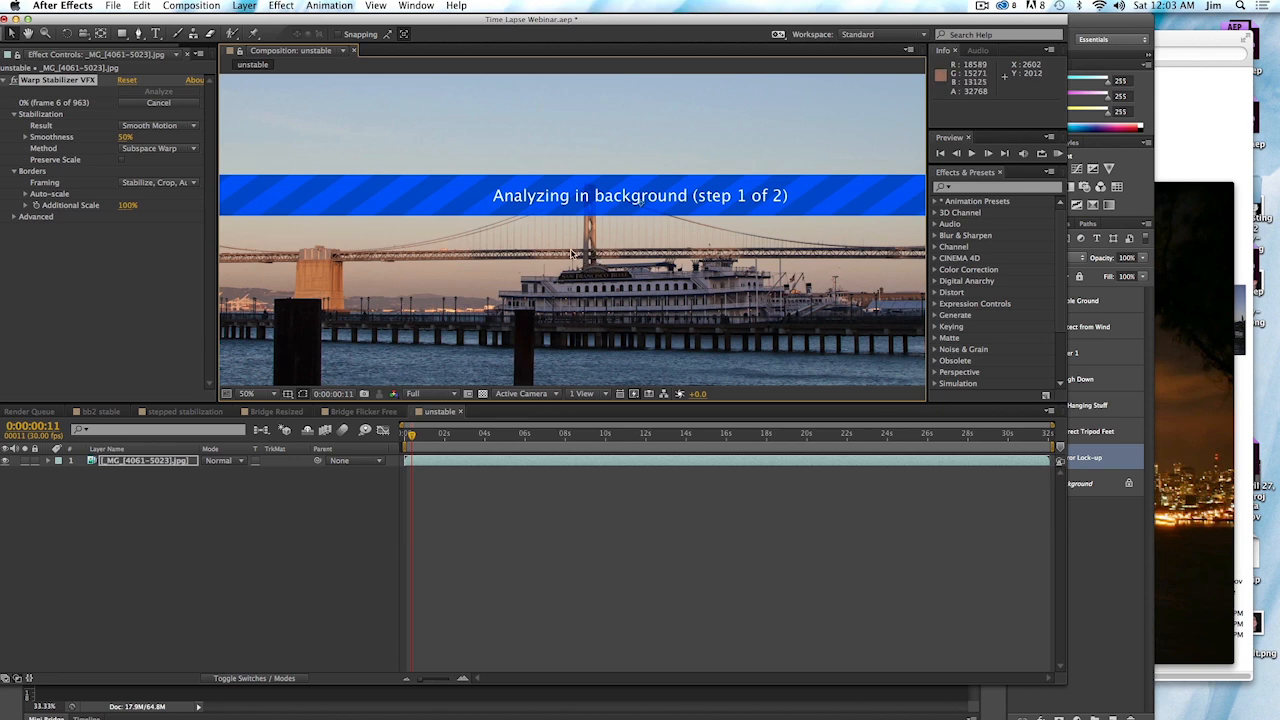
mouse_move(627, 245)
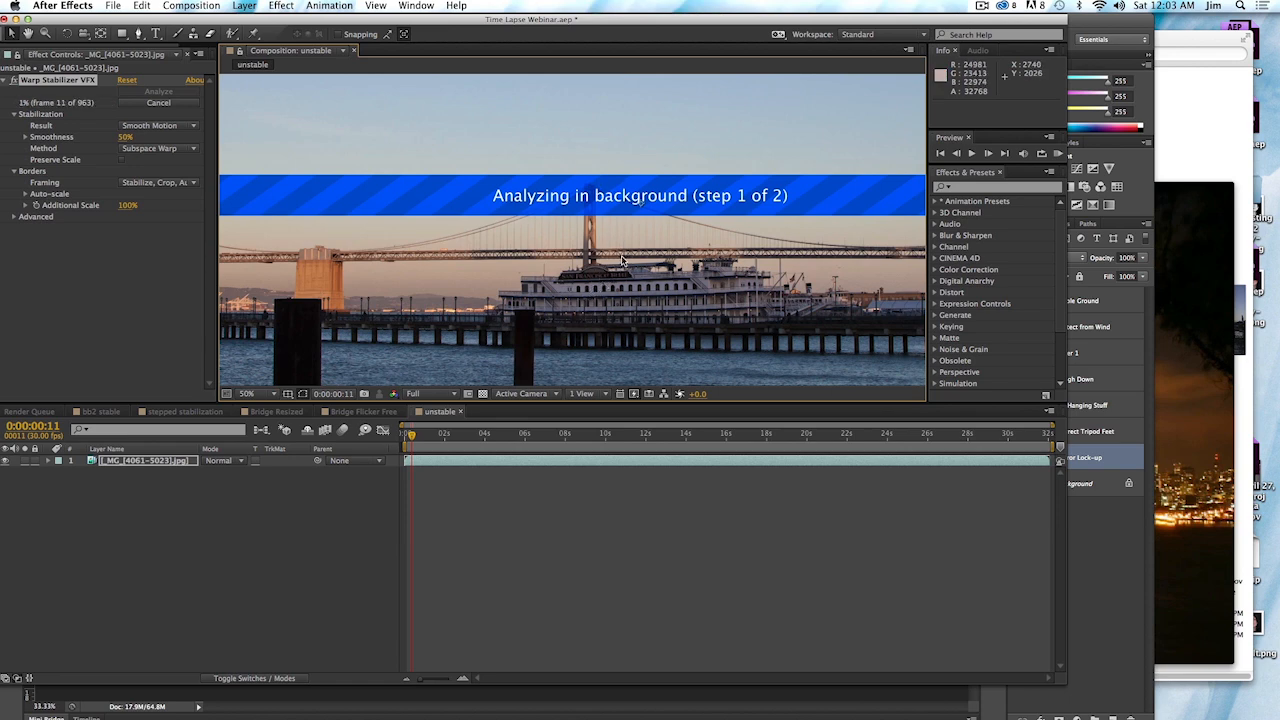
mouse_move(630, 182)
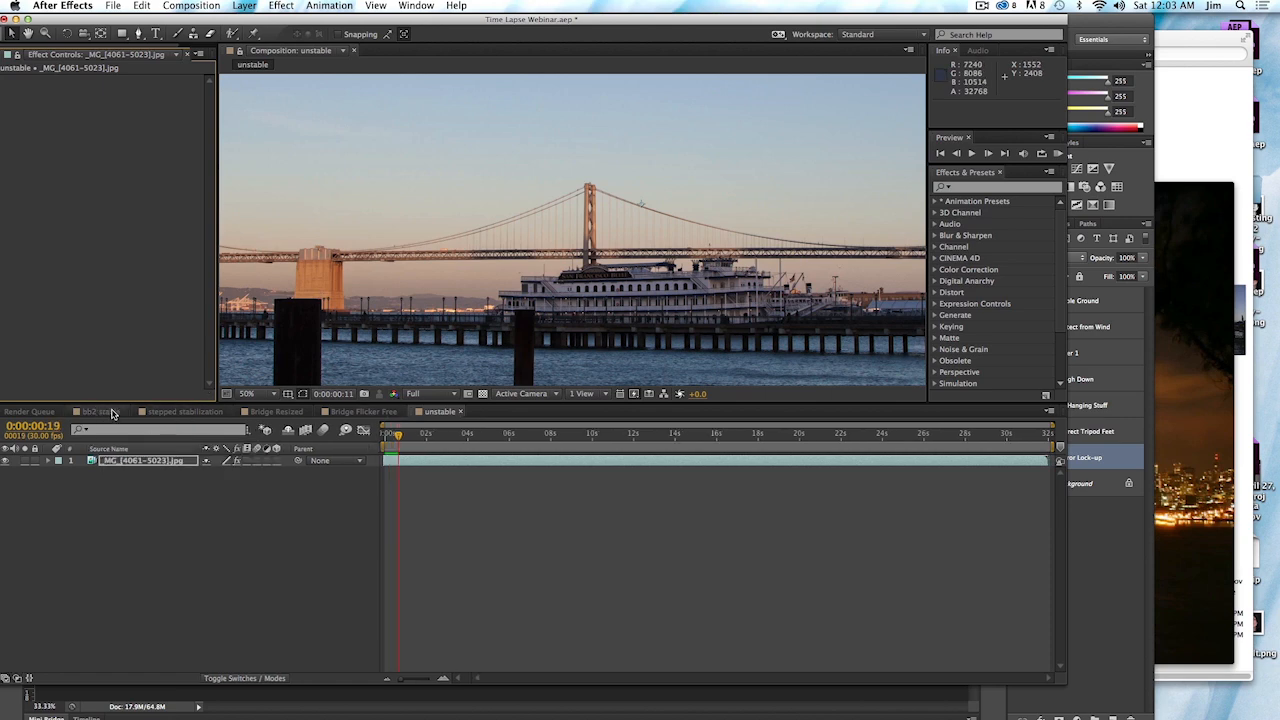
Switch to the bb2 stable composition and view Warp Stabilizer's result choices, keeping No Motion
left_click(96, 411)
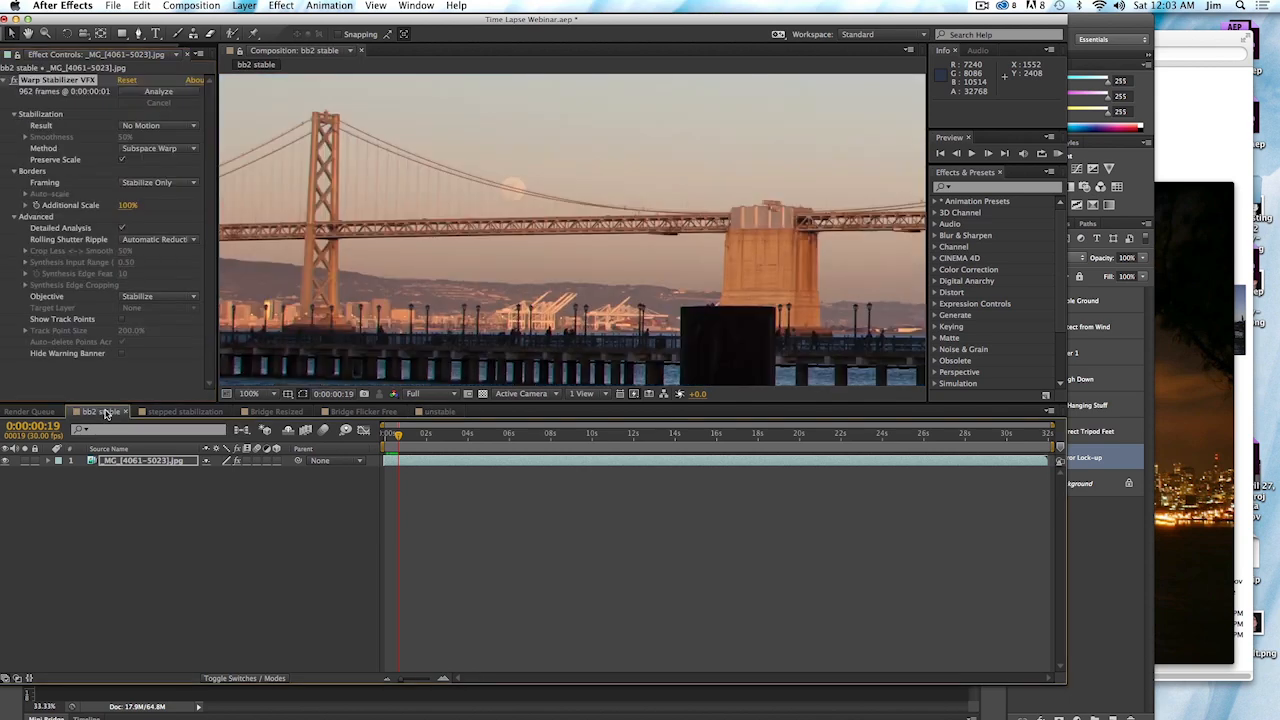
mouse_move(336, 103)
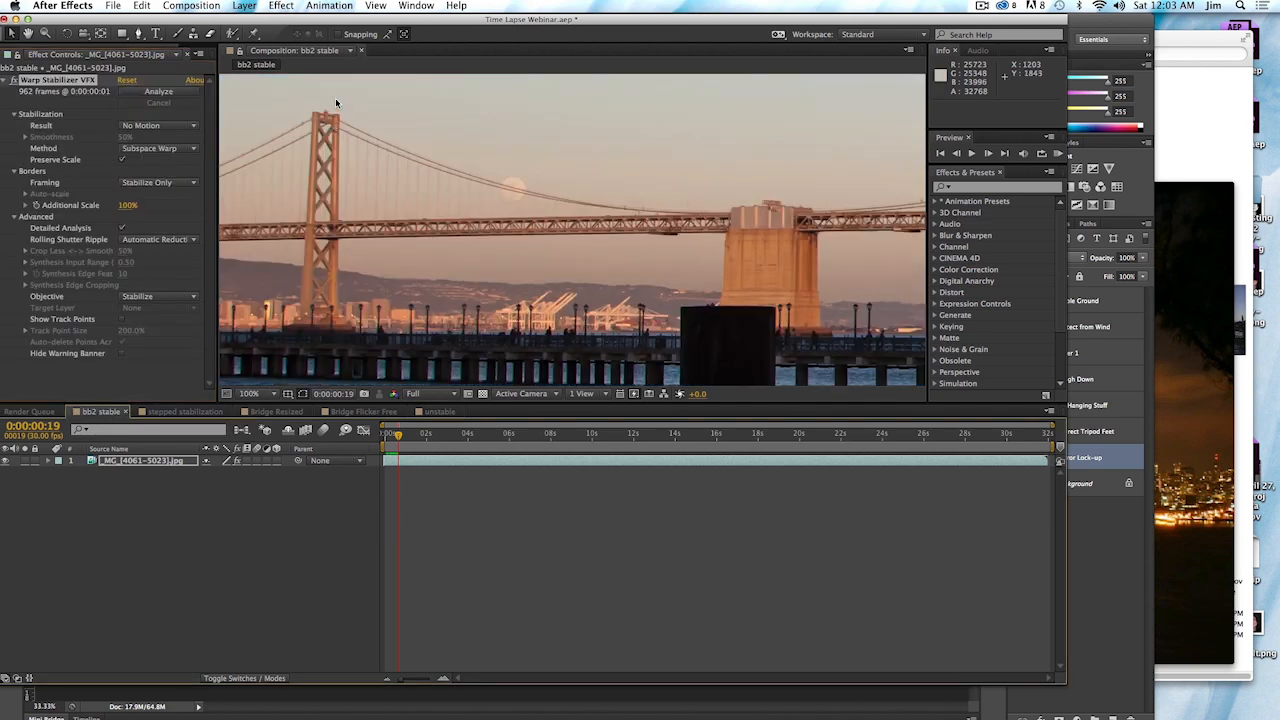
mouse_move(200, 132)
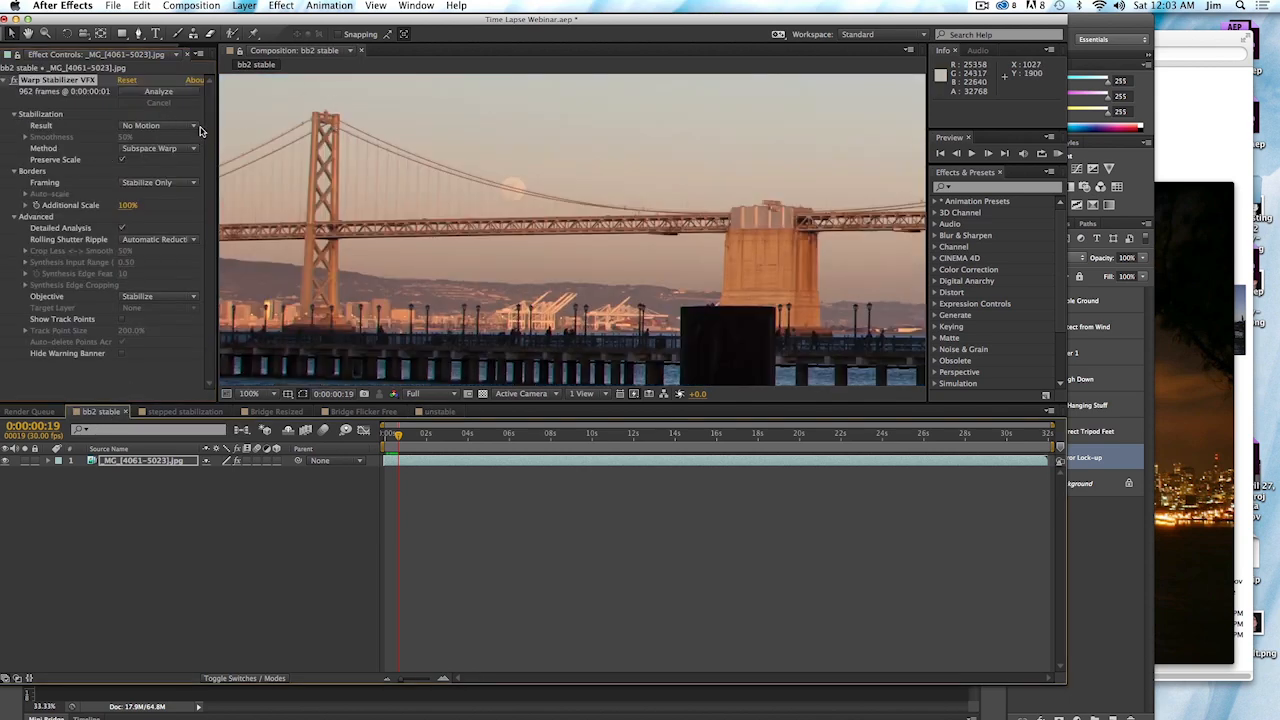
left_click(158, 125)
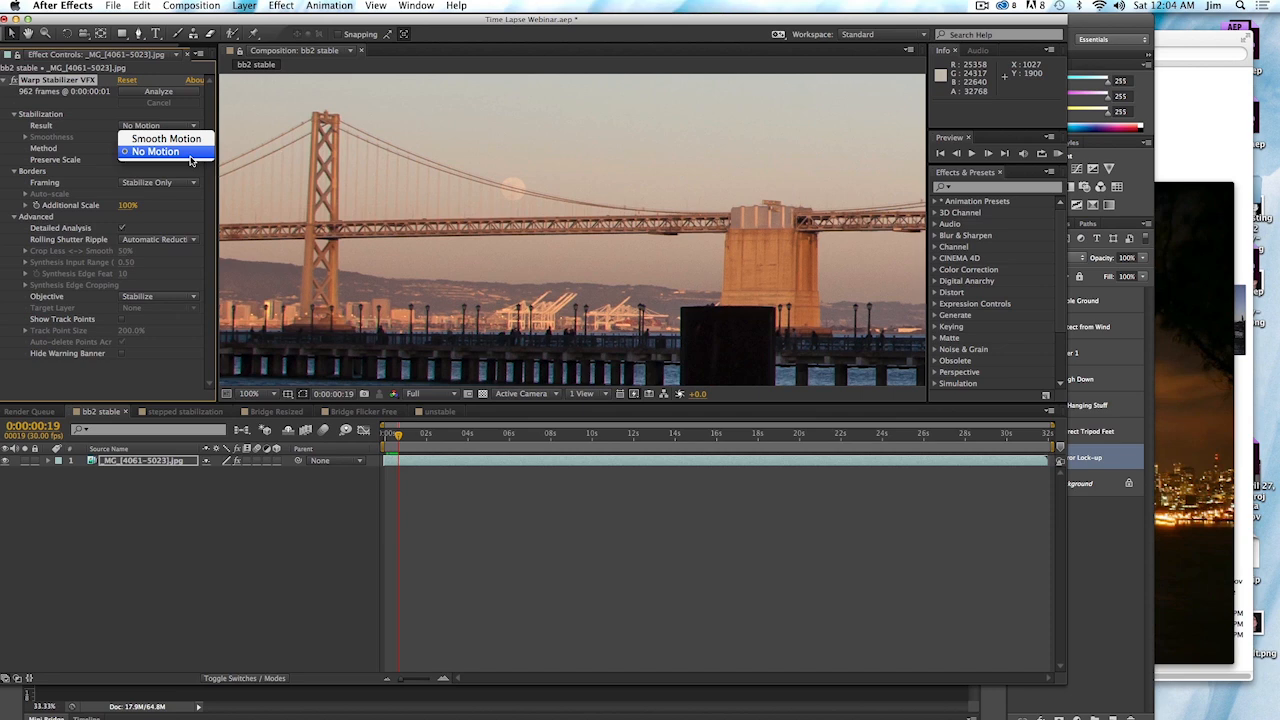
mouse_move(165, 138)
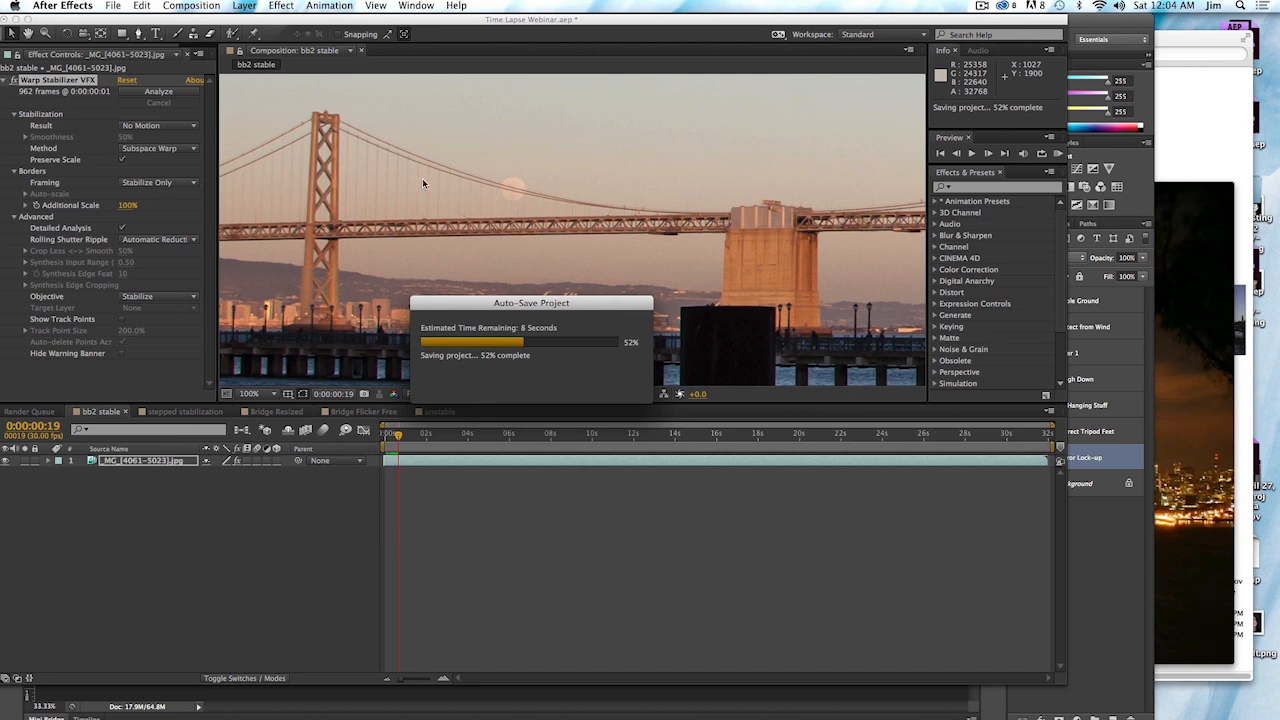
mouse_move(193, 126)
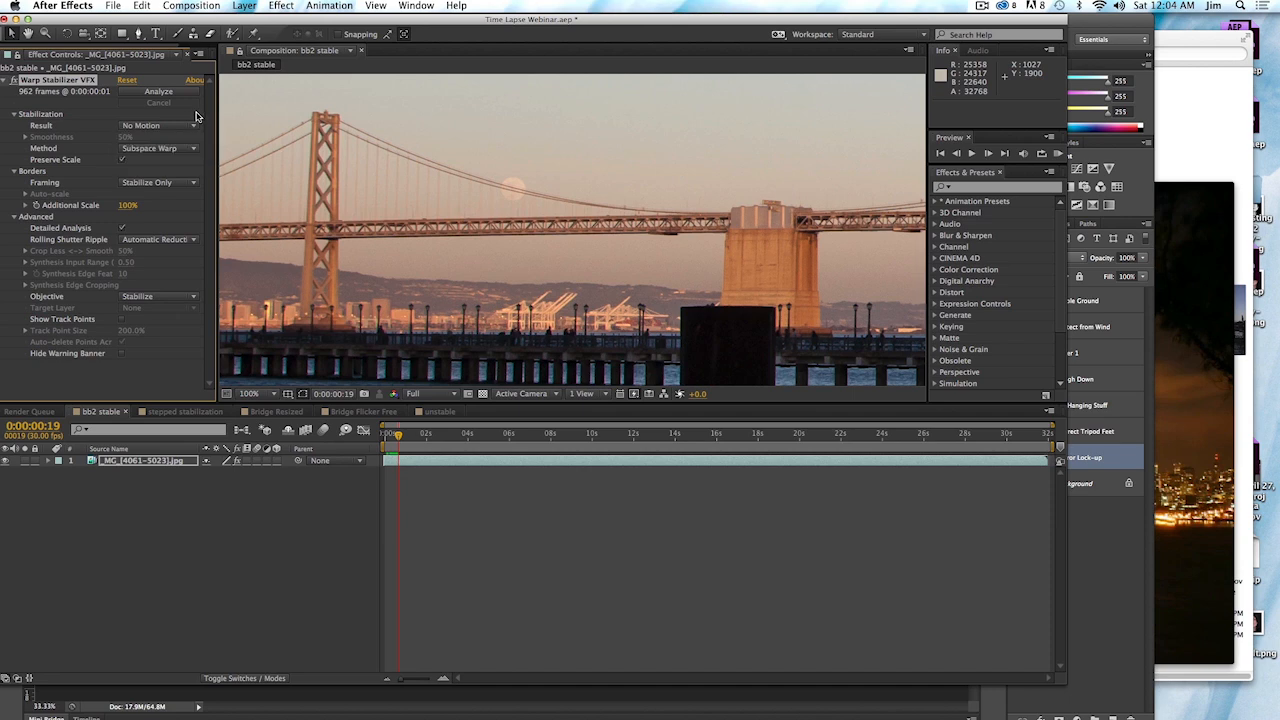
mouse_move(220, 148)
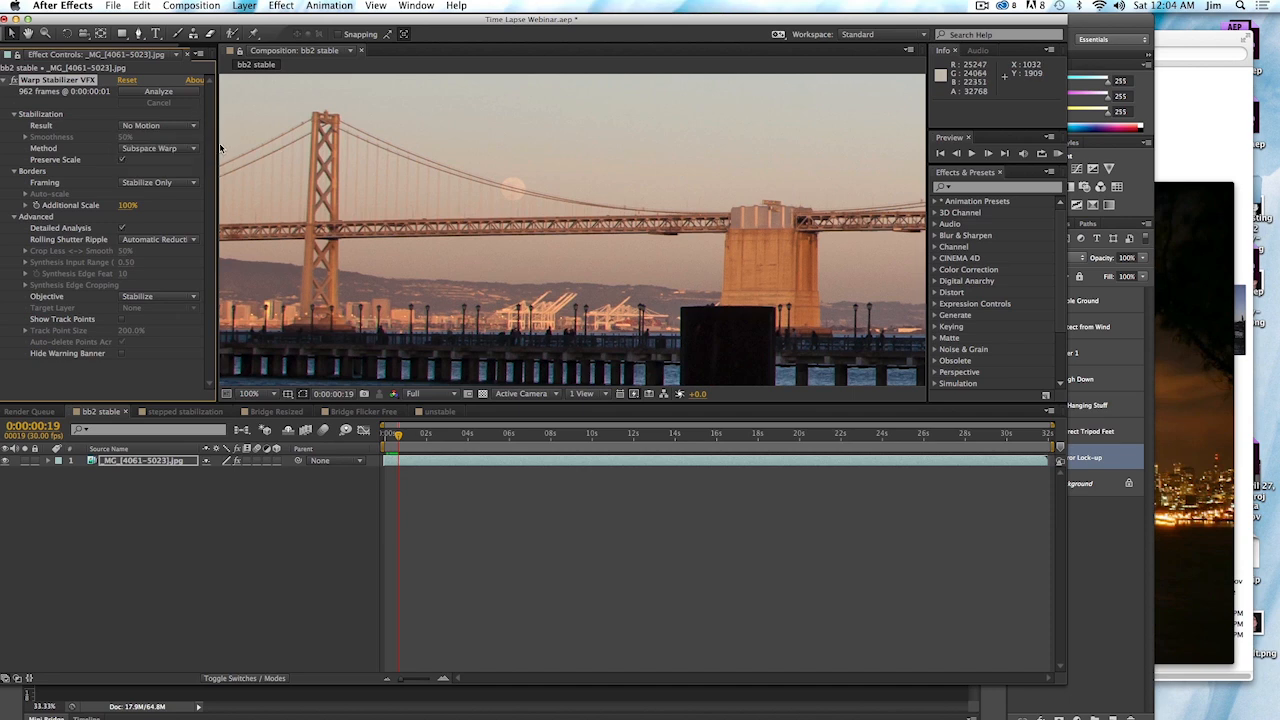
left_click(158, 148)
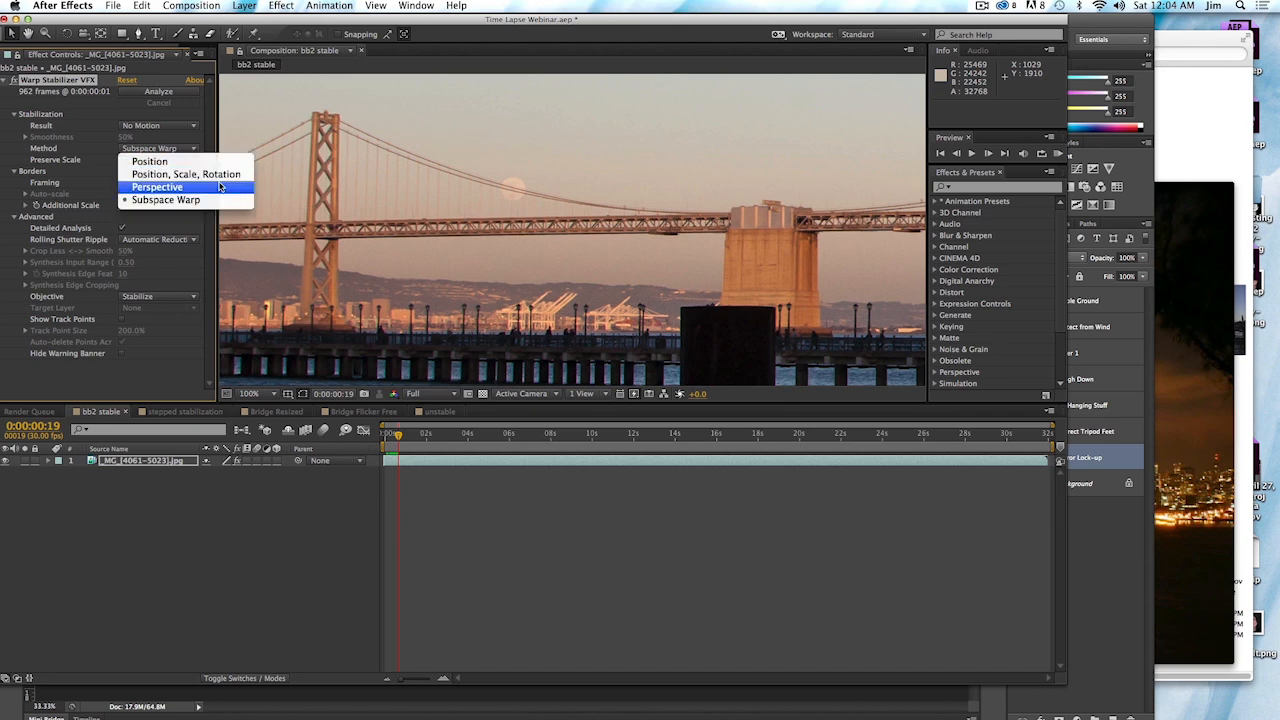
mouse_move(165, 199)
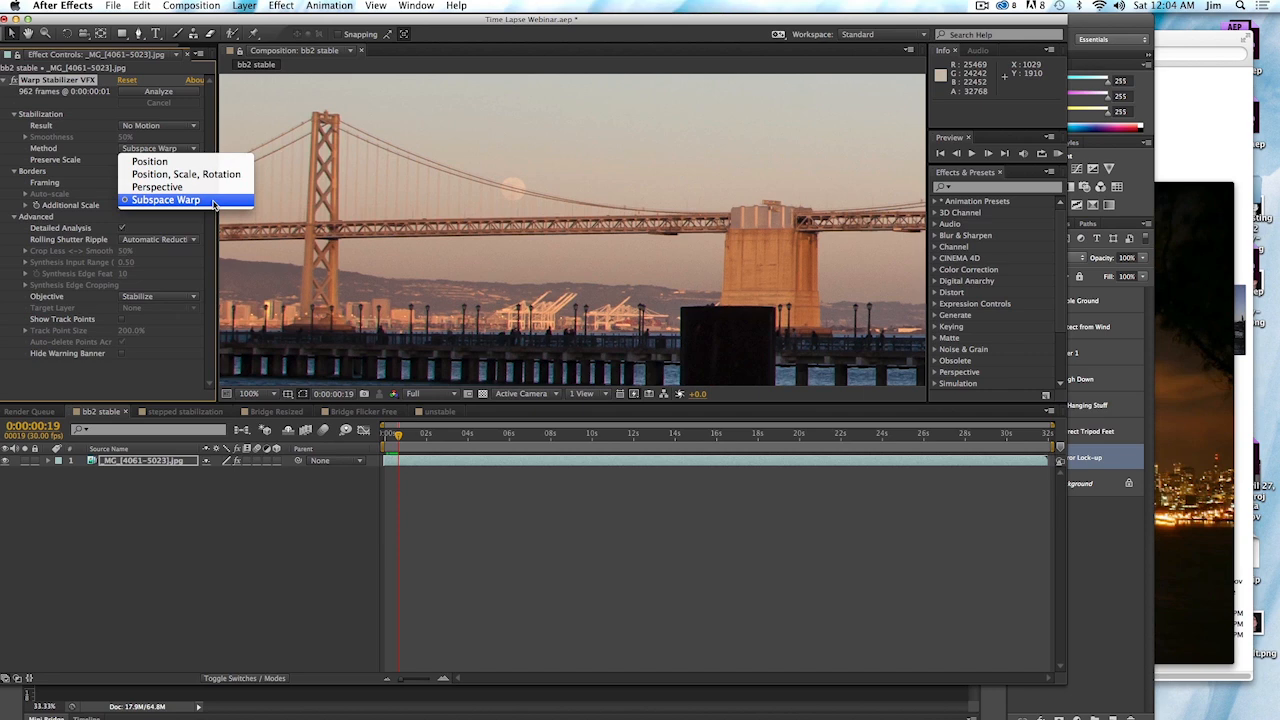
mouse_move(149, 161)
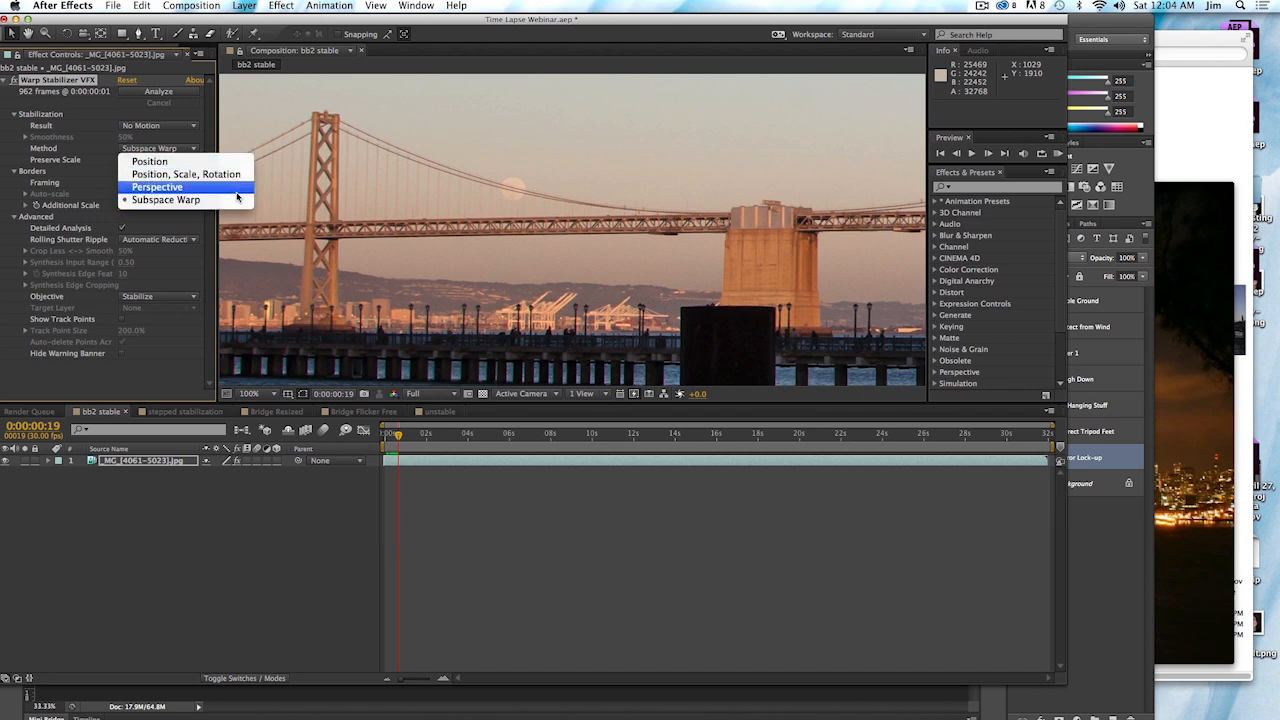
mouse_move(166, 200)
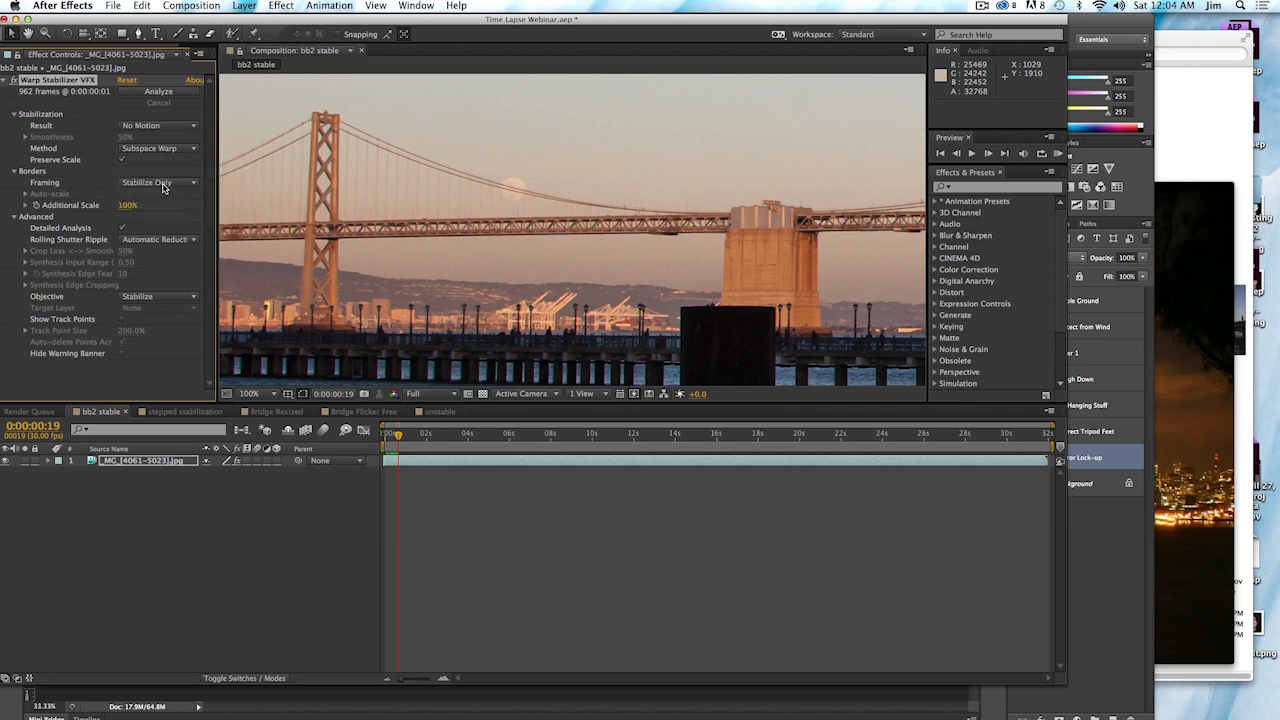
left_click(158, 182)
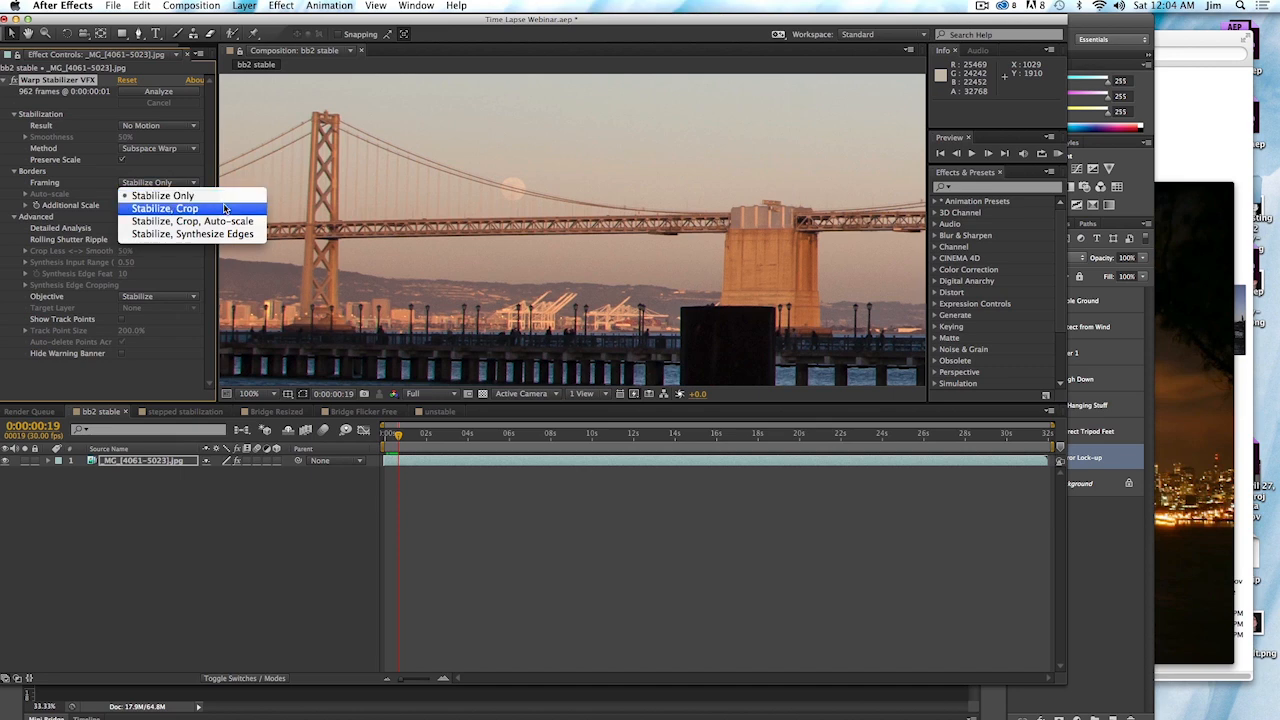
mouse_move(194, 221)
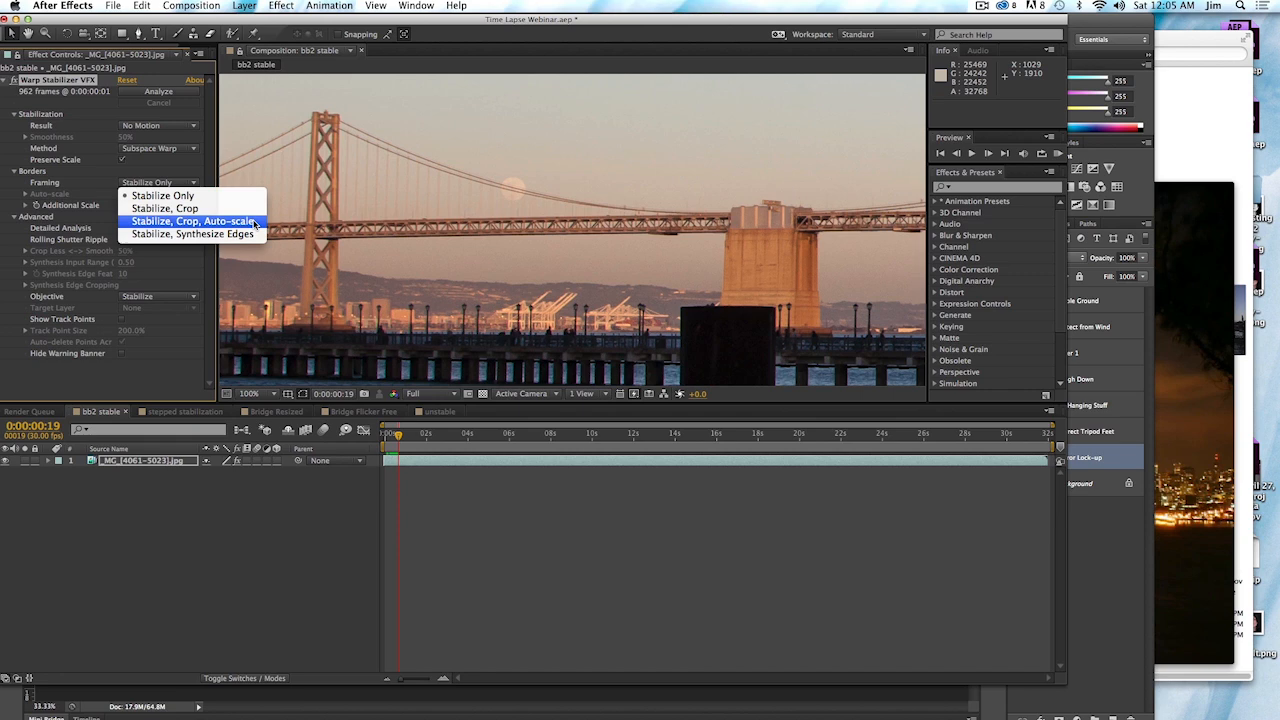
mouse_move(193, 233)
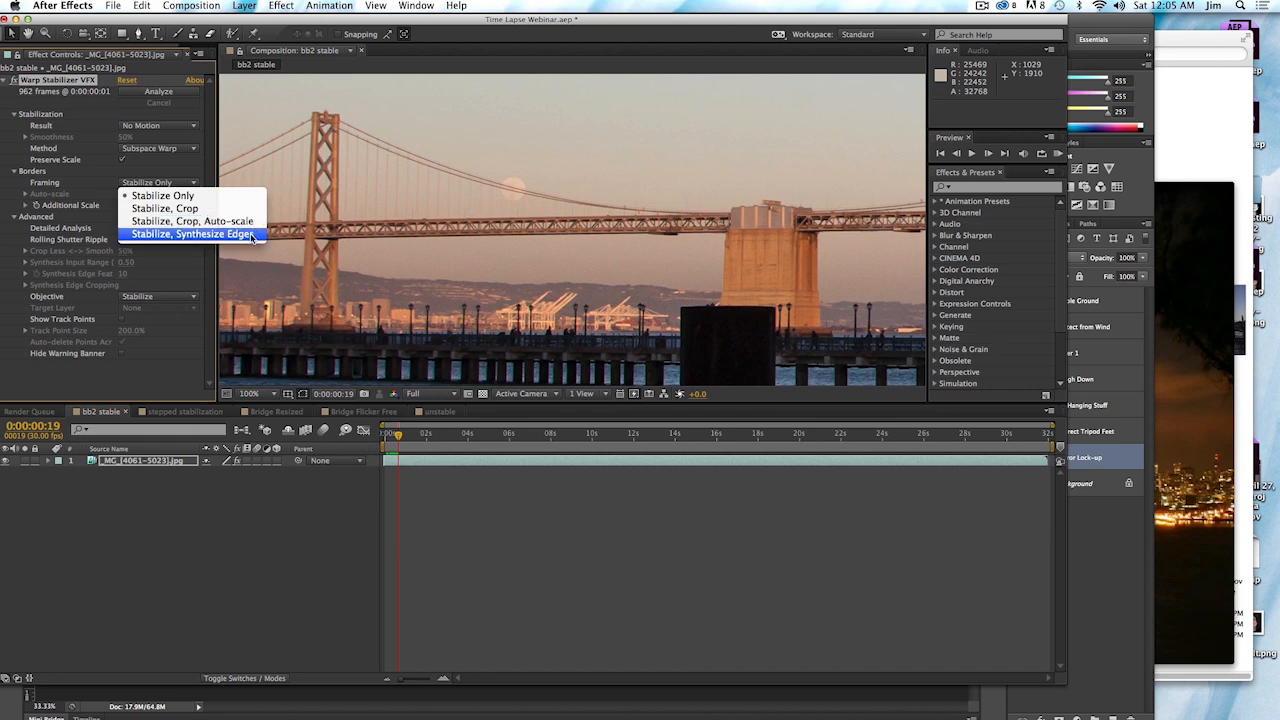
mouse_move(192, 221)
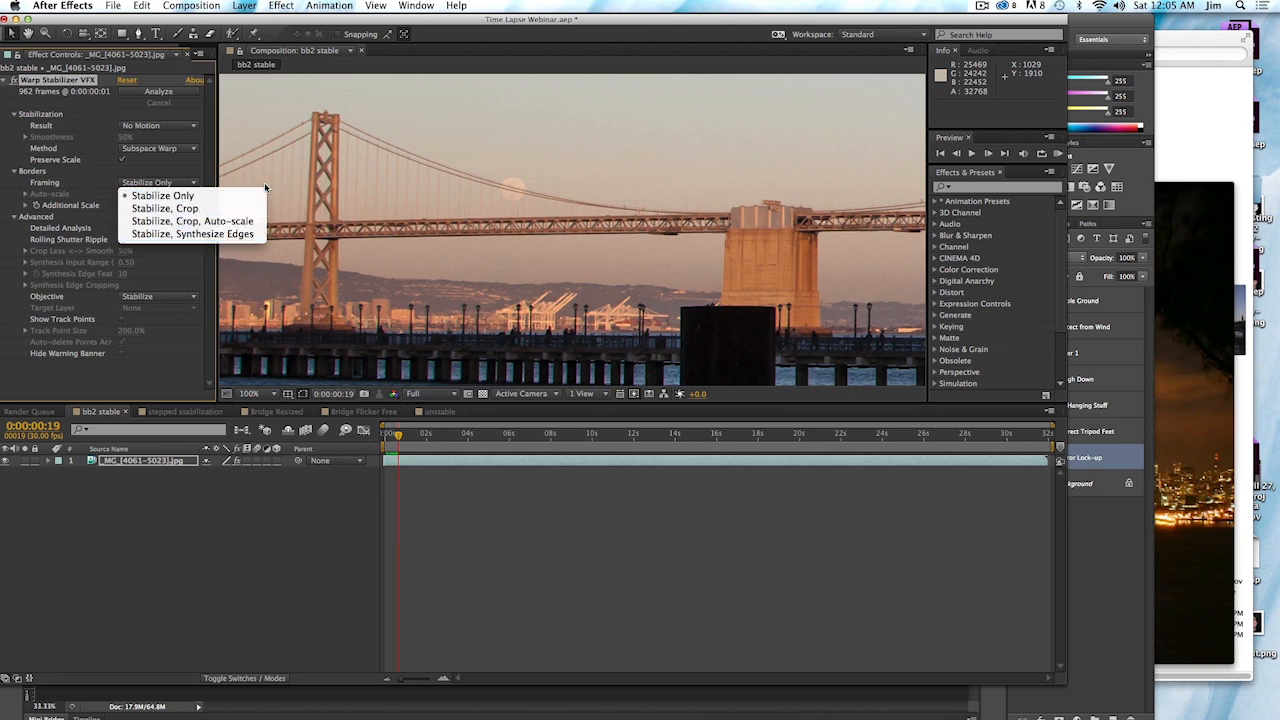
mouse_move(163, 195)
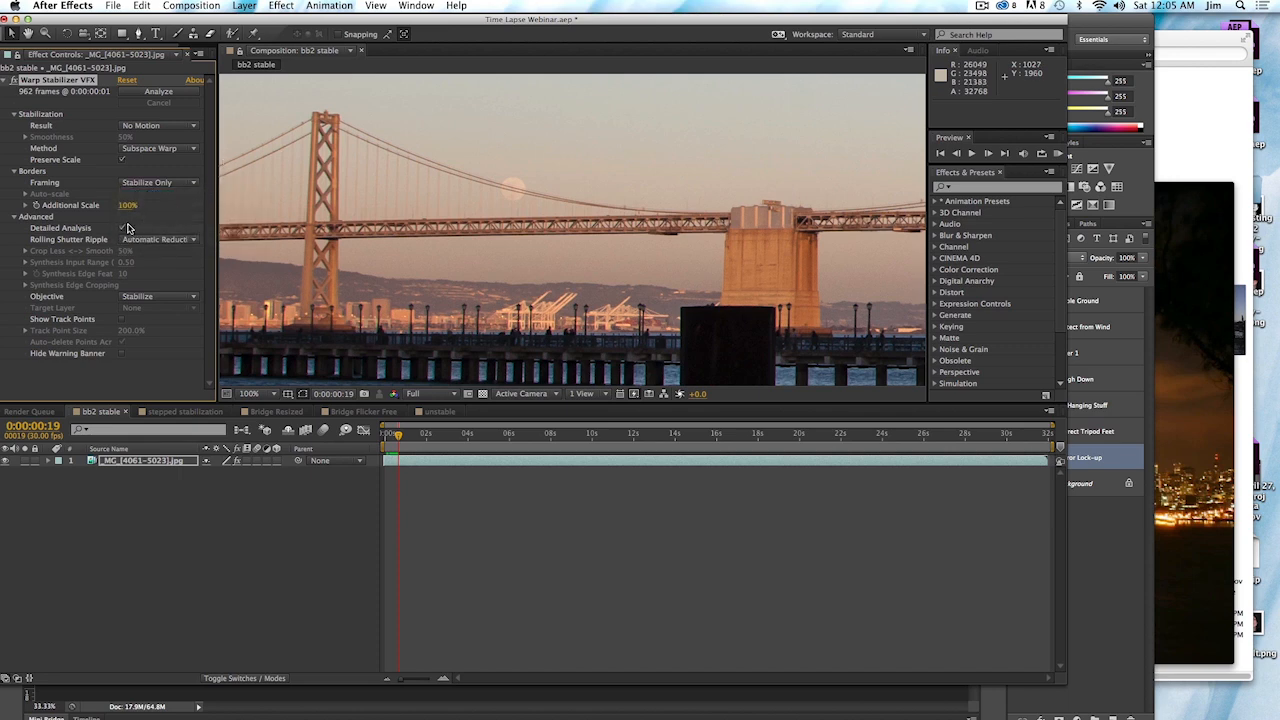
left_click(123, 227)
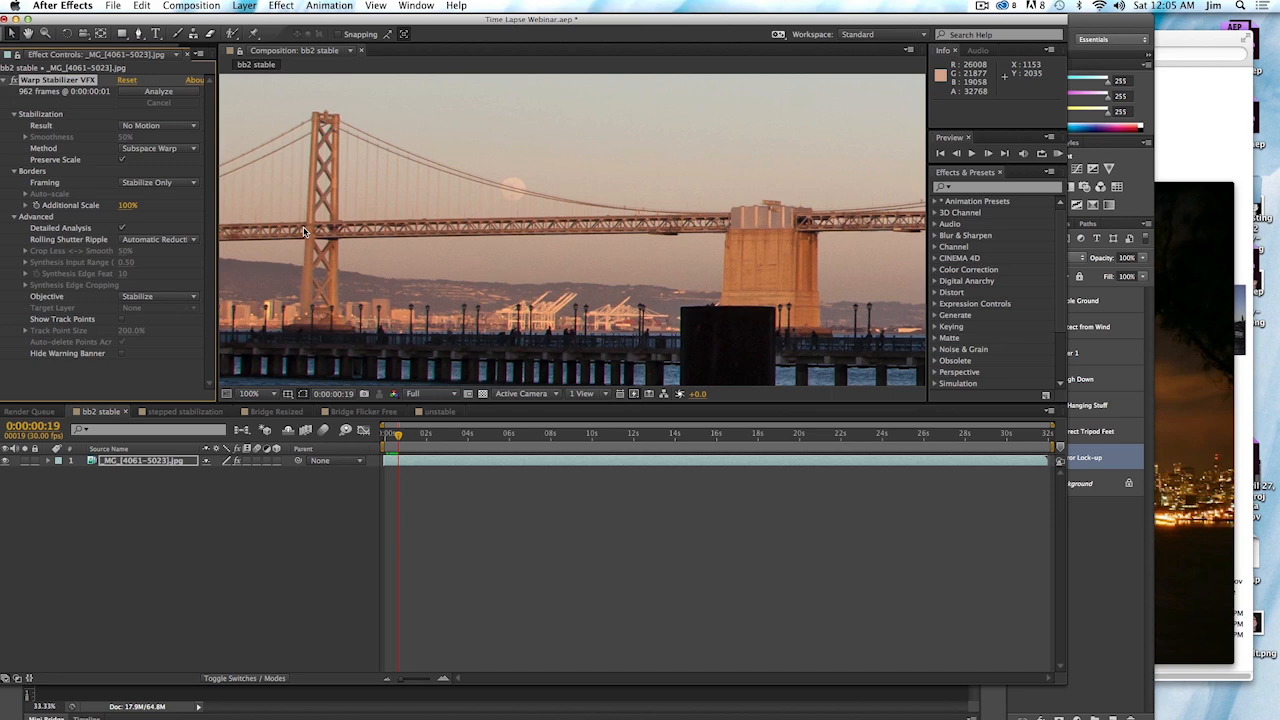
mouse_move(125, 231)
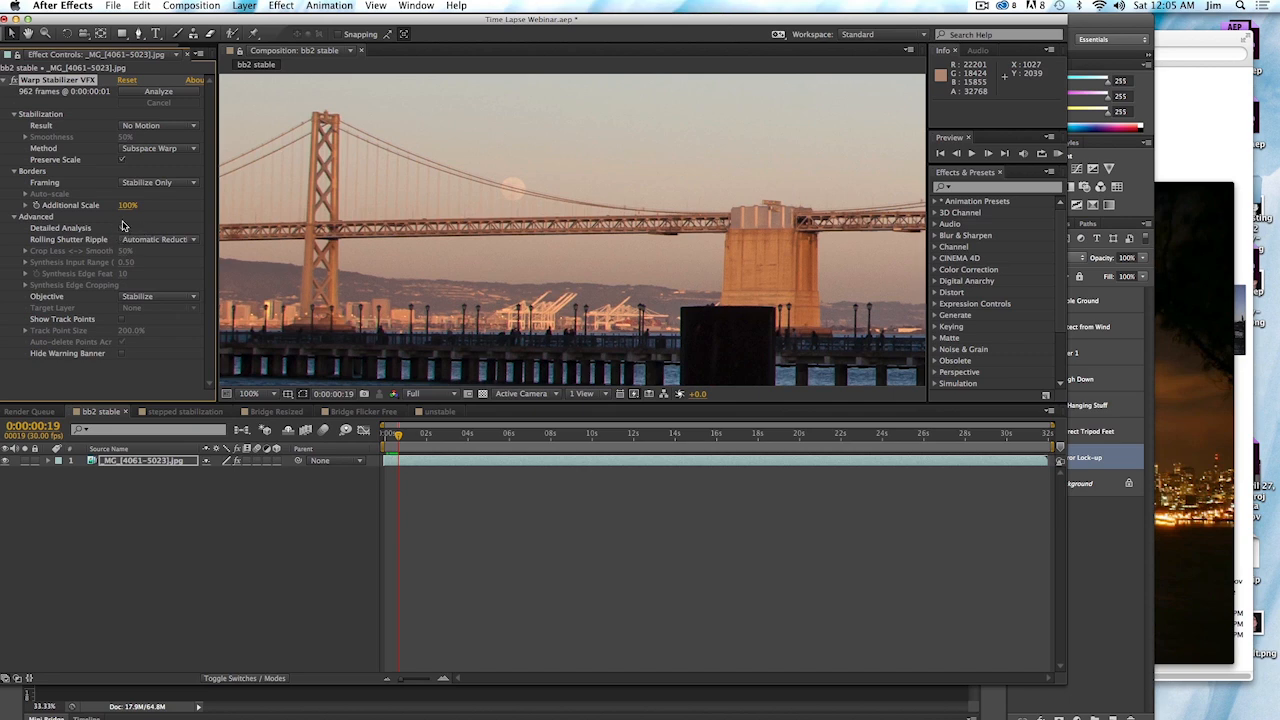
mouse_move(165, 301)
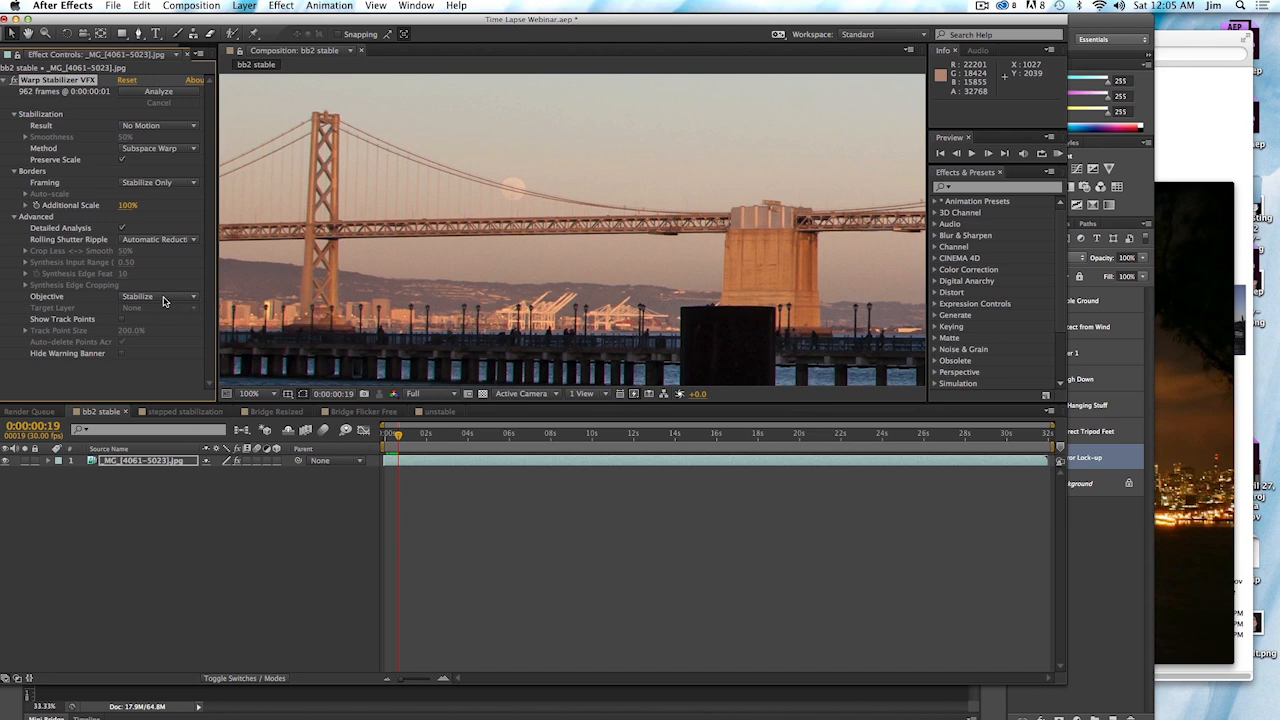
left_click(158, 296)
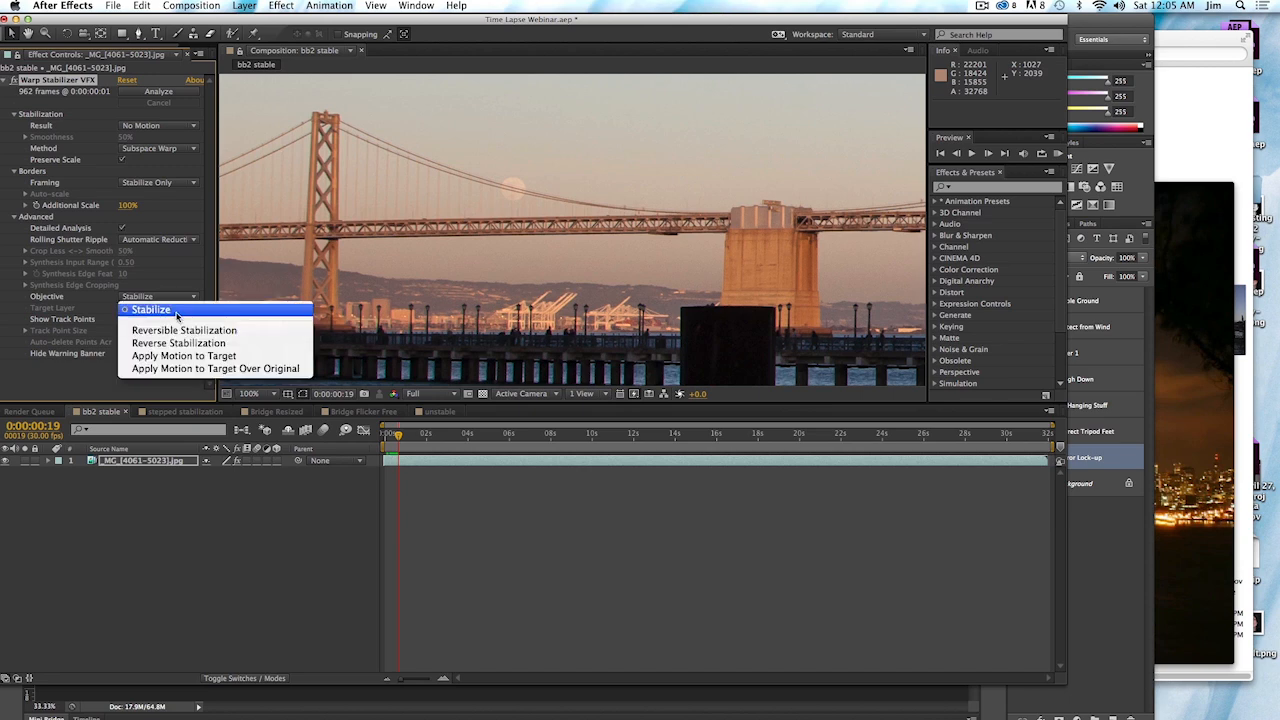
mouse_move(203, 309)
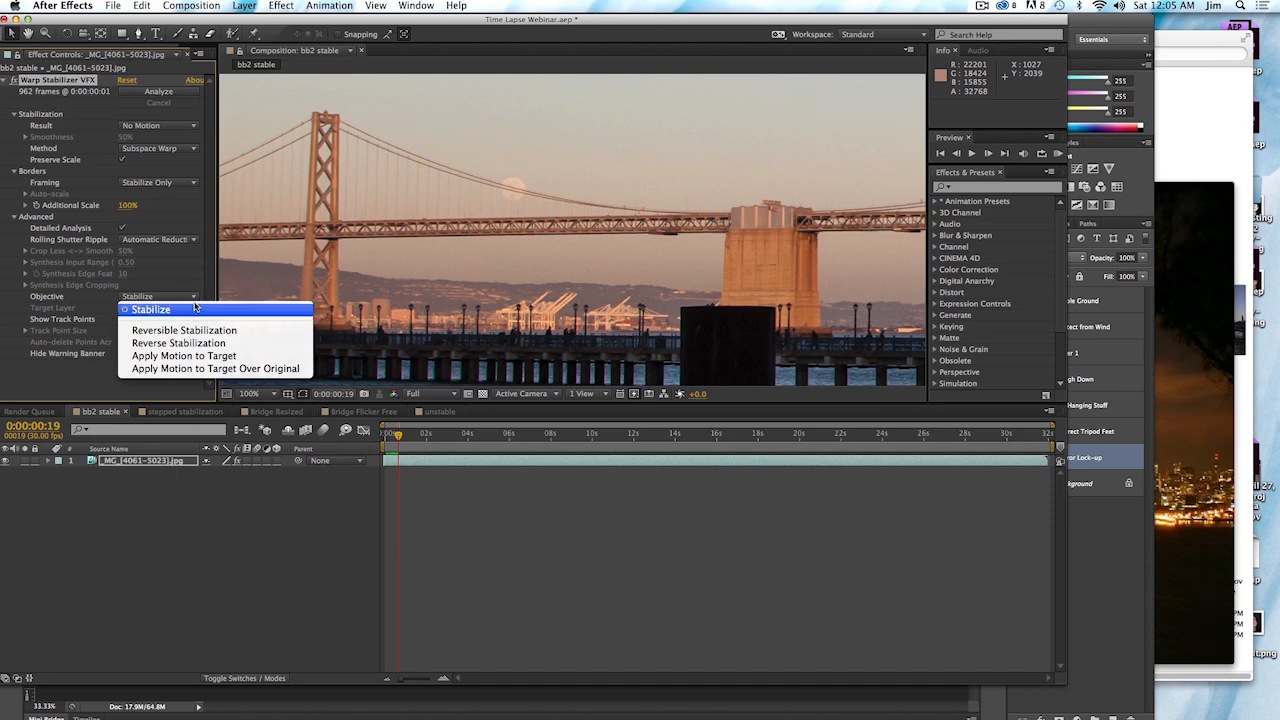
left_click(150, 309)
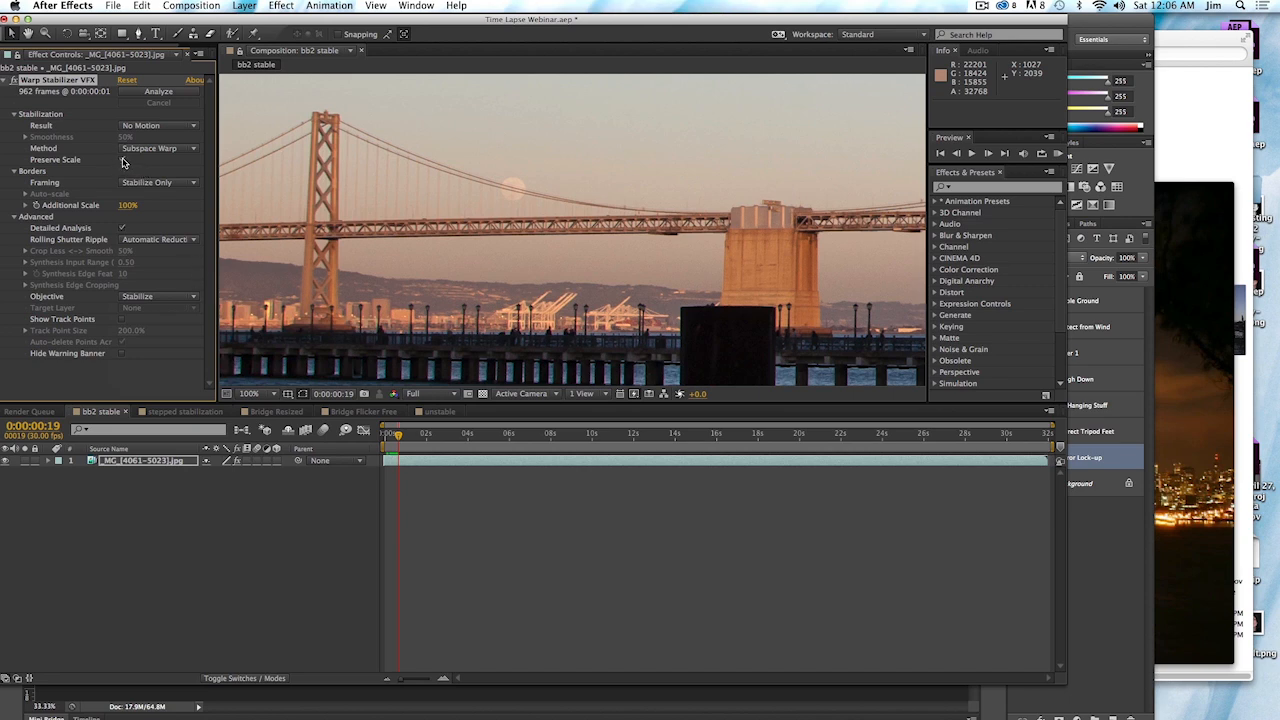
left_click(122, 160)
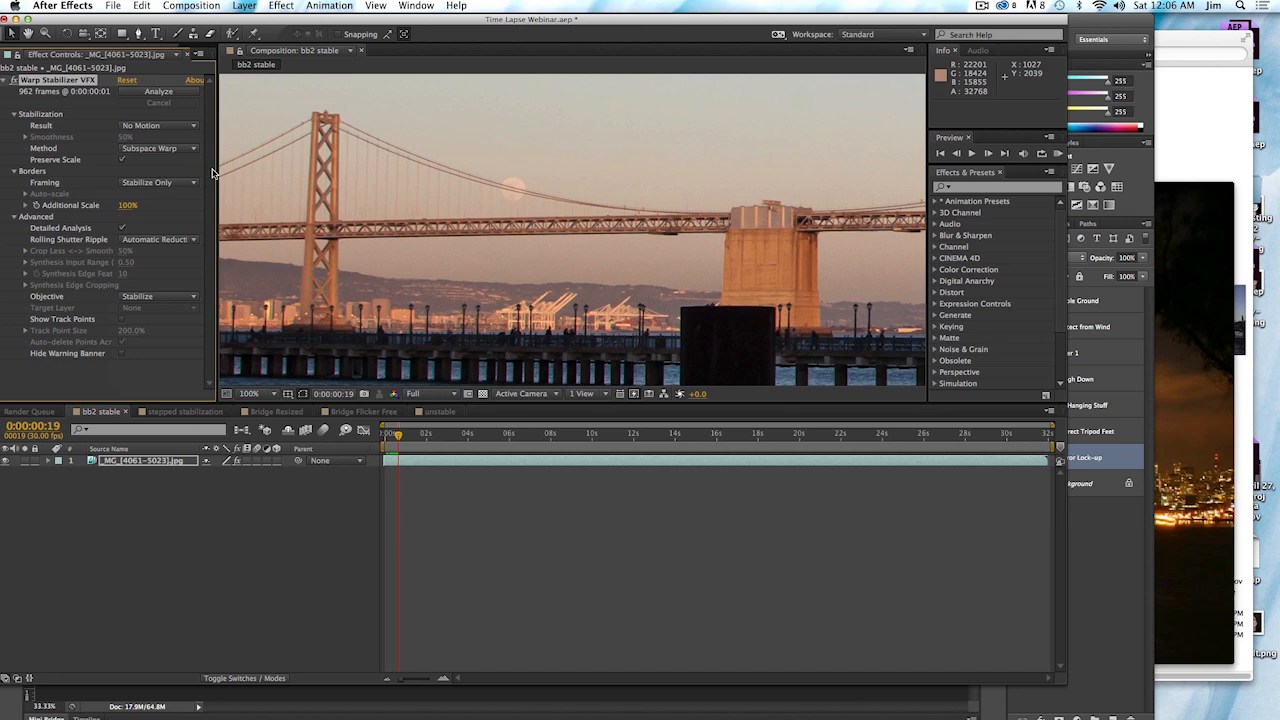
mouse_move(307, 223)
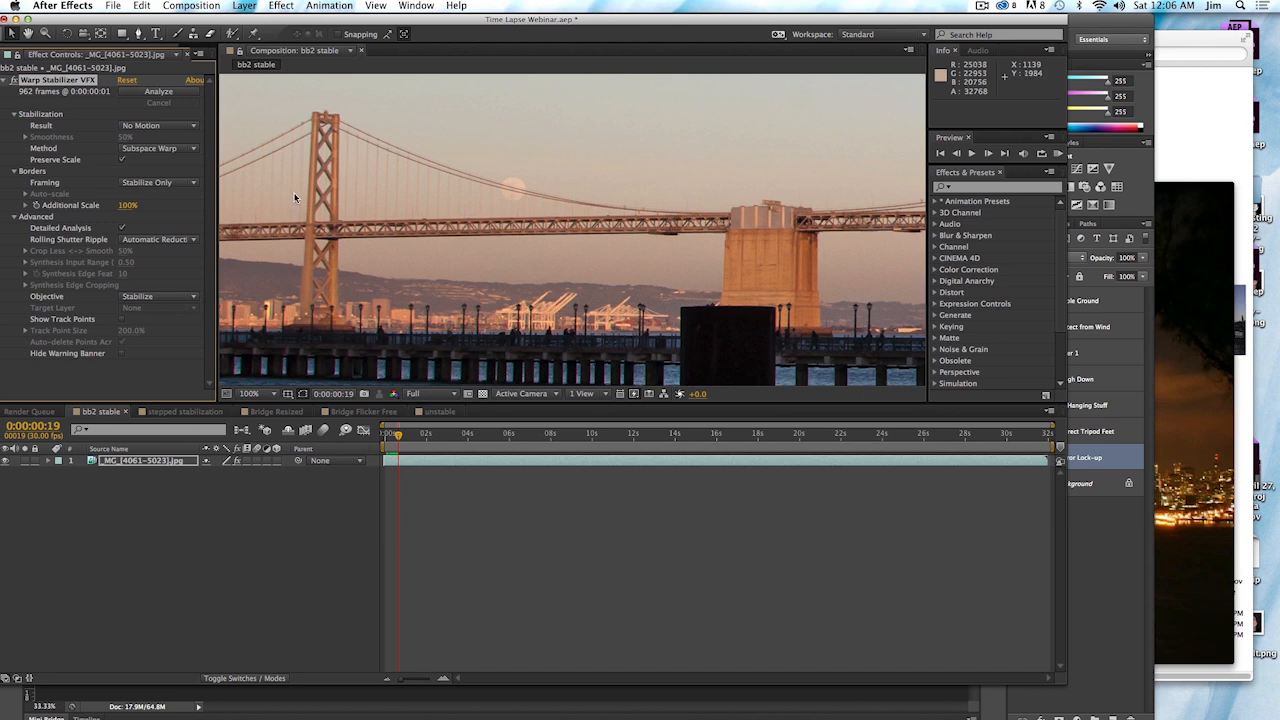
mouse_move(265, 212)
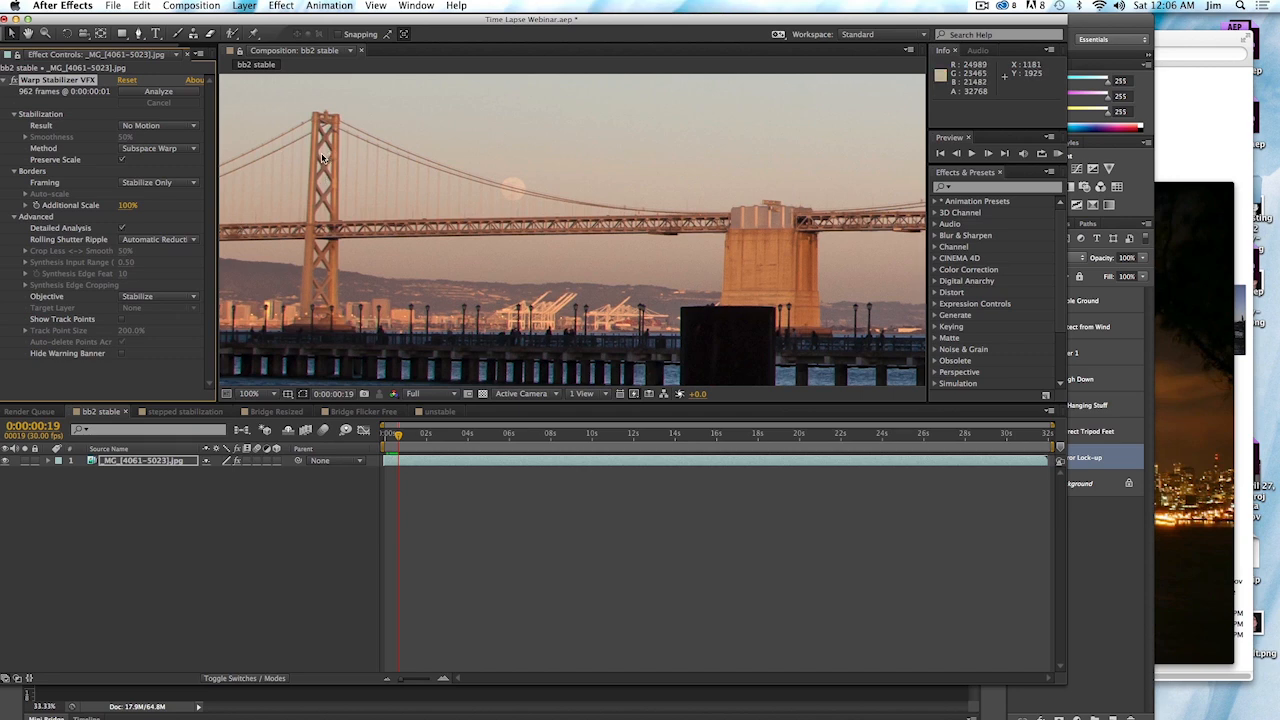
mouse_move(325, 168)
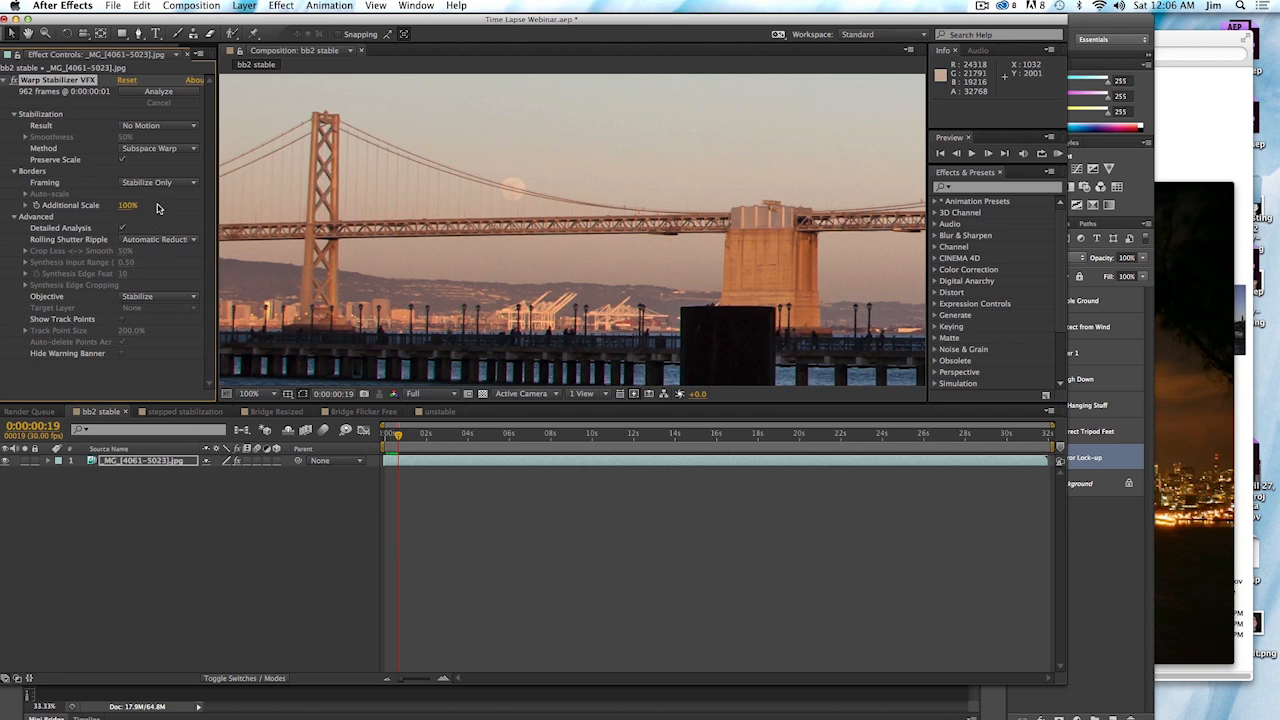
mouse_move(153, 257)
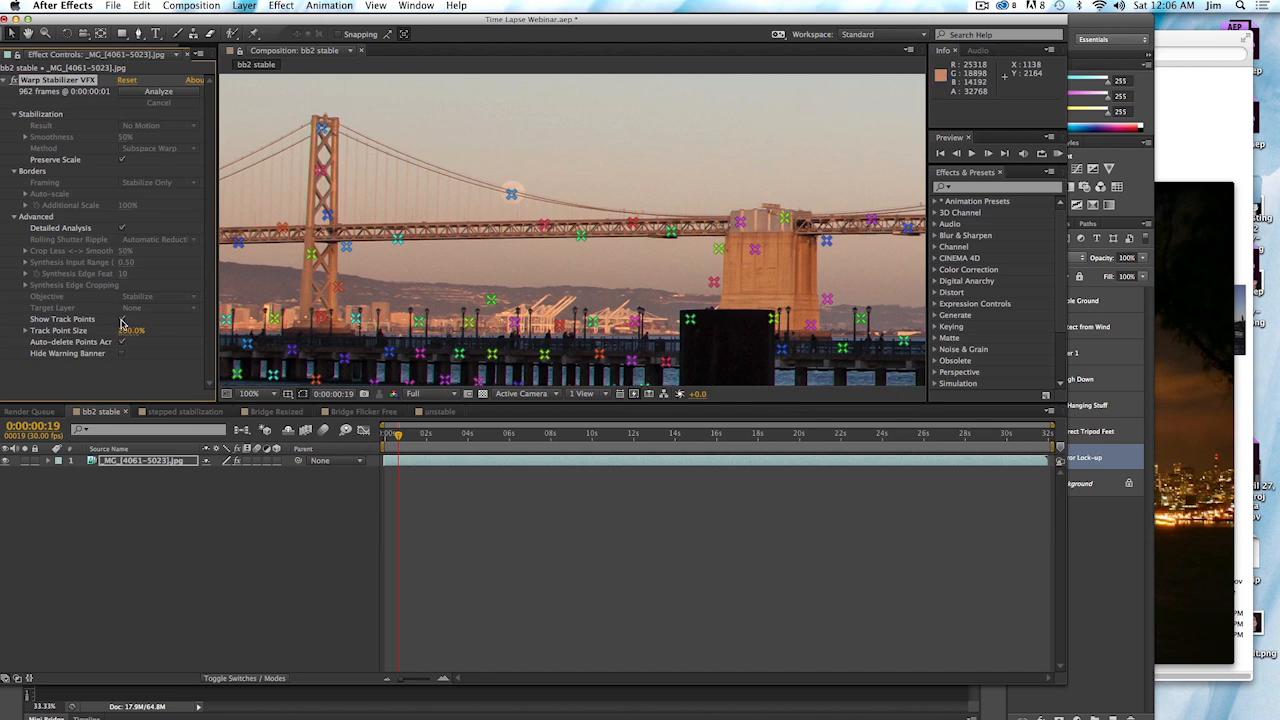
left_click(121, 319)
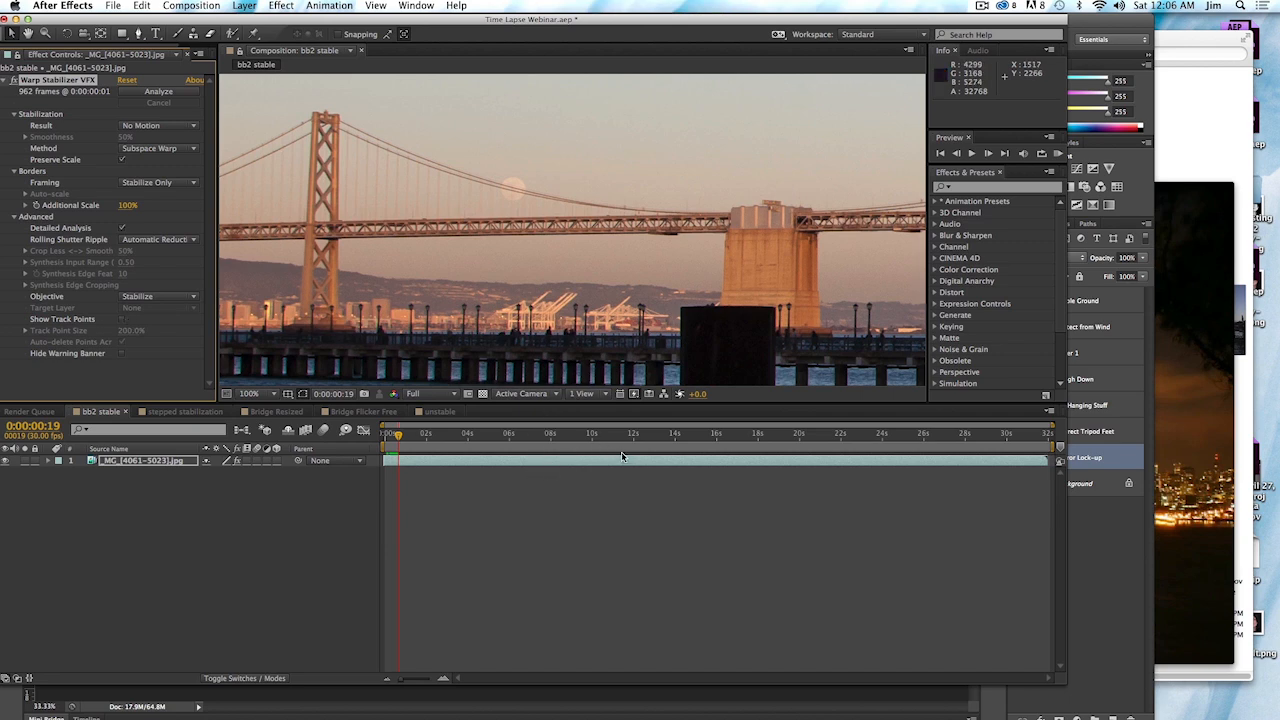
mouse_move(1009, 443)
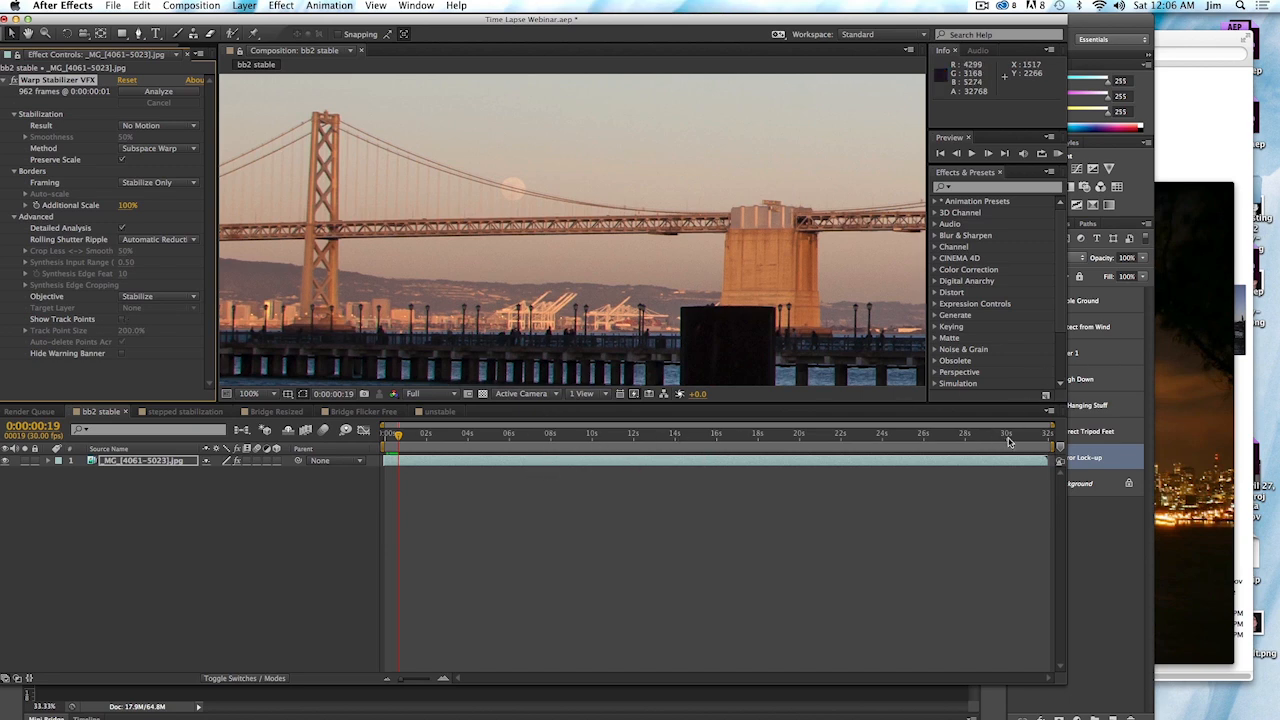
mouse_move(400, 282)
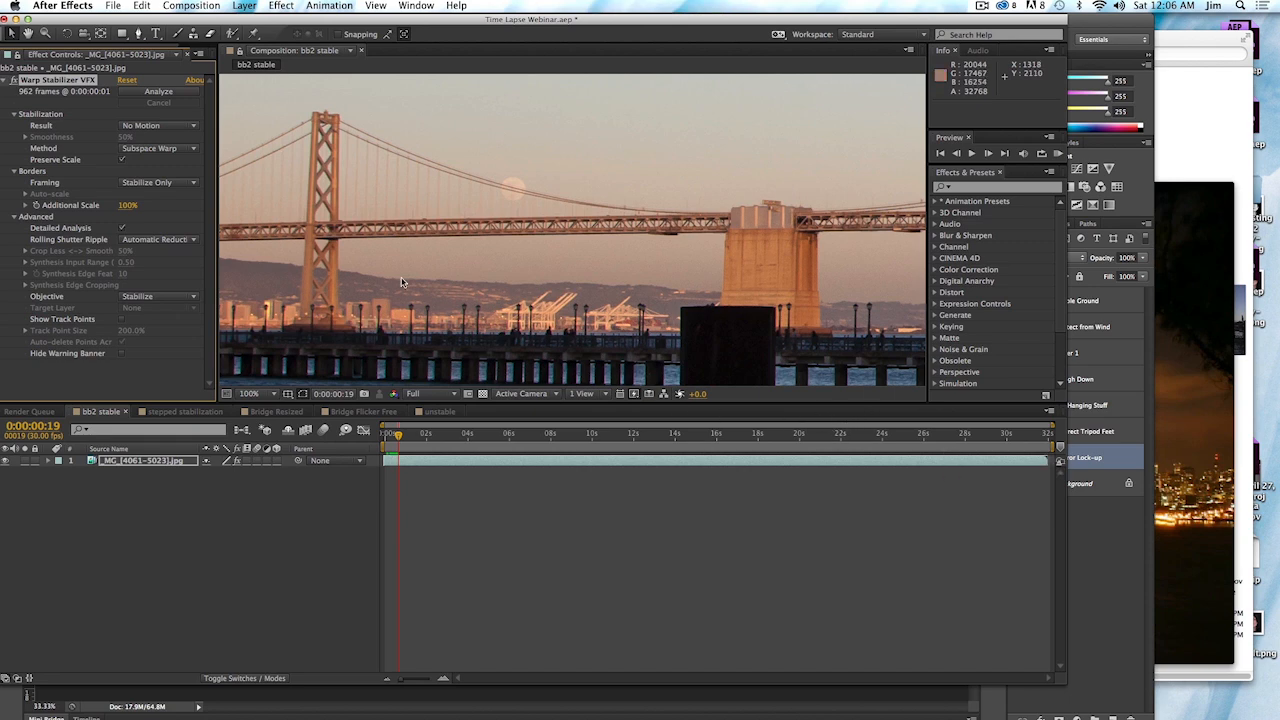
mouse_move(715, 433)
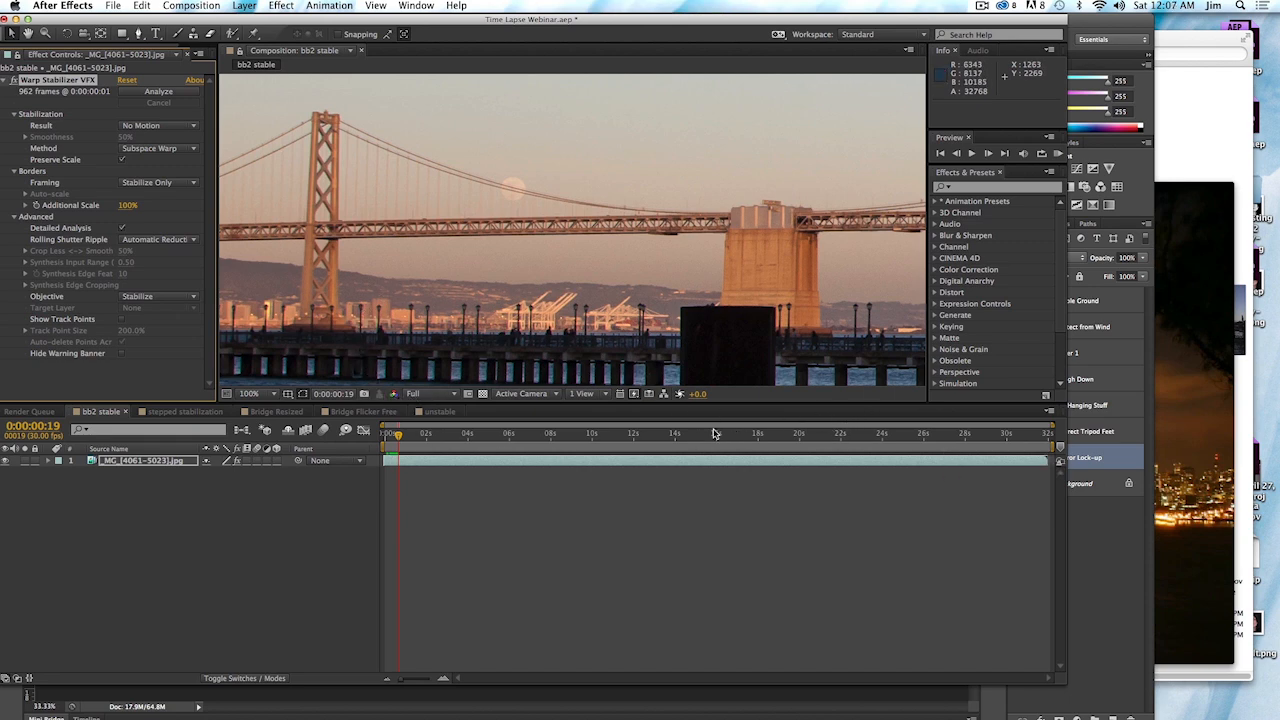
mouse_move(538, 440)
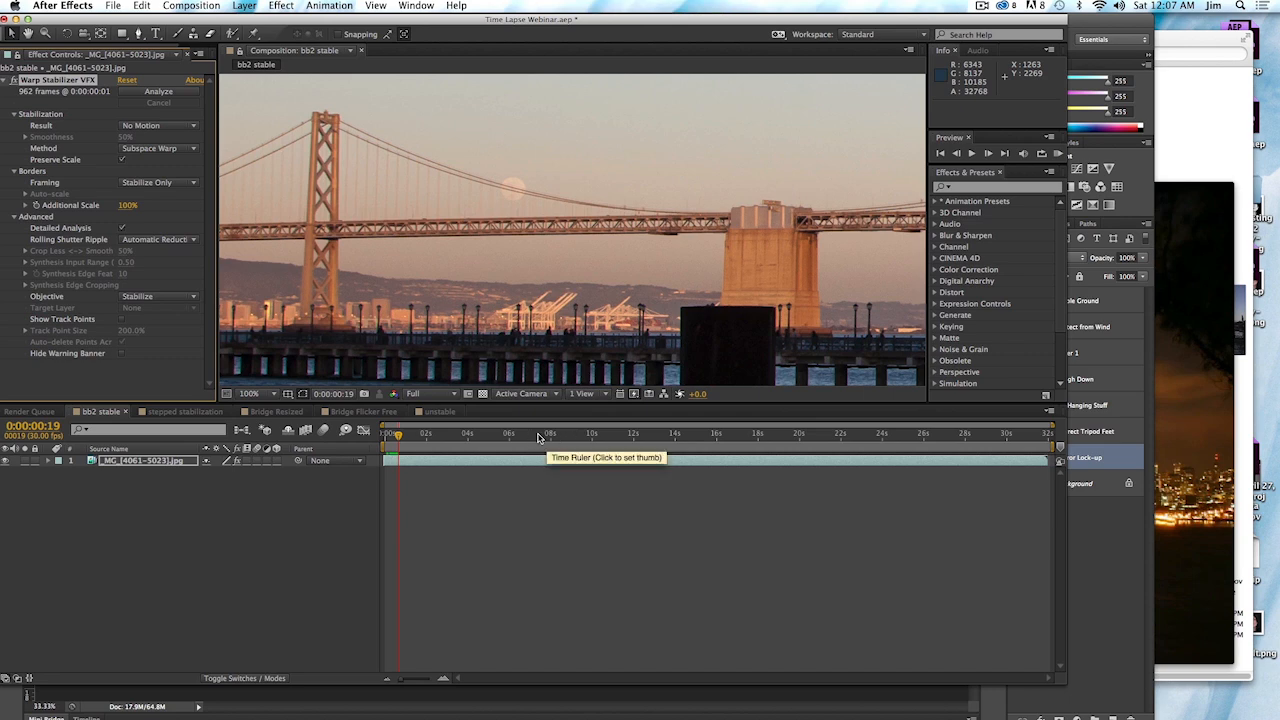
Scrub the bb2 stable clip to about seven seconds, then ahead into the night portion
left_click(538, 433)
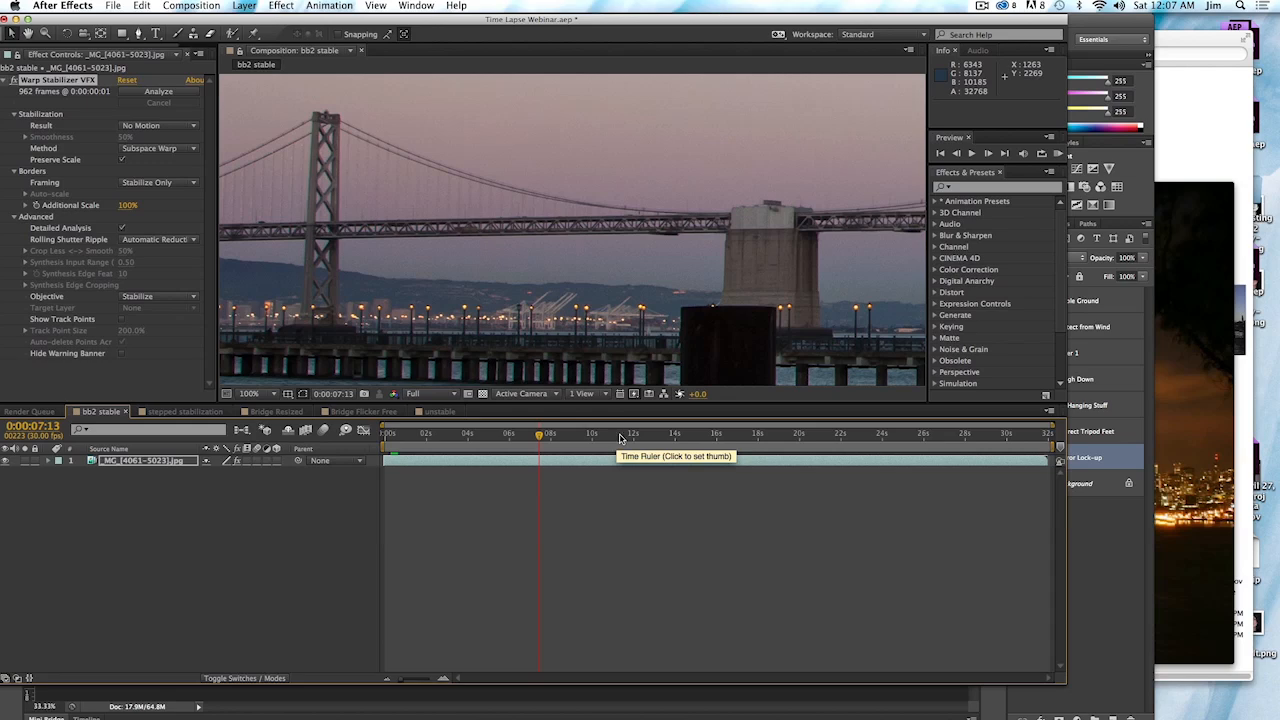
left_click(655, 434)
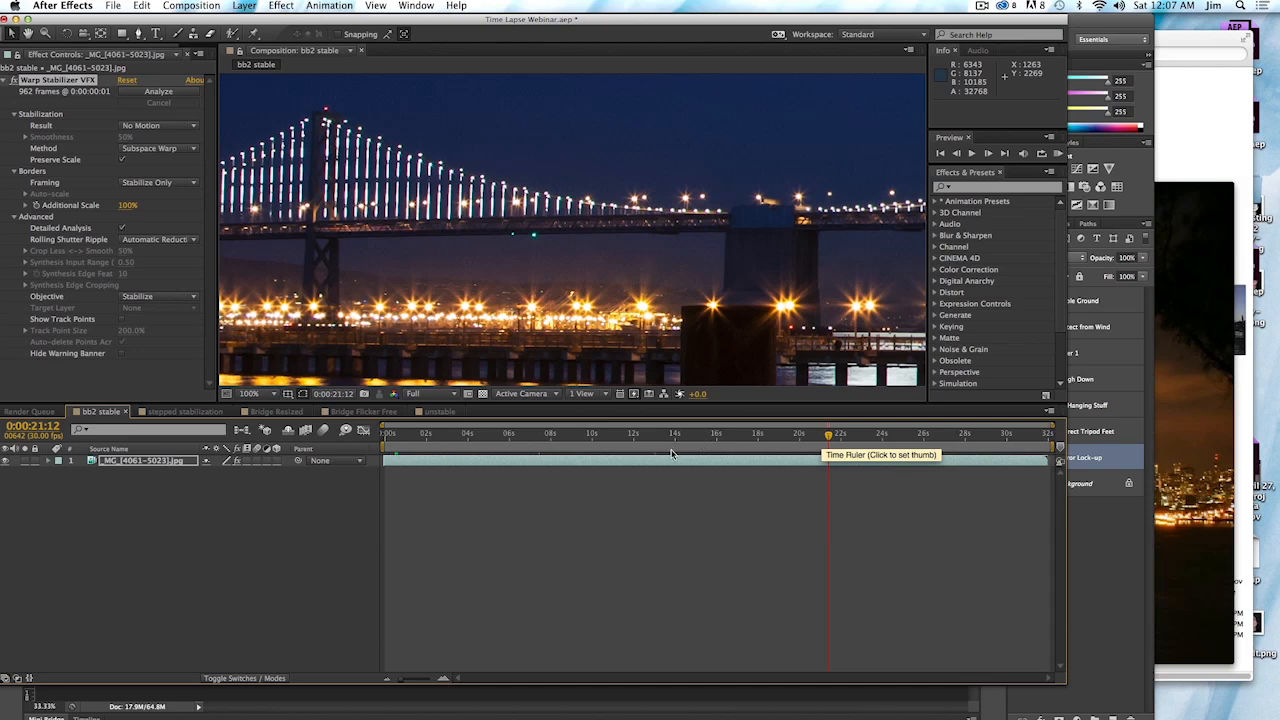
mouse_move(962, 470)
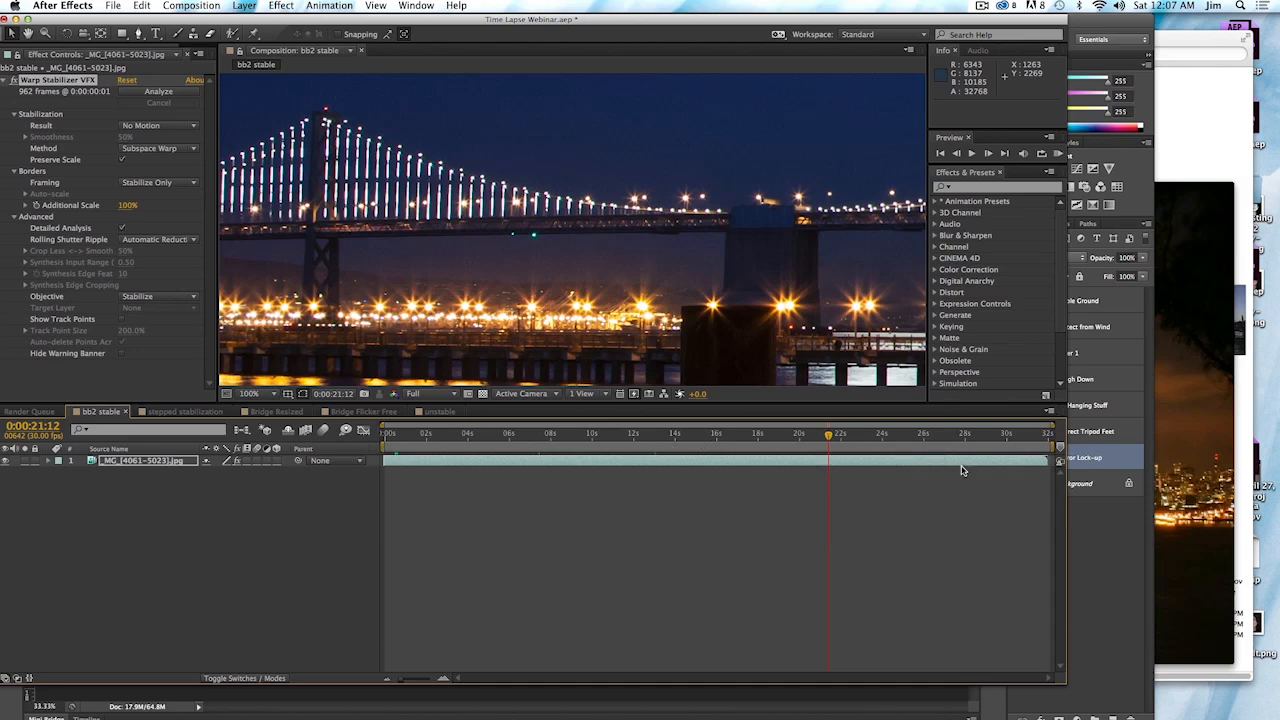
mouse_move(489, 476)
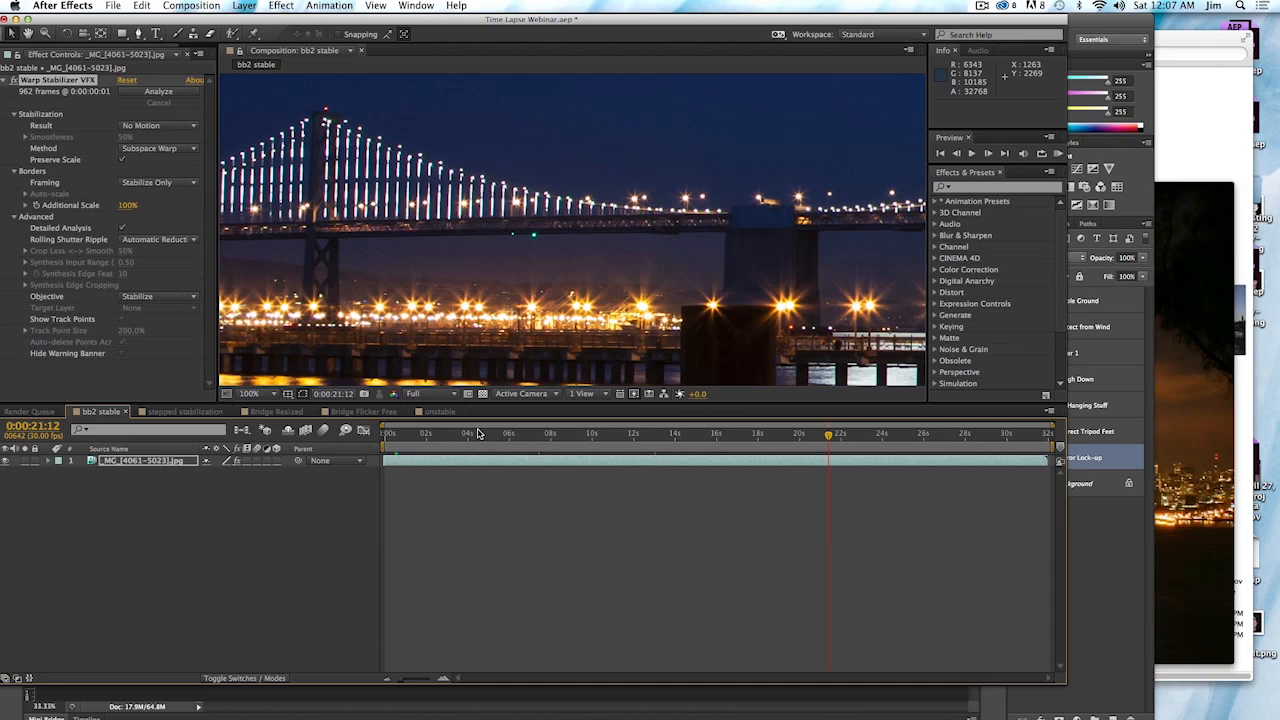
mouse_move(472, 443)
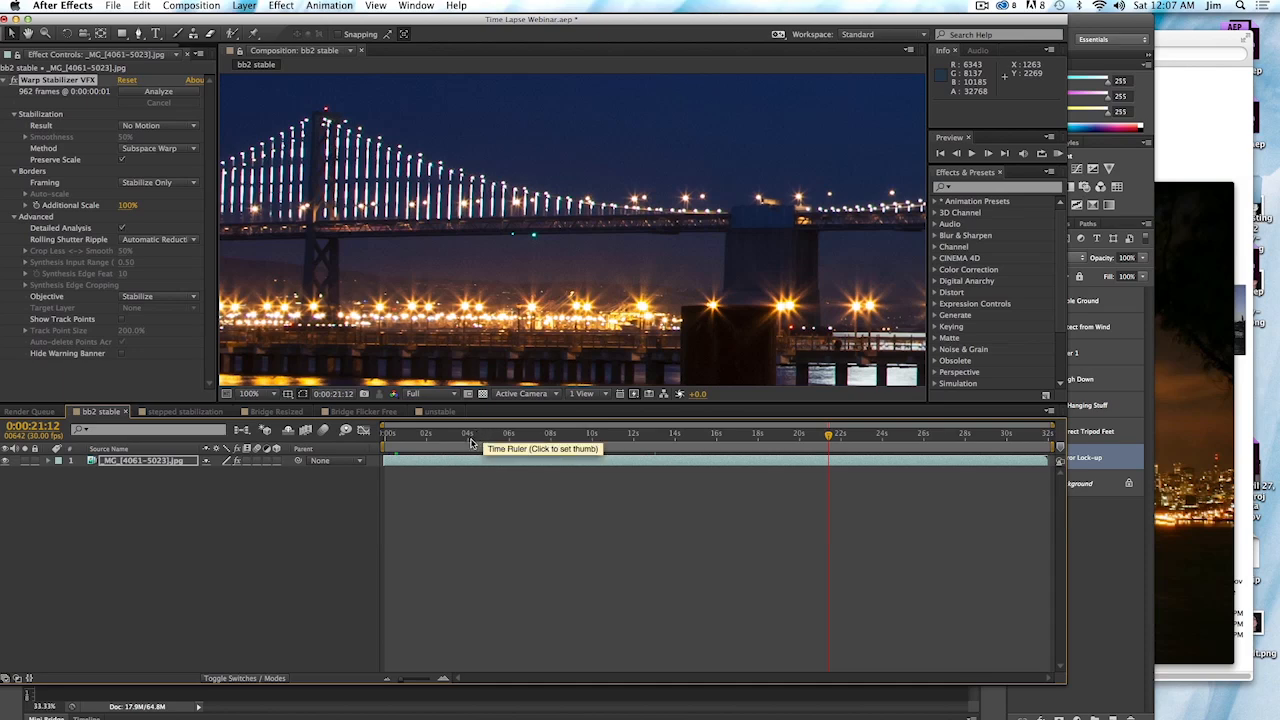
mouse_move(190, 411)
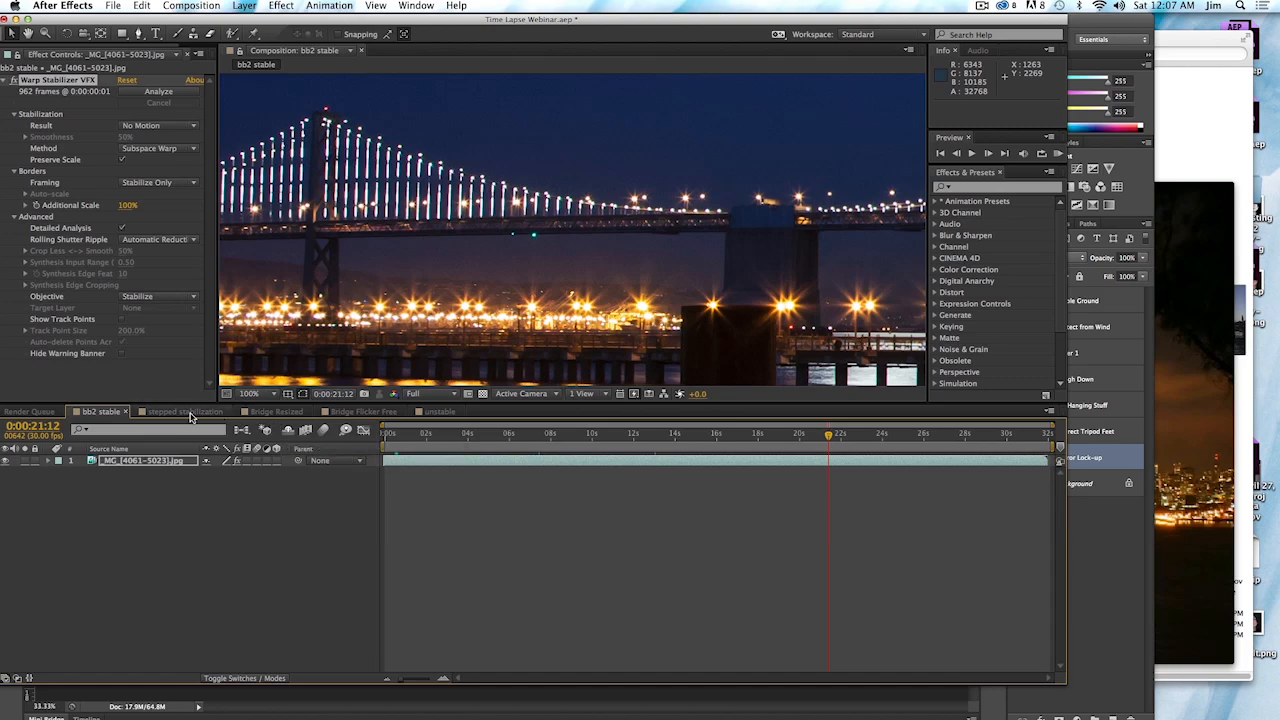
left_click(180, 411)
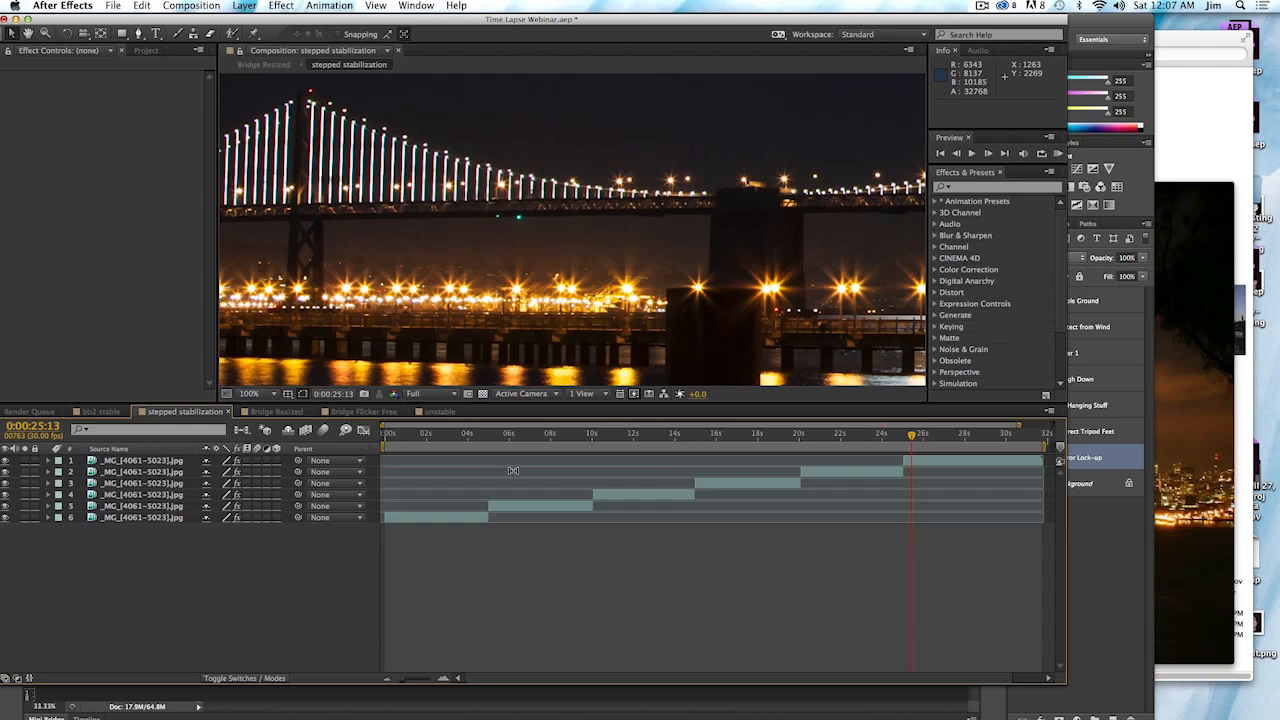
mouse_move(442, 457)
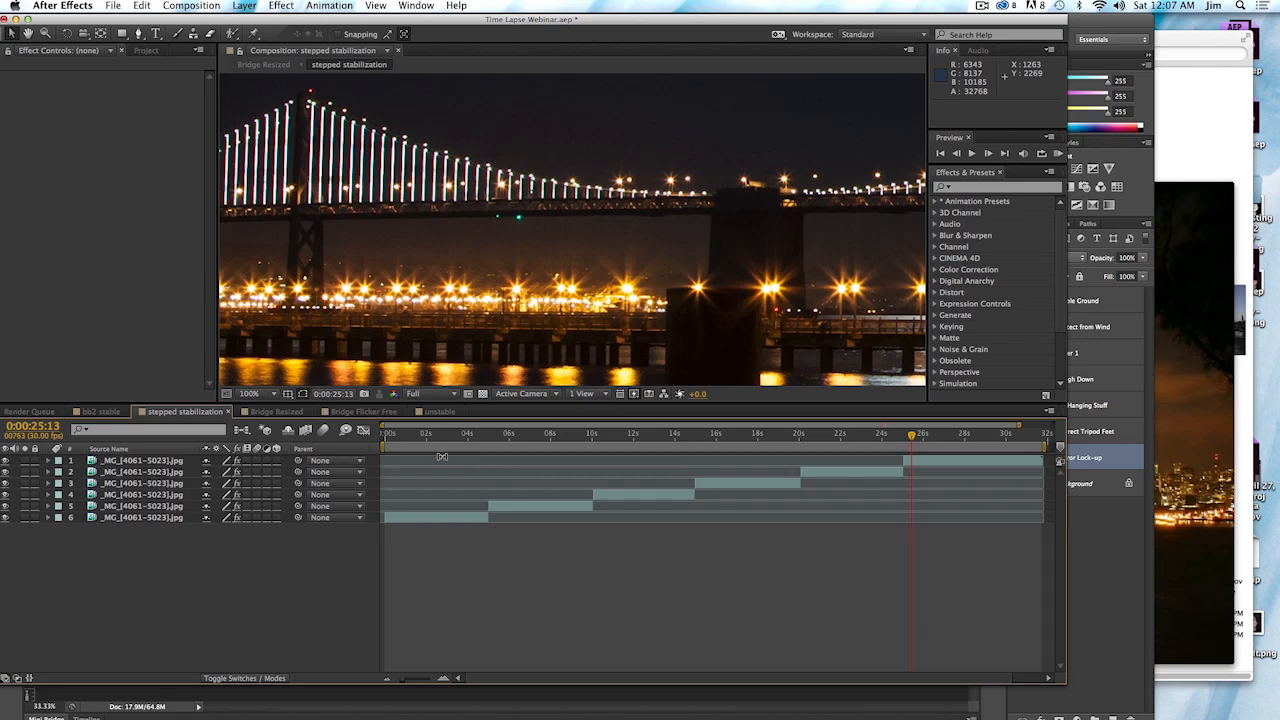
mouse_move(466, 525)
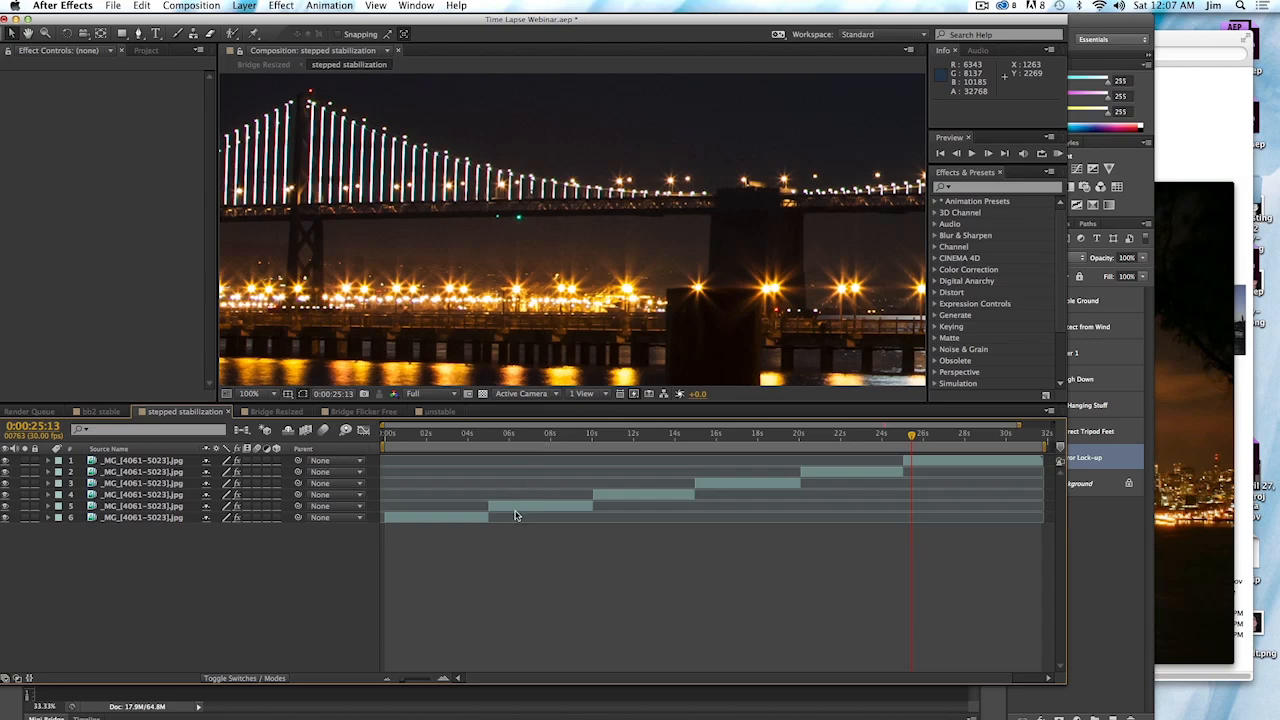
mouse_move(480, 442)
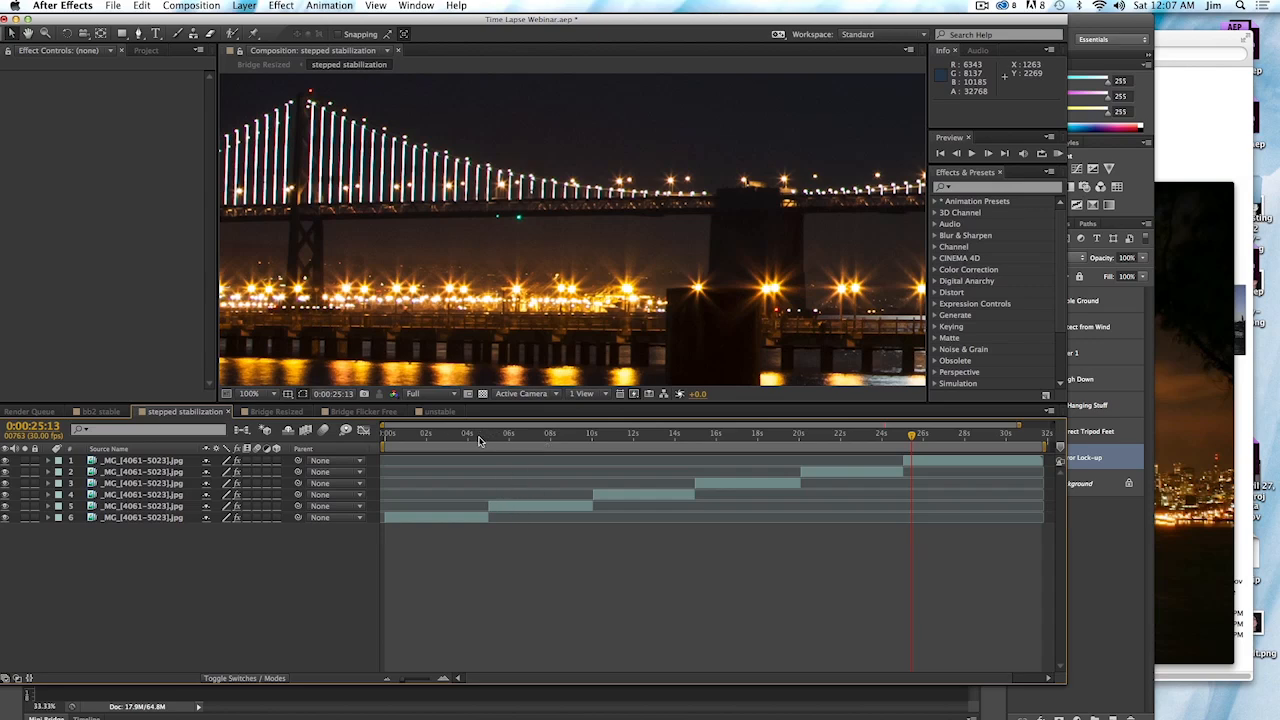
mouse_move(480, 440)
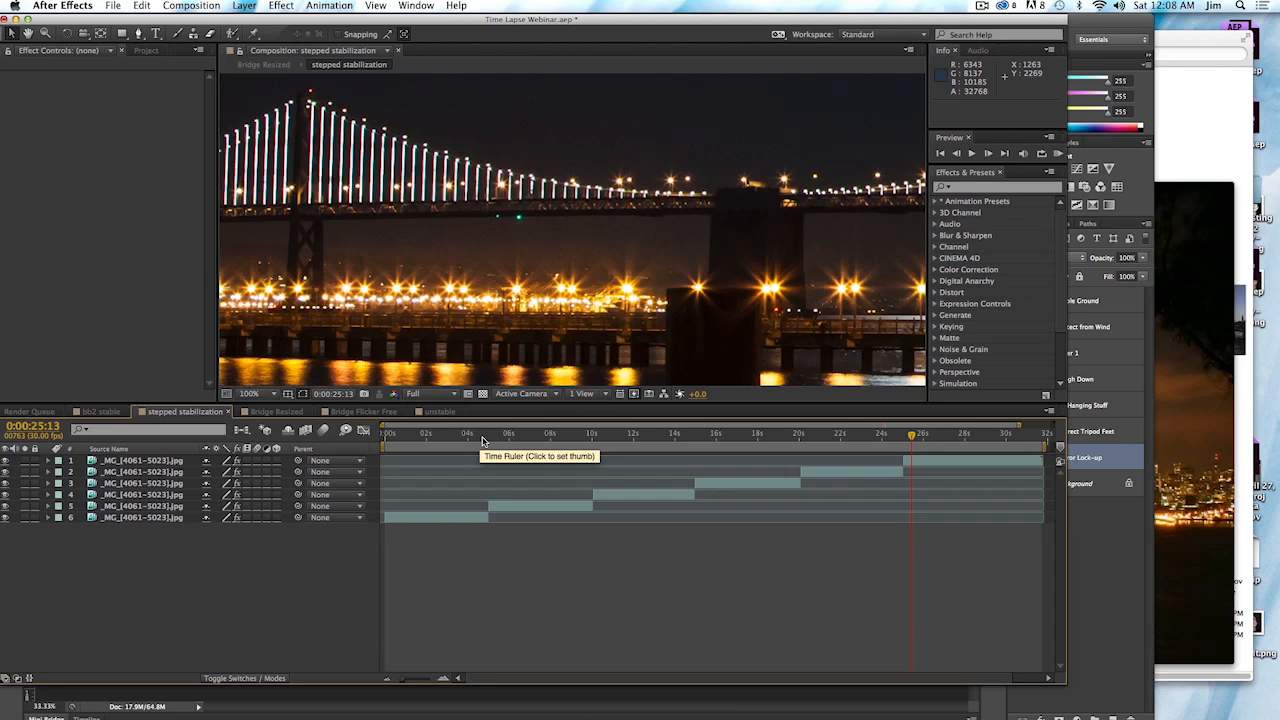
Jump the stepped stabilization timeline to 5 seconds, showing the dusk bridge with the moon
left_click(487, 433)
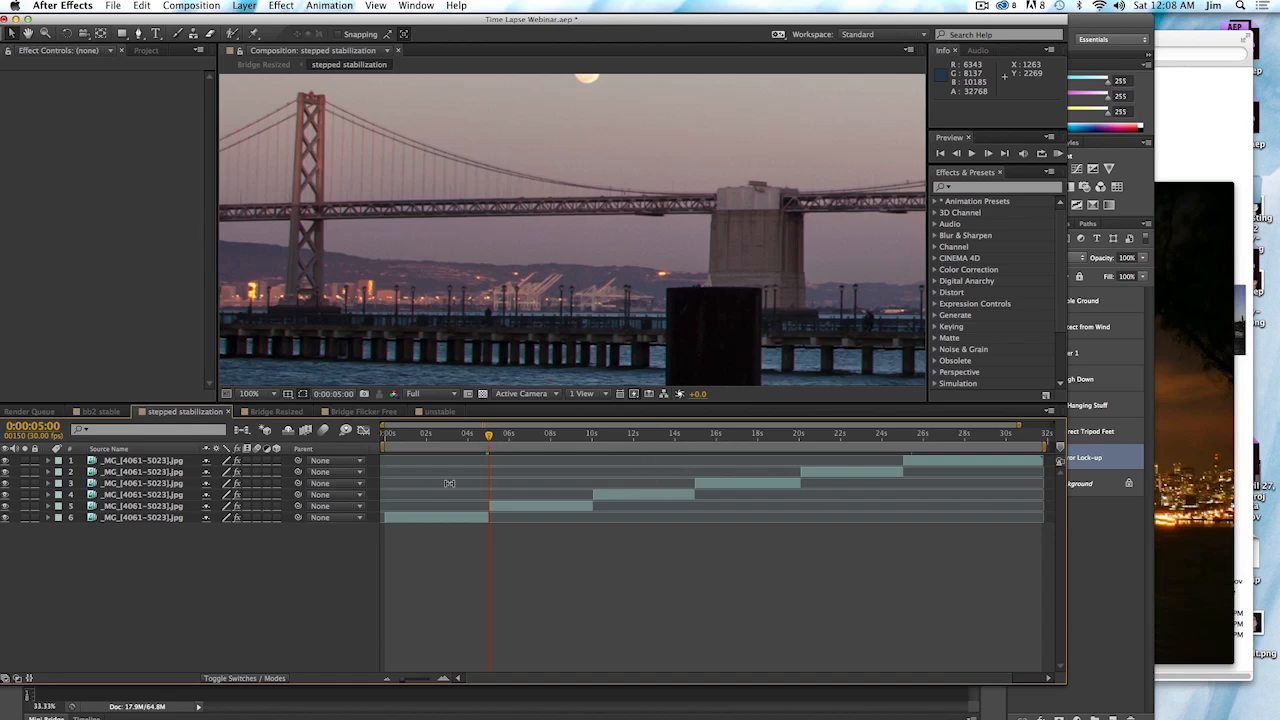
mouse_move(934, 465)
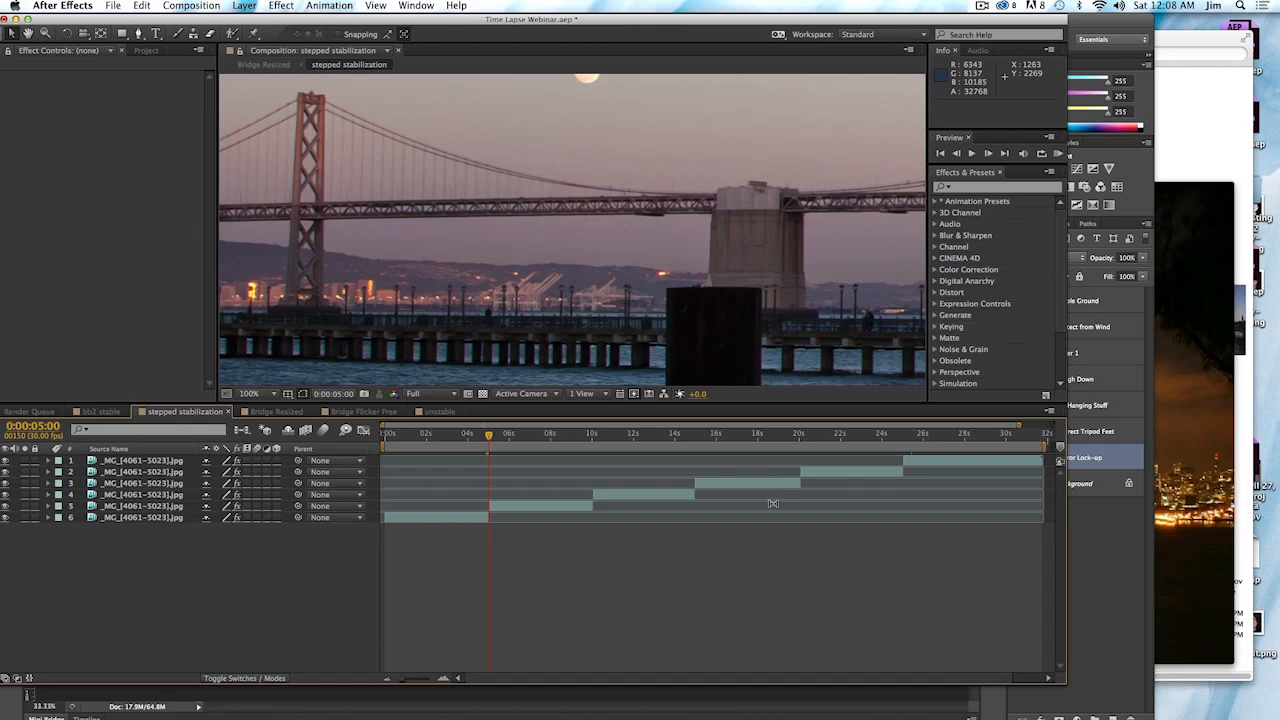
mouse_move(856, 477)
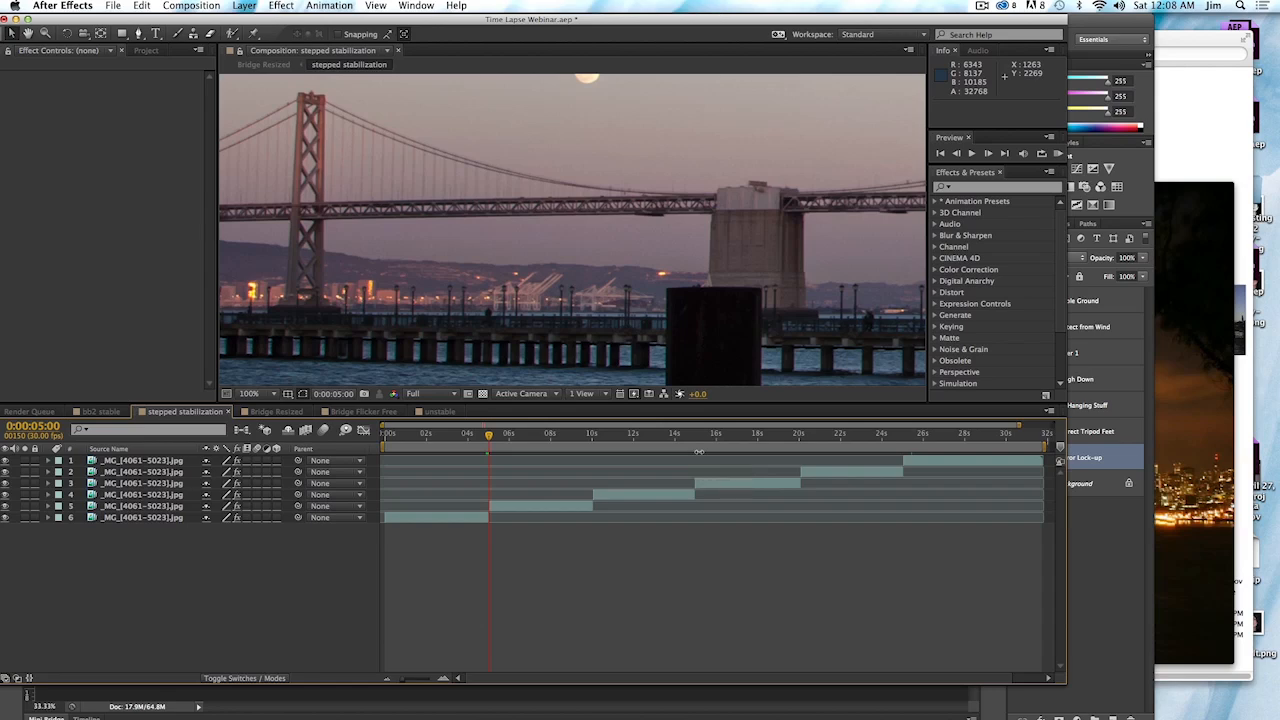
mouse_move(729, 488)
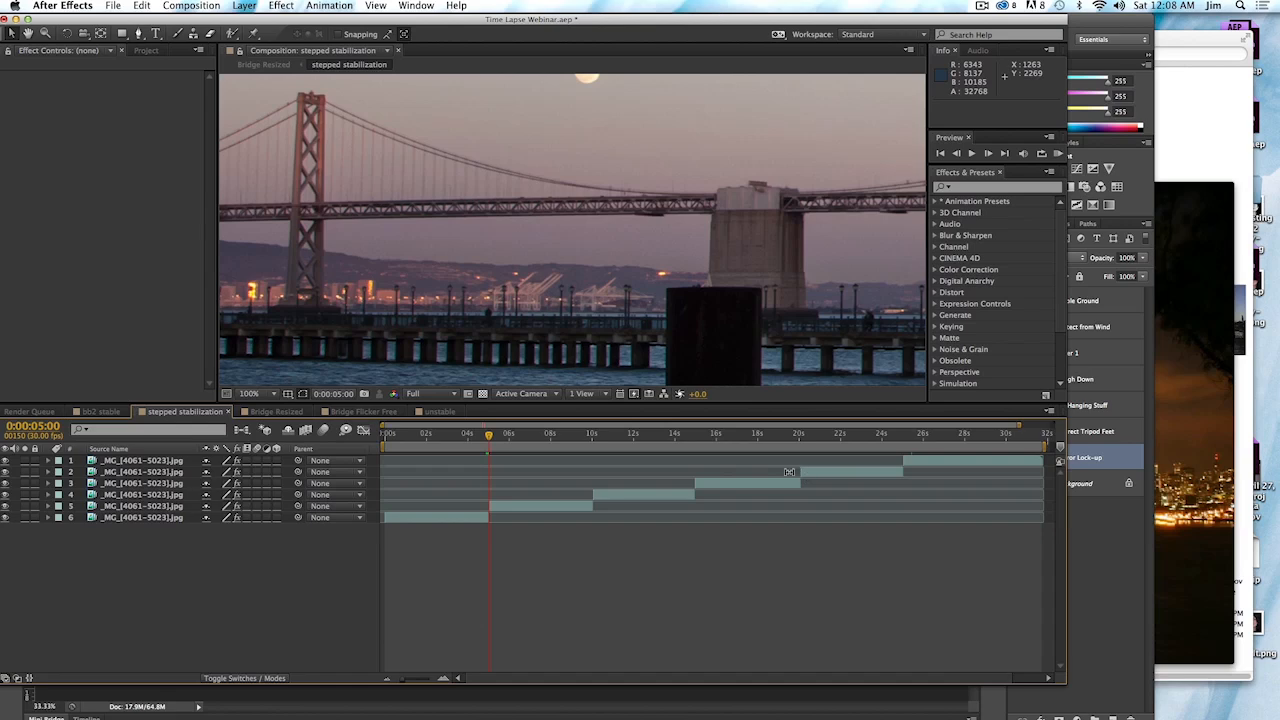
mouse_move(748, 487)
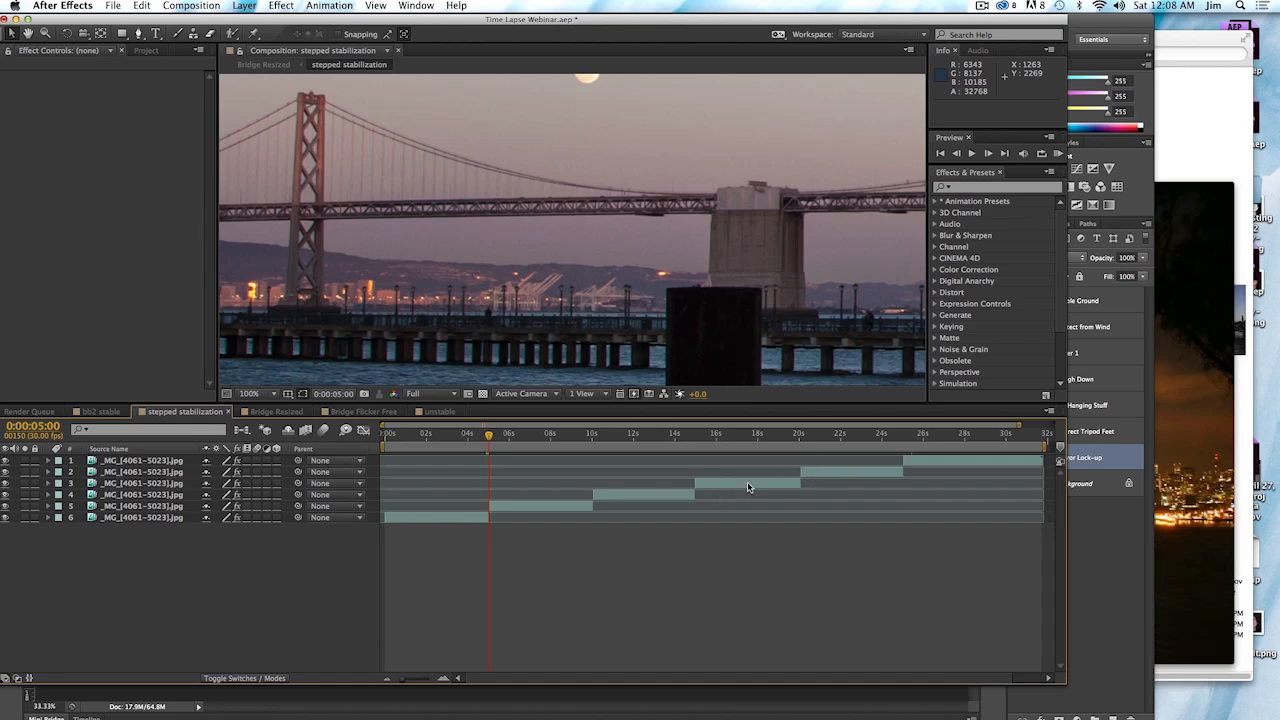
mouse_move(795, 416)
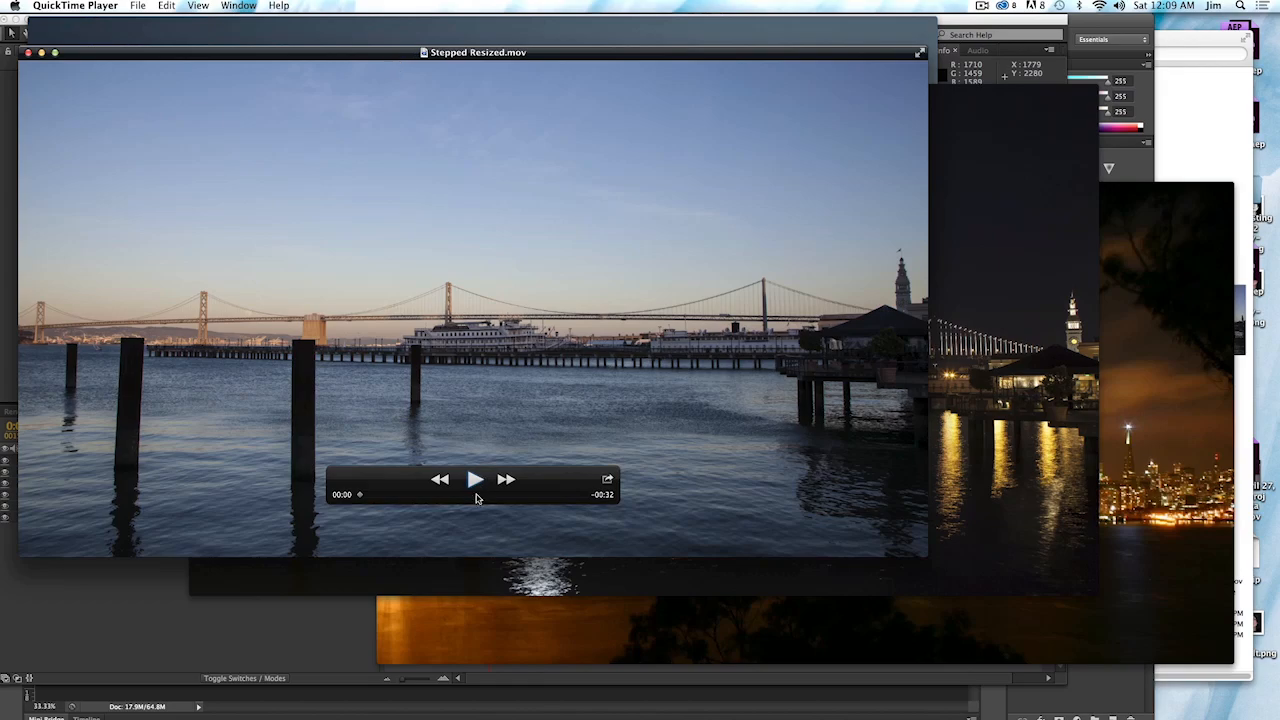
Play Stepped Resized.mov in QuickTime and pause it at about 00:18 in the night scene
left_click(474, 479)
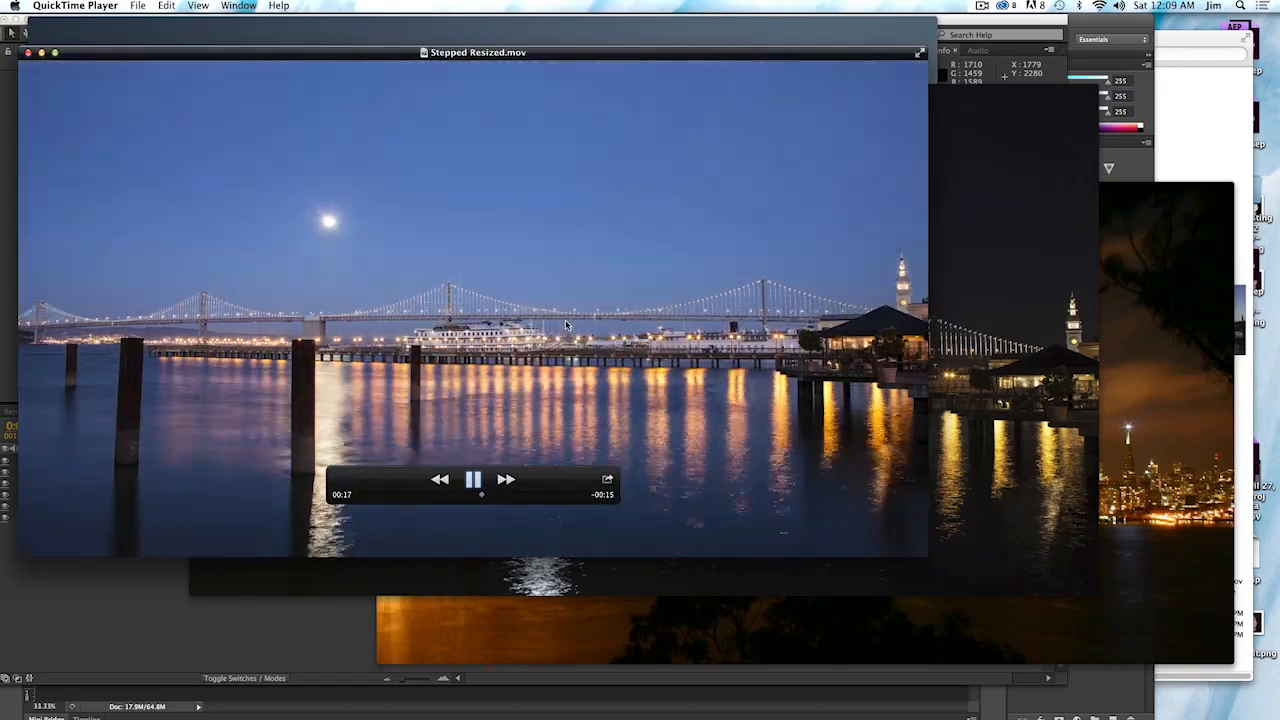
left_click(473, 479)
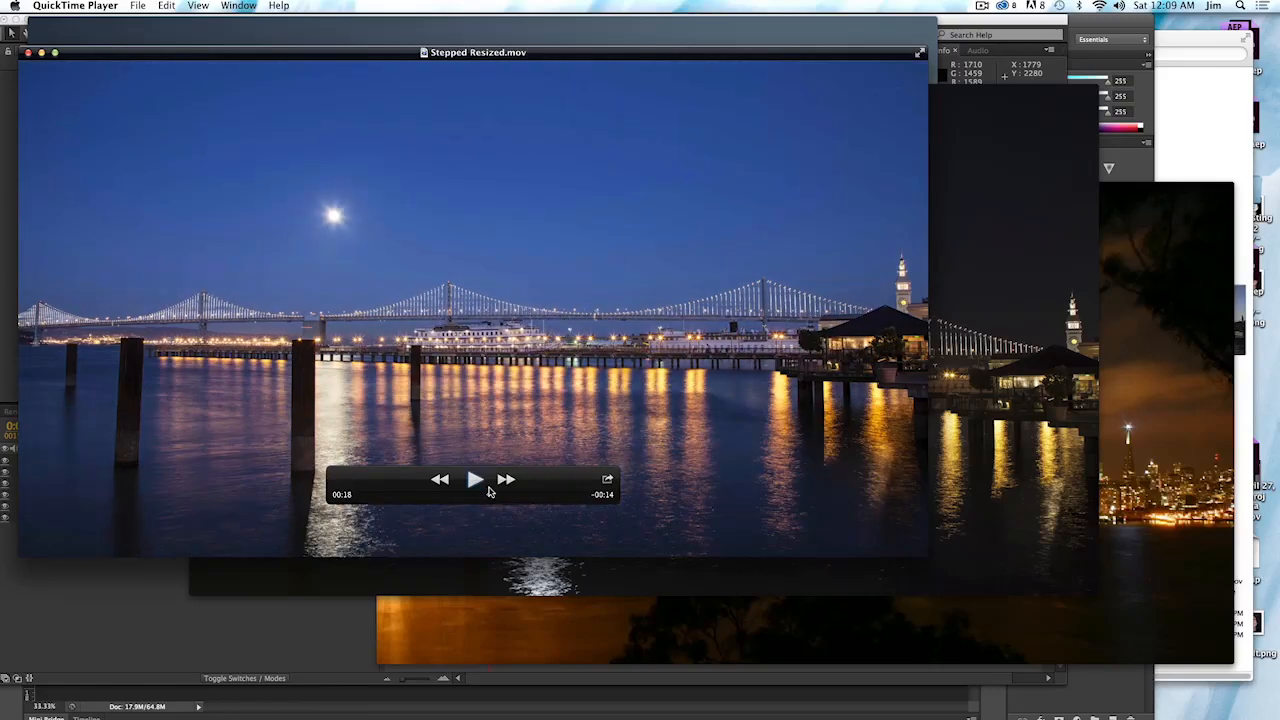
mouse_move(505, 517)
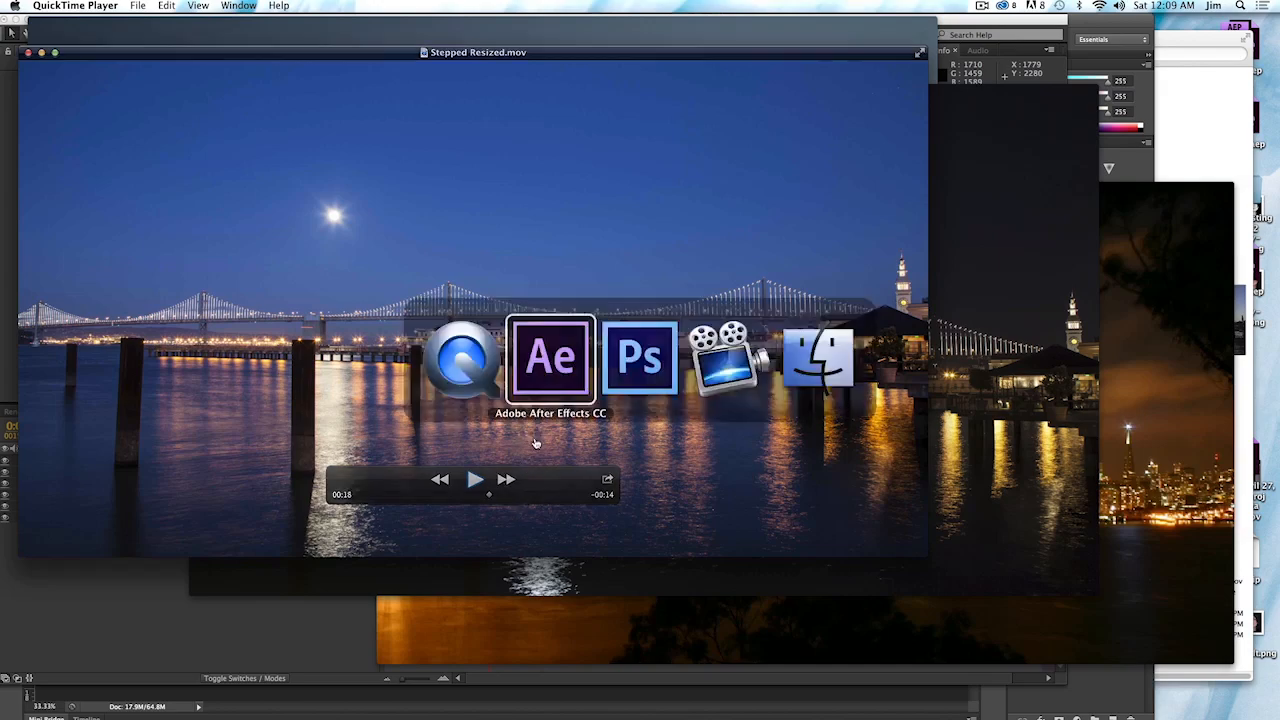
left_click(550, 358)
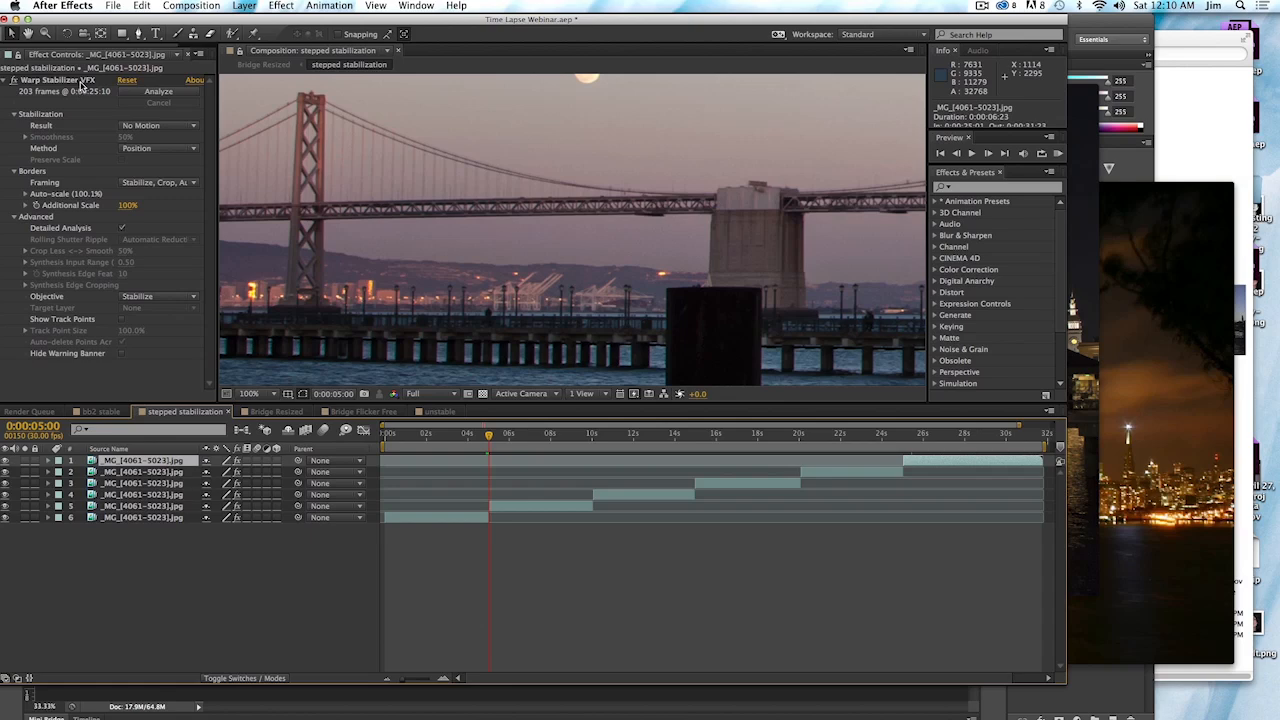
mouse_move(102, 86)
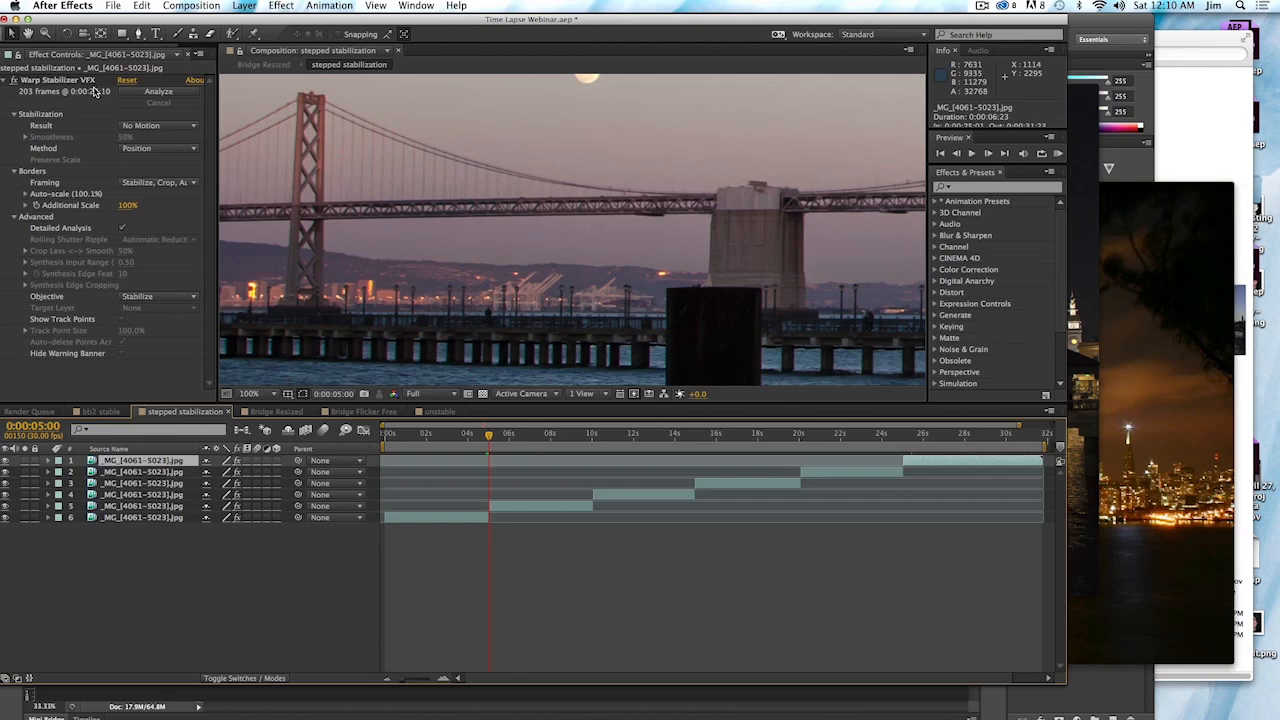
mouse_move(85, 91)
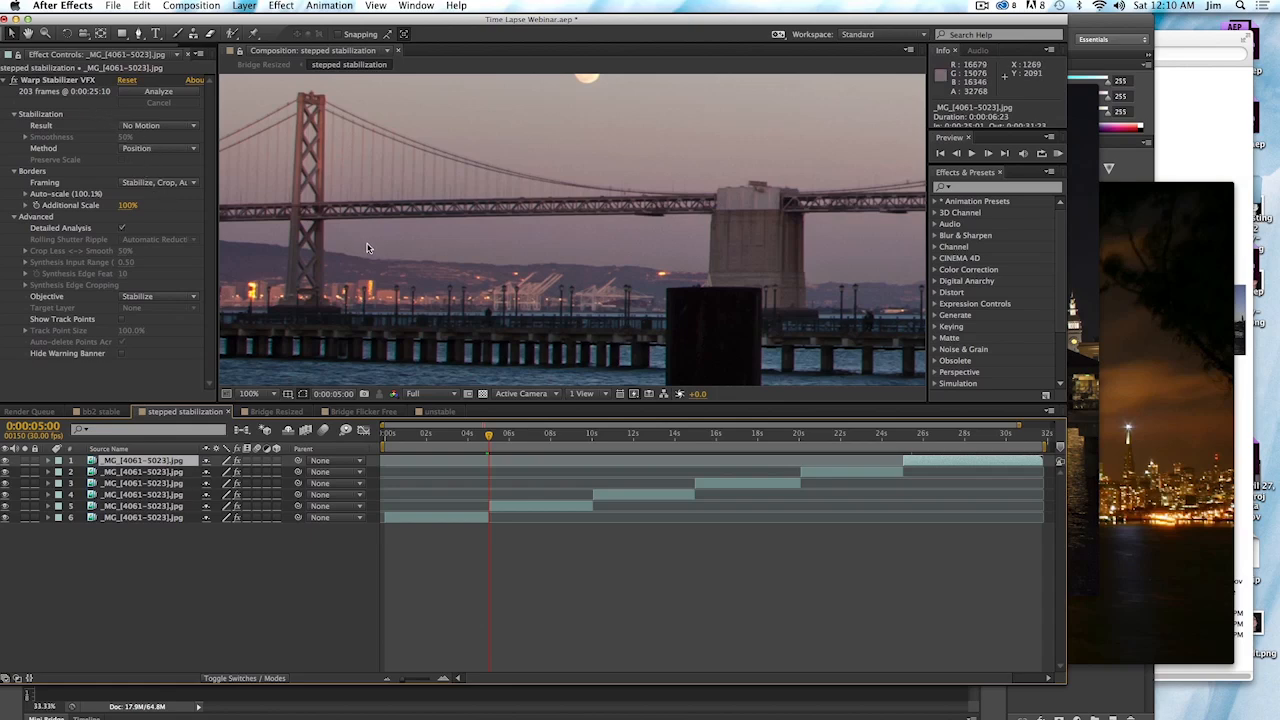
mouse_move(355, 268)
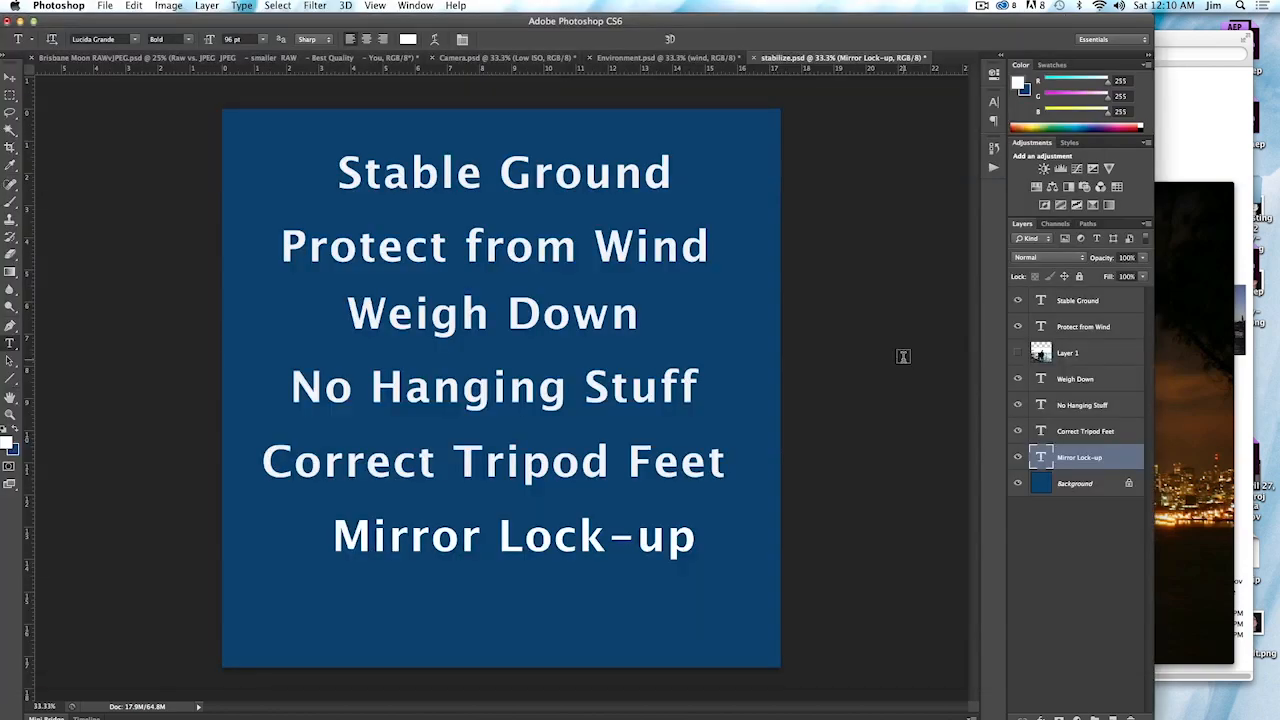
mouse_move(887, 351)
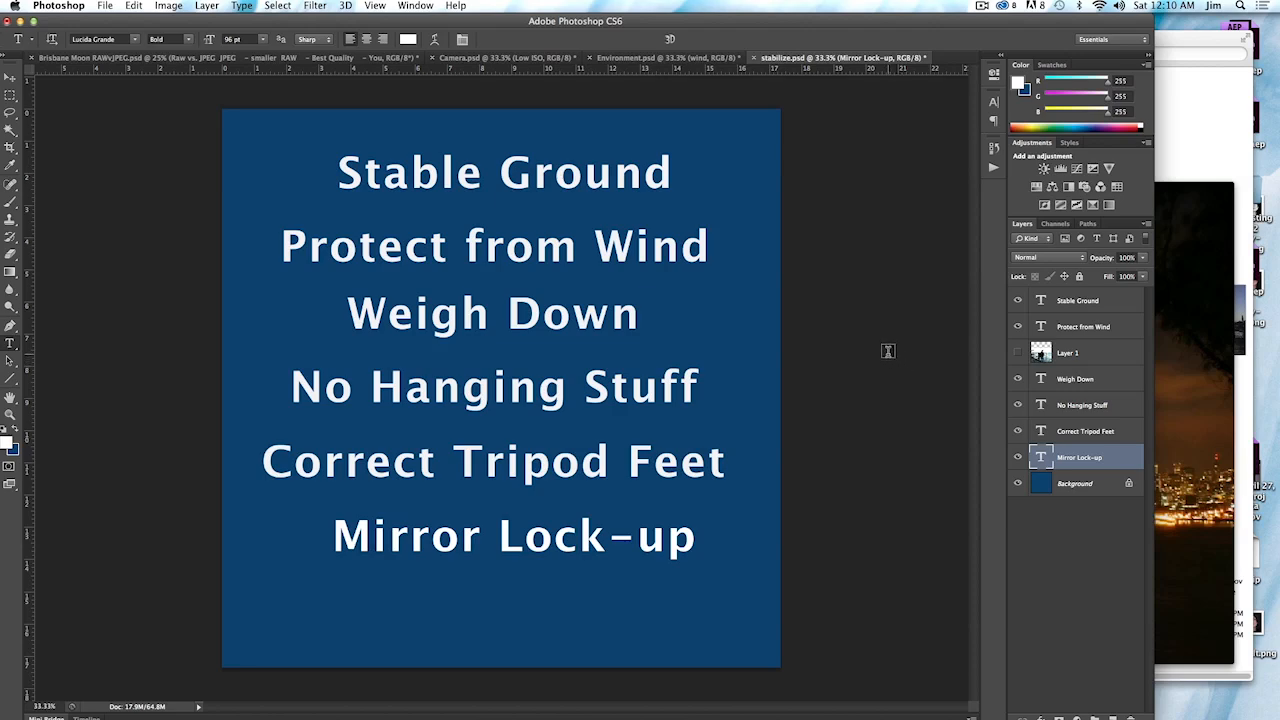
mouse_move(881, 367)
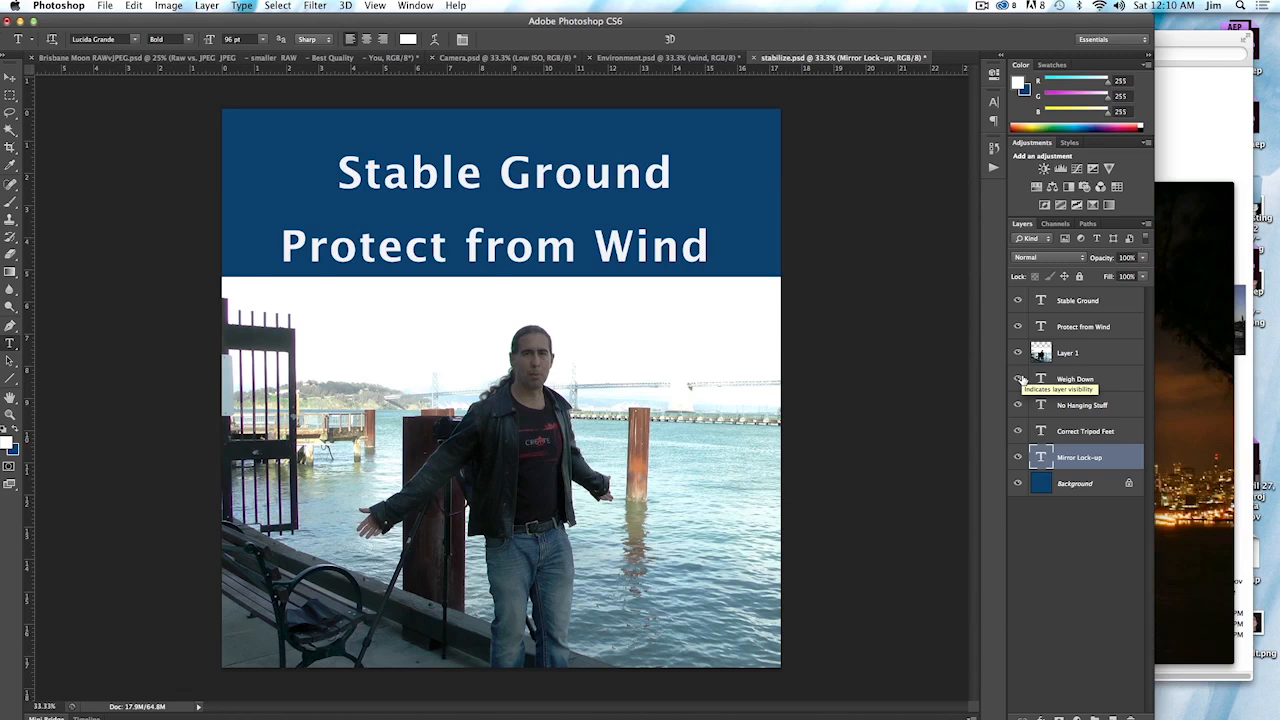
mouse_move(1019, 378)
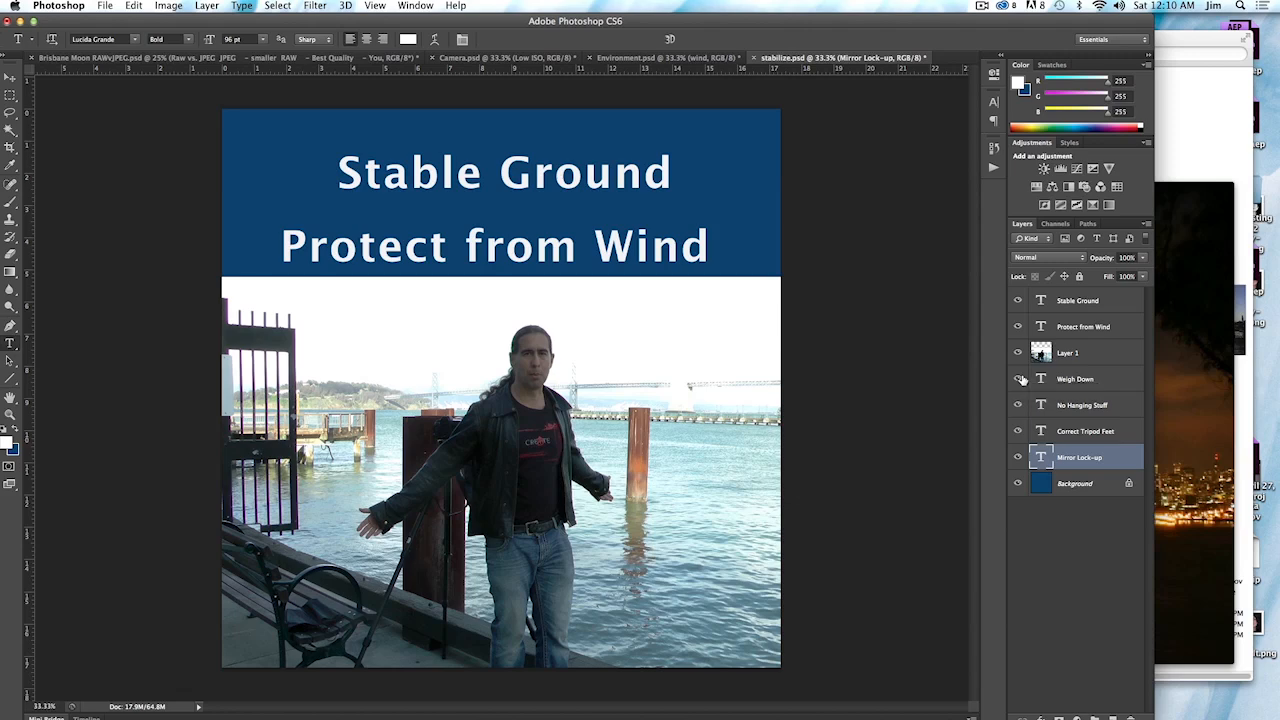